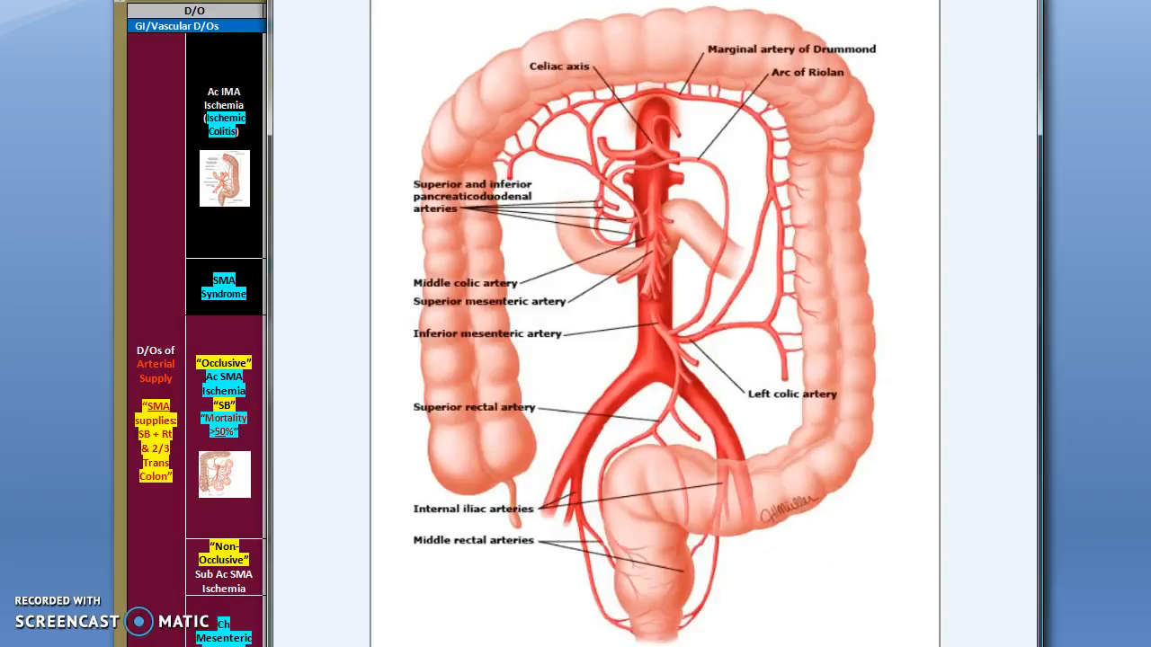
mouse_move(481, 475)
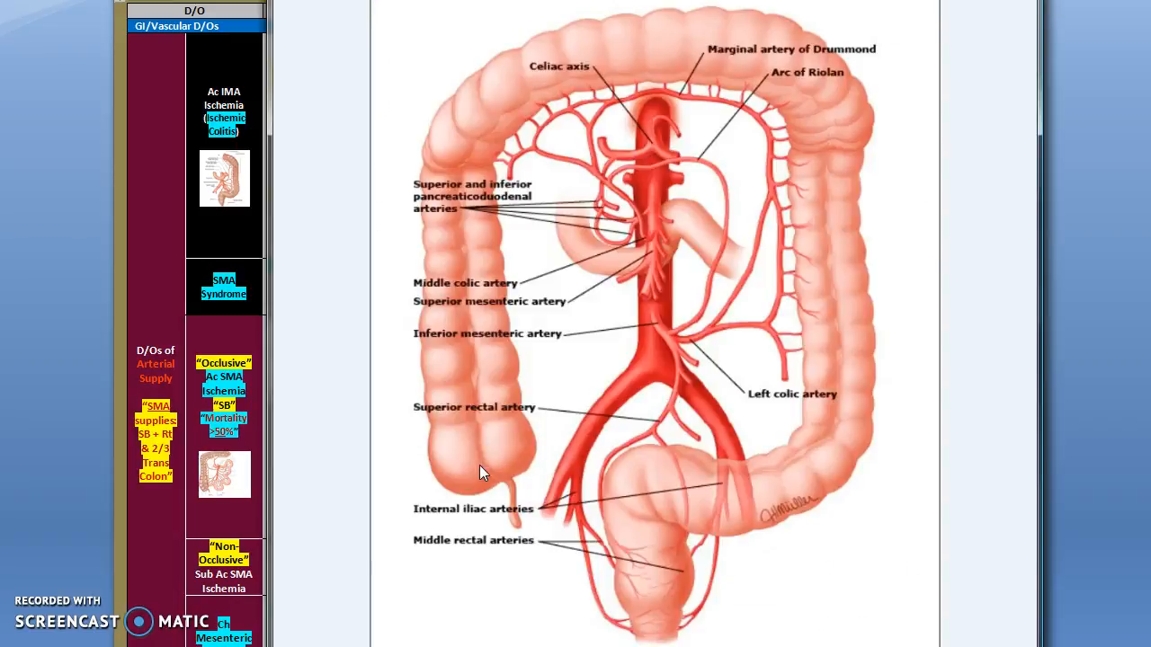
mouse_move(476, 460)
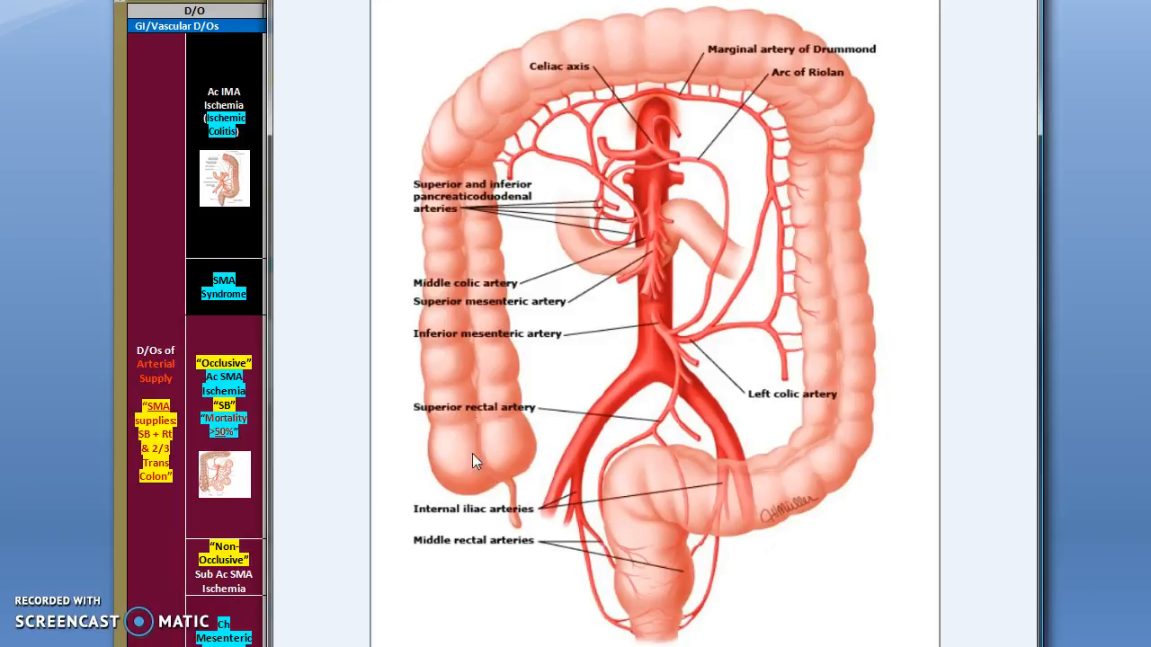
mouse_move(836, 403)
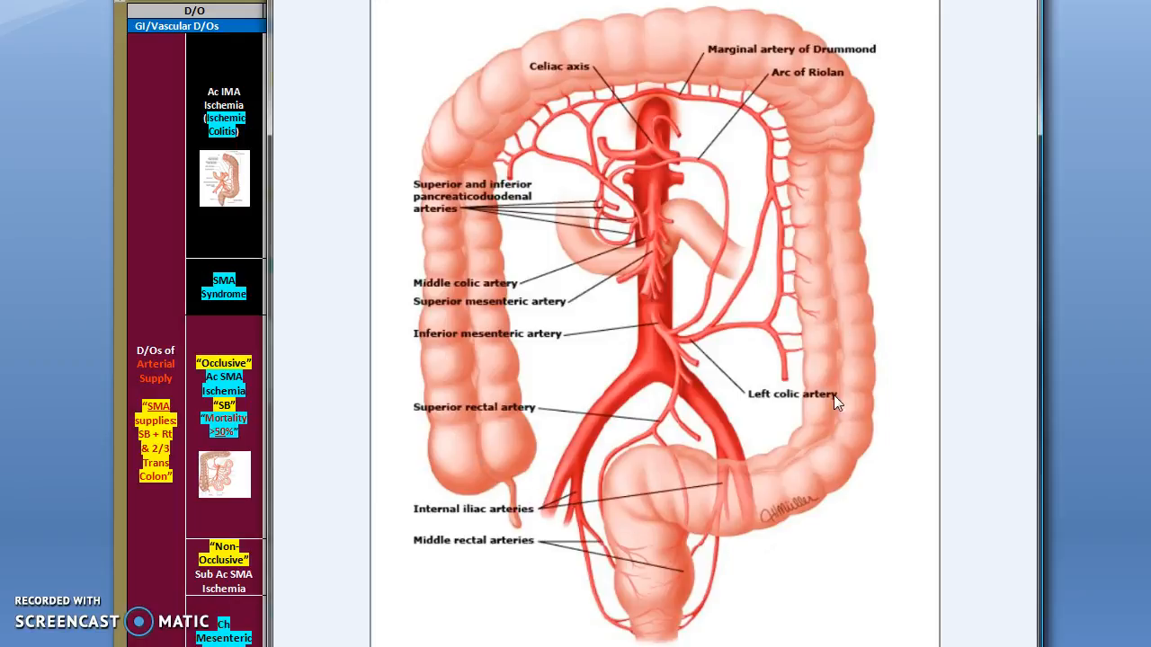
mouse_move(657, 111)
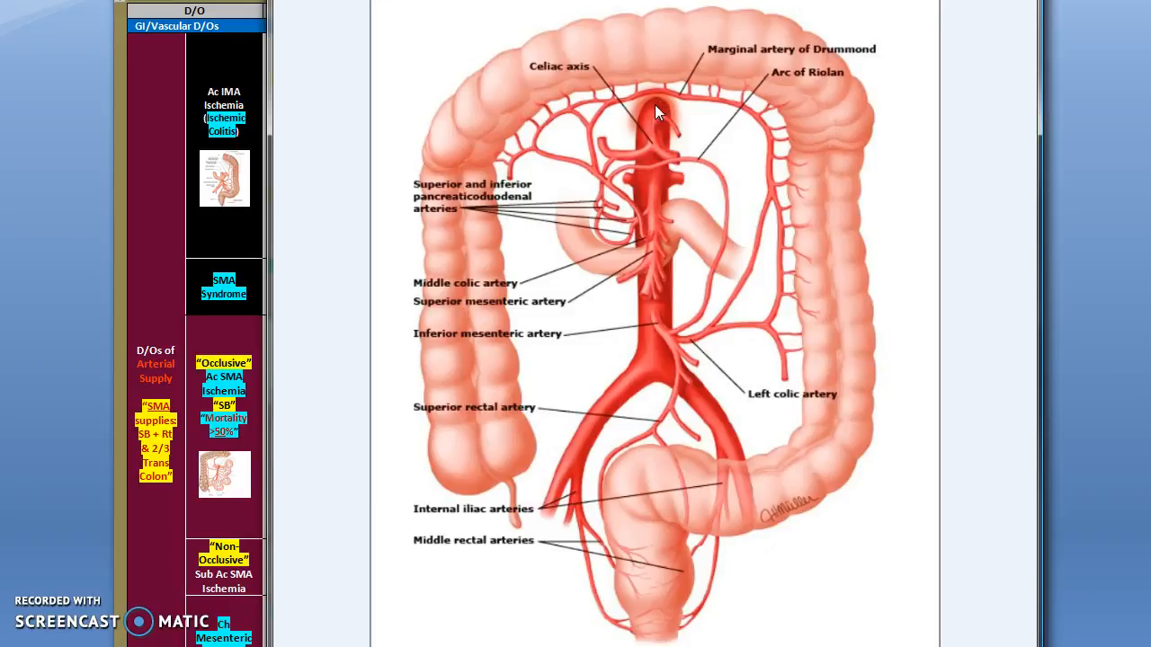
mouse_move(712, 433)
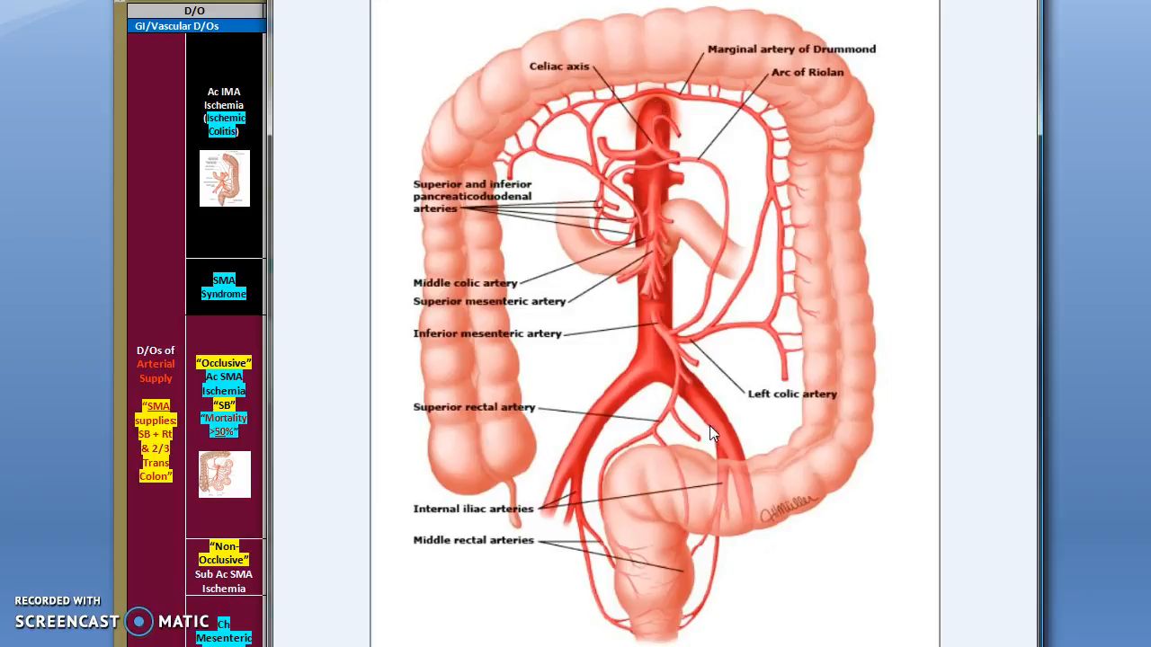
mouse_move(667, 142)
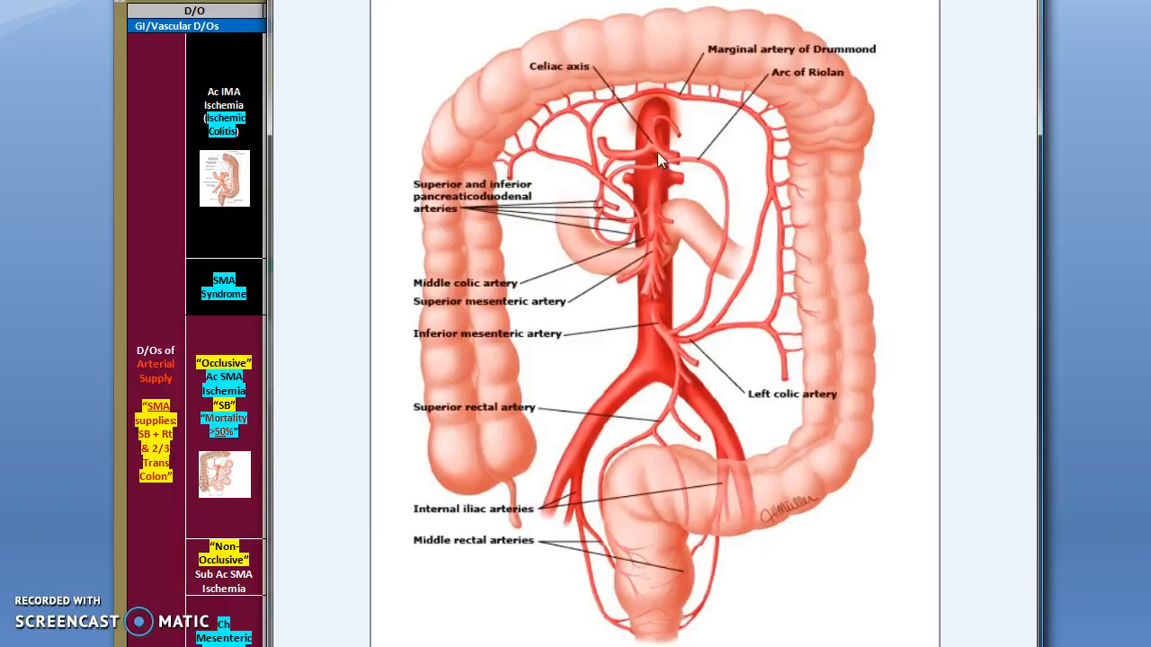
mouse_move(658, 180)
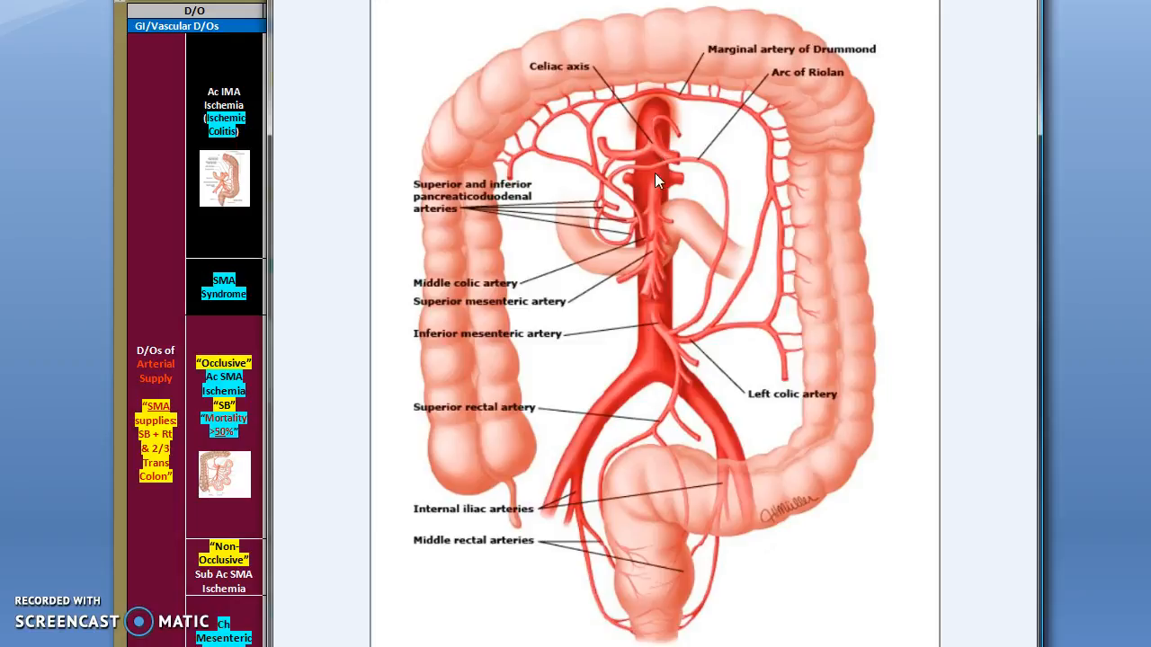
mouse_move(665, 248)
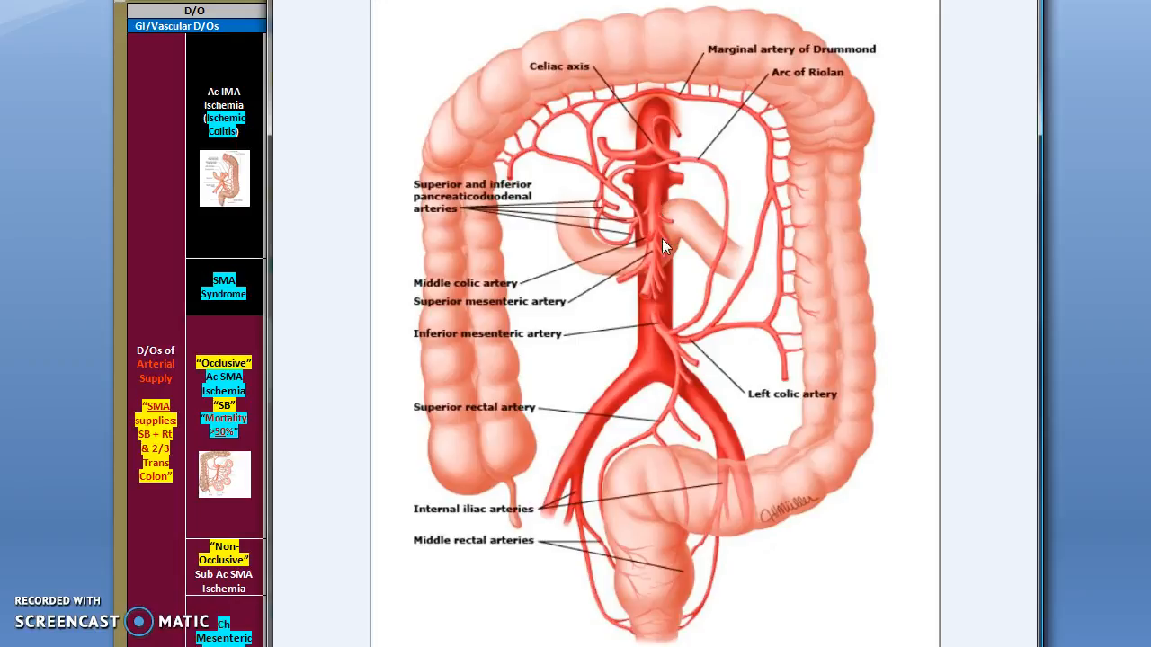
mouse_move(667, 338)
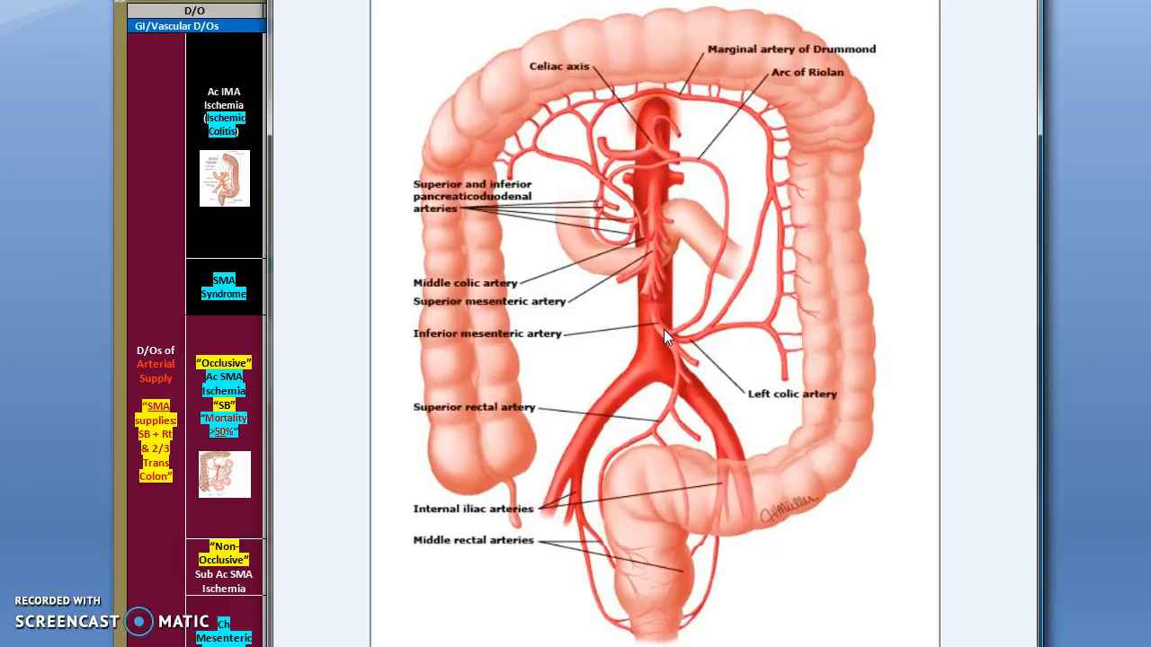
mouse_move(536, 439)
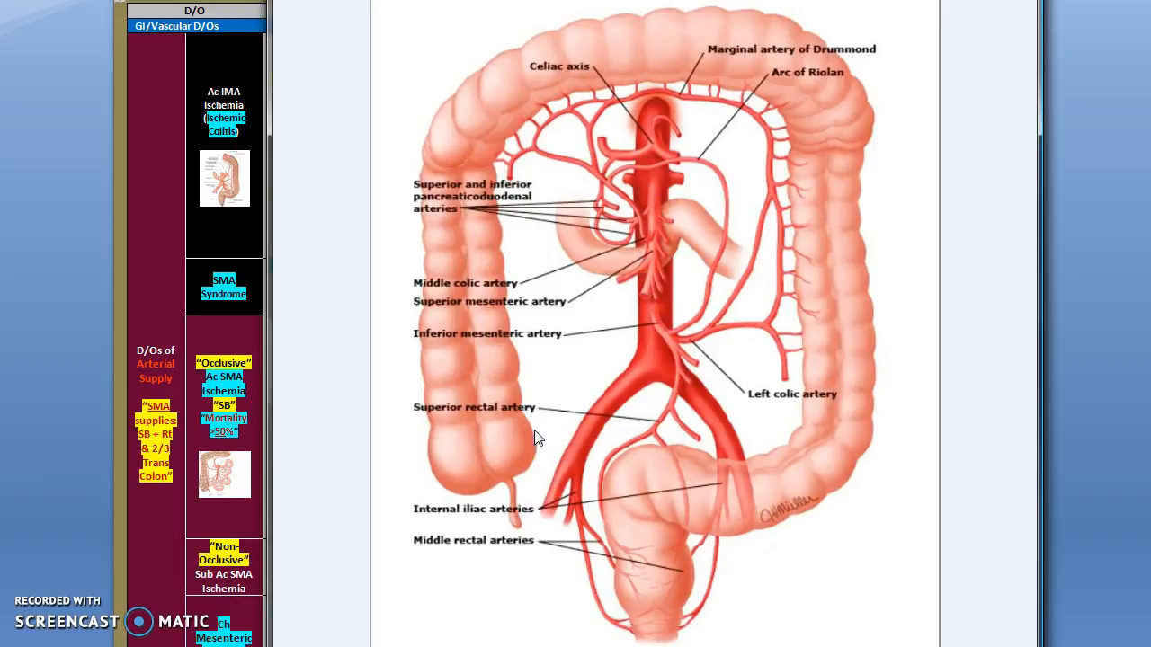
mouse_move(459, 162)
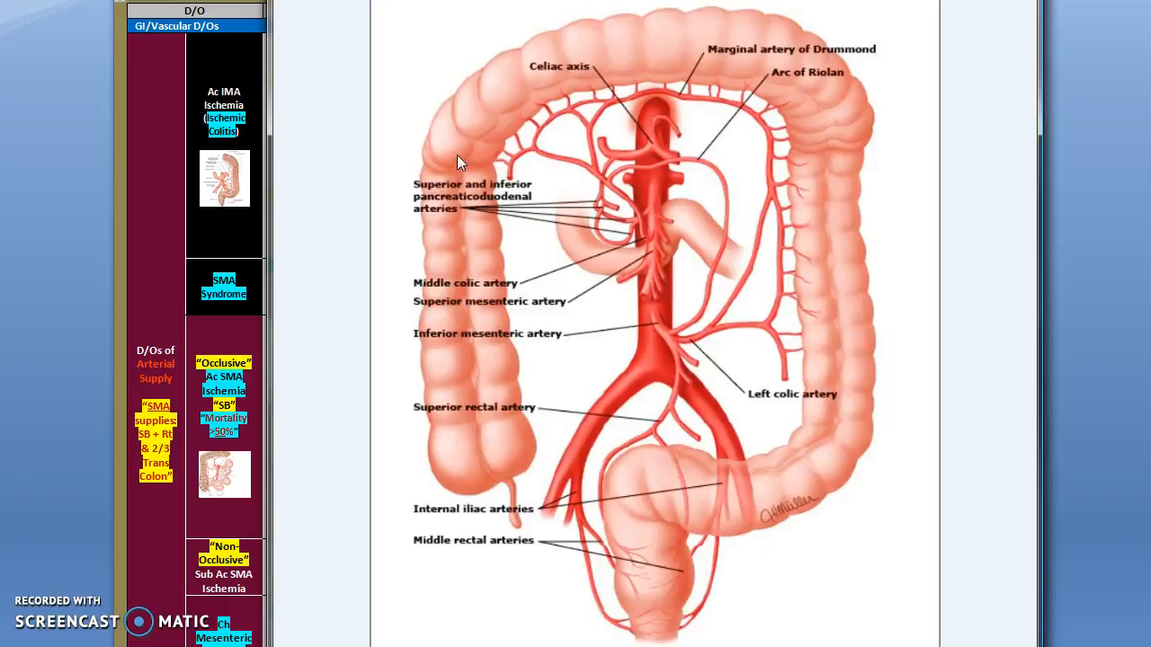
mouse_move(751, 47)
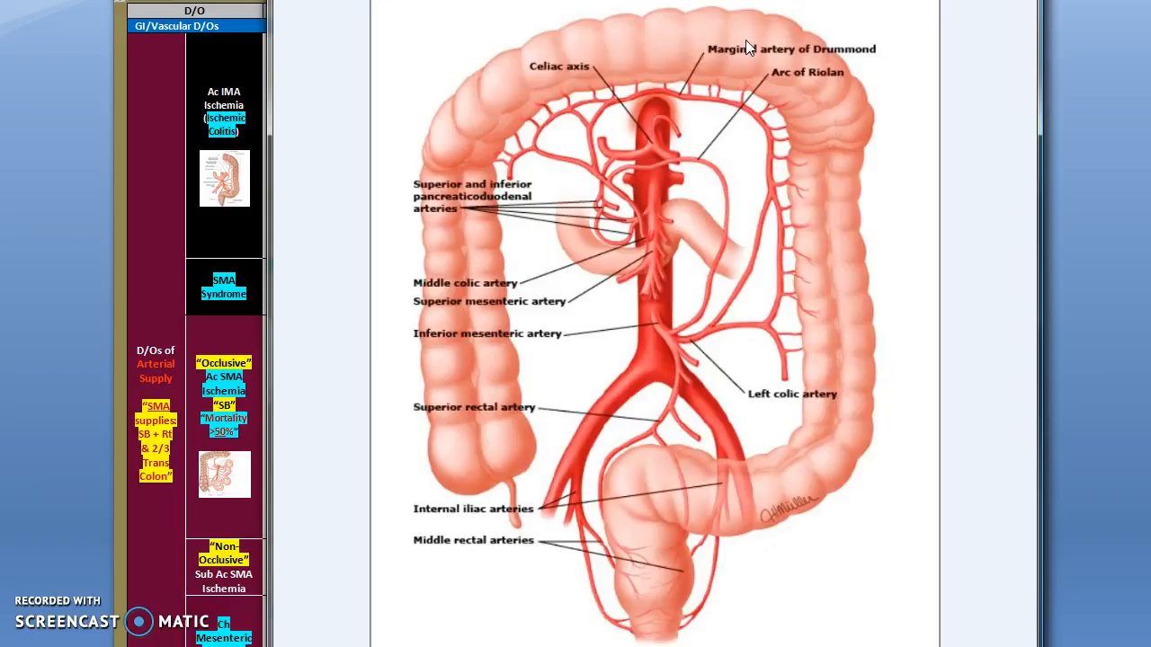
mouse_move(654, 241)
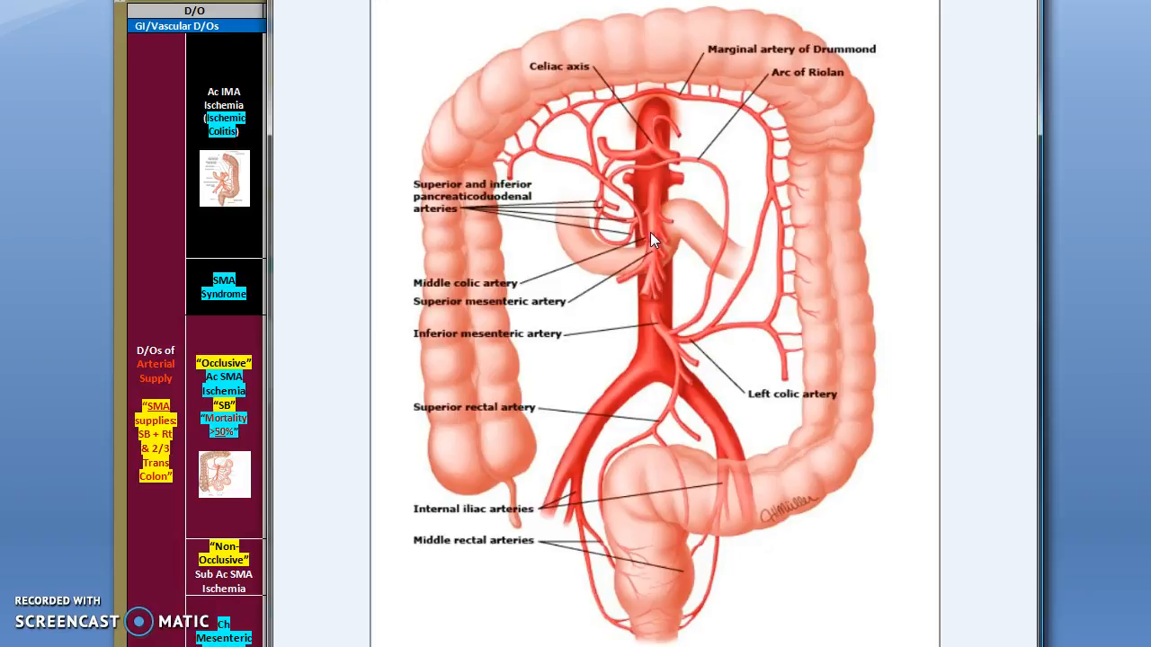
mouse_move(665, 189)
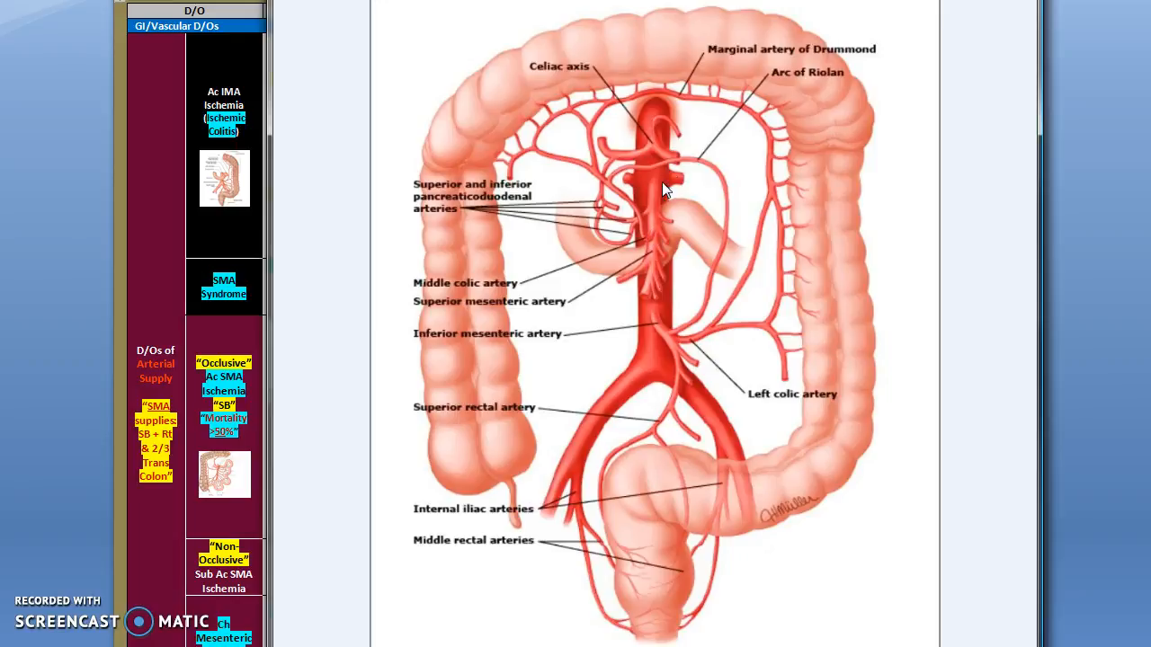
mouse_move(759, 50)
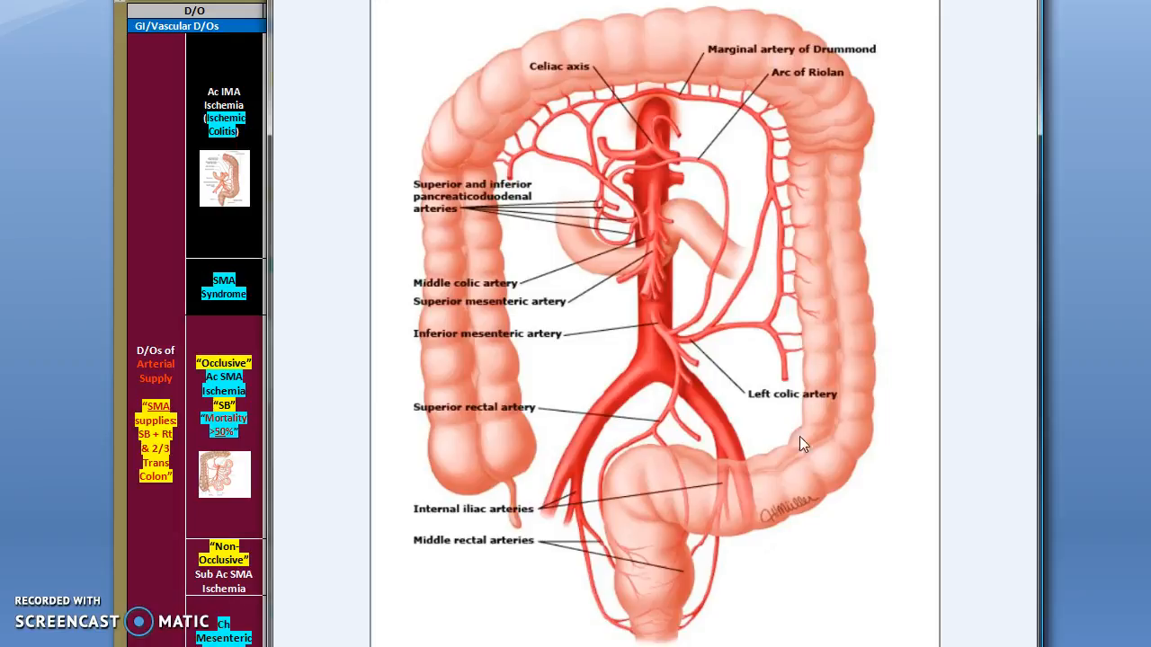
mouse_move(667, 340)
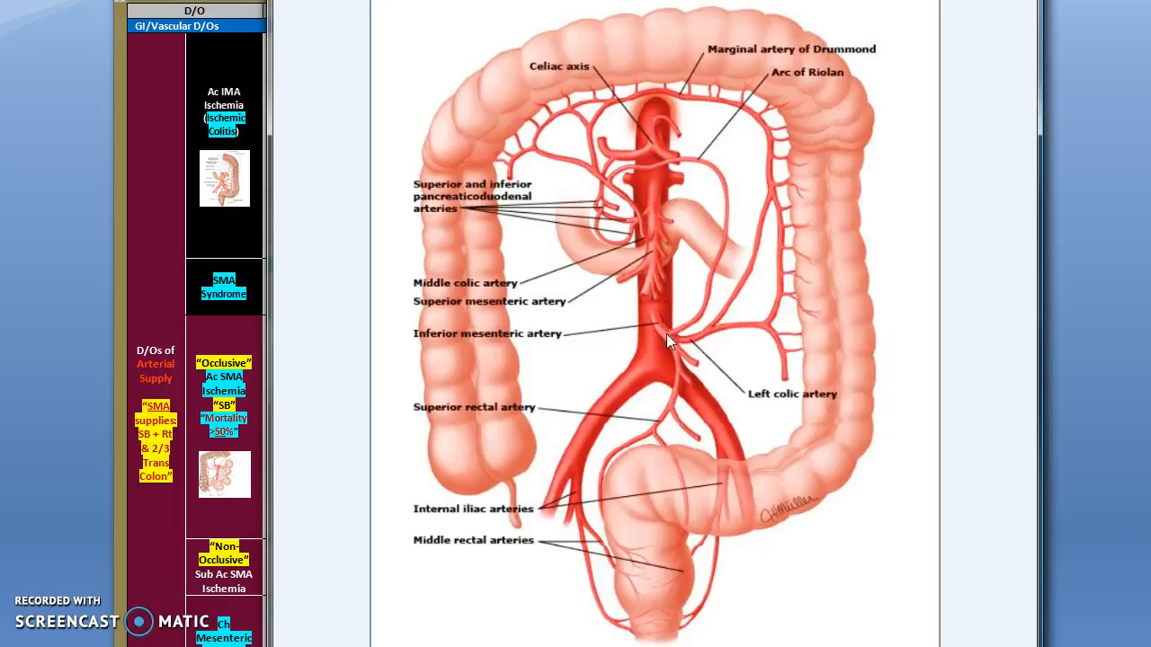
mouse_move(647, 152)
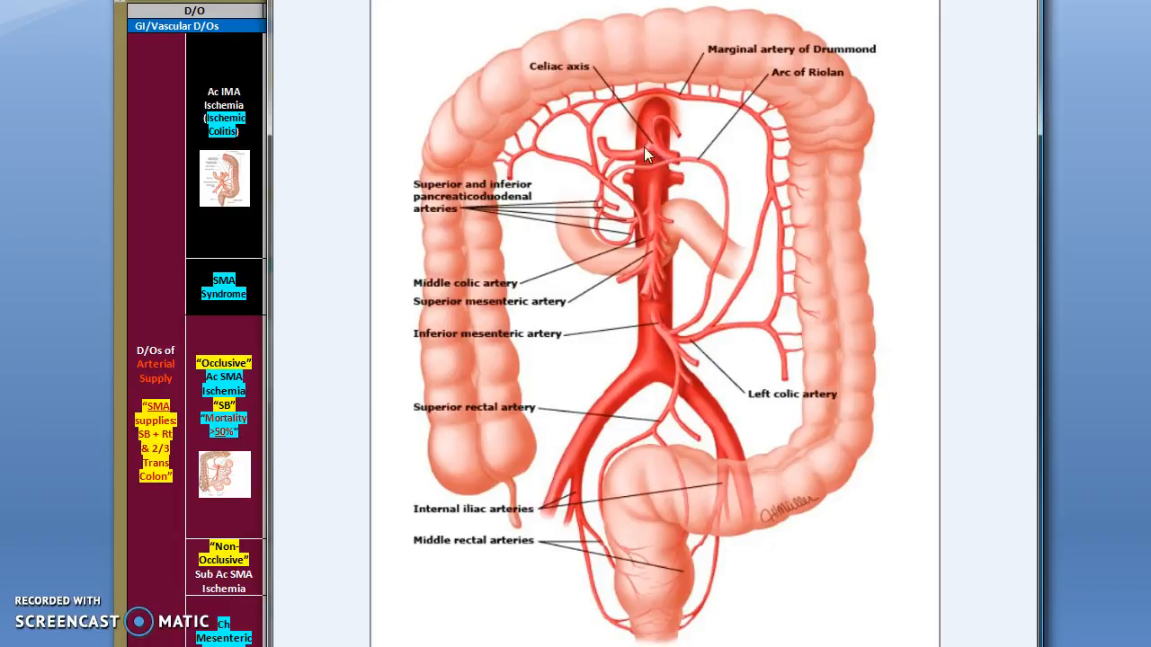
mouse_move(650, 147)
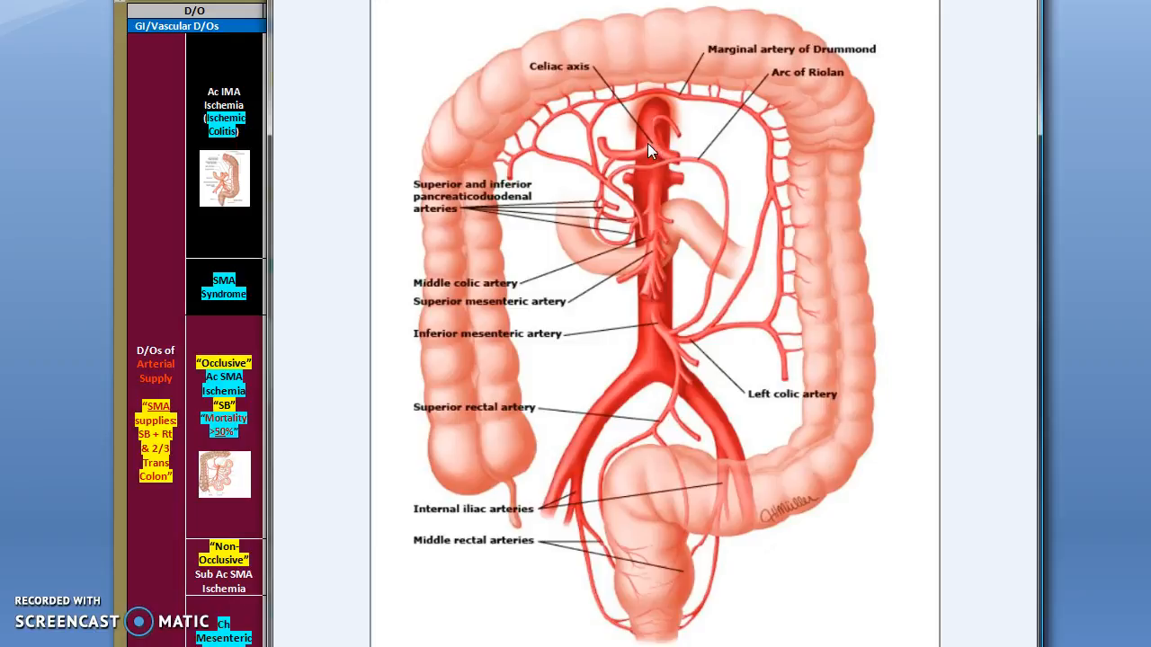
mouse_move(647, 151)
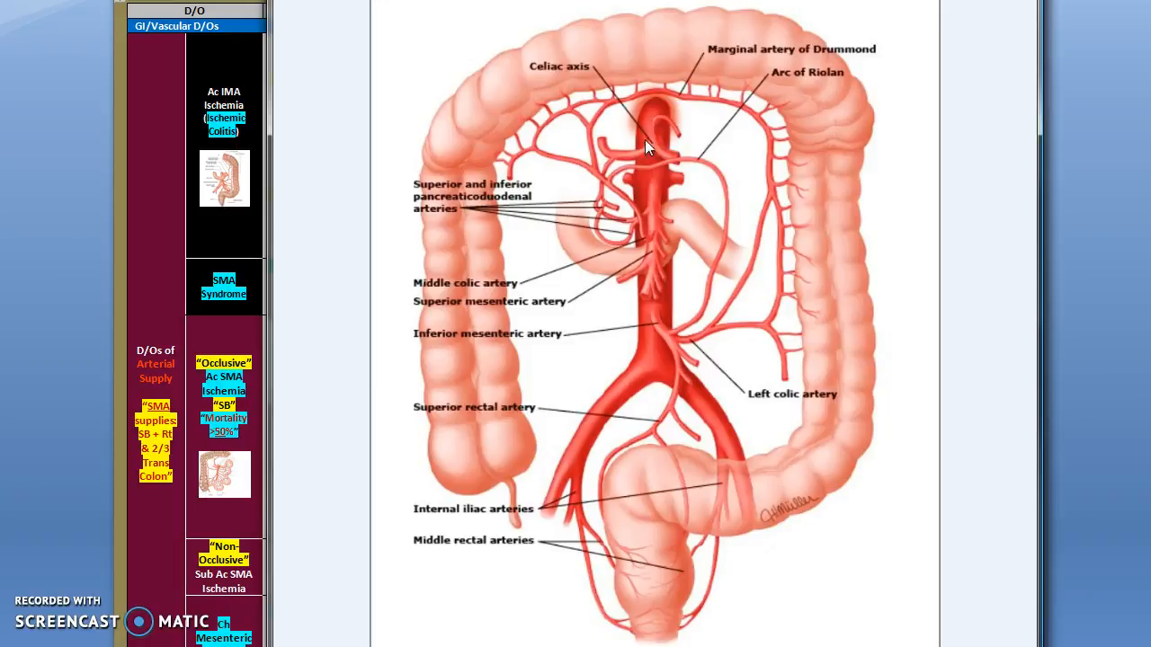
mouse_move(612, 146)
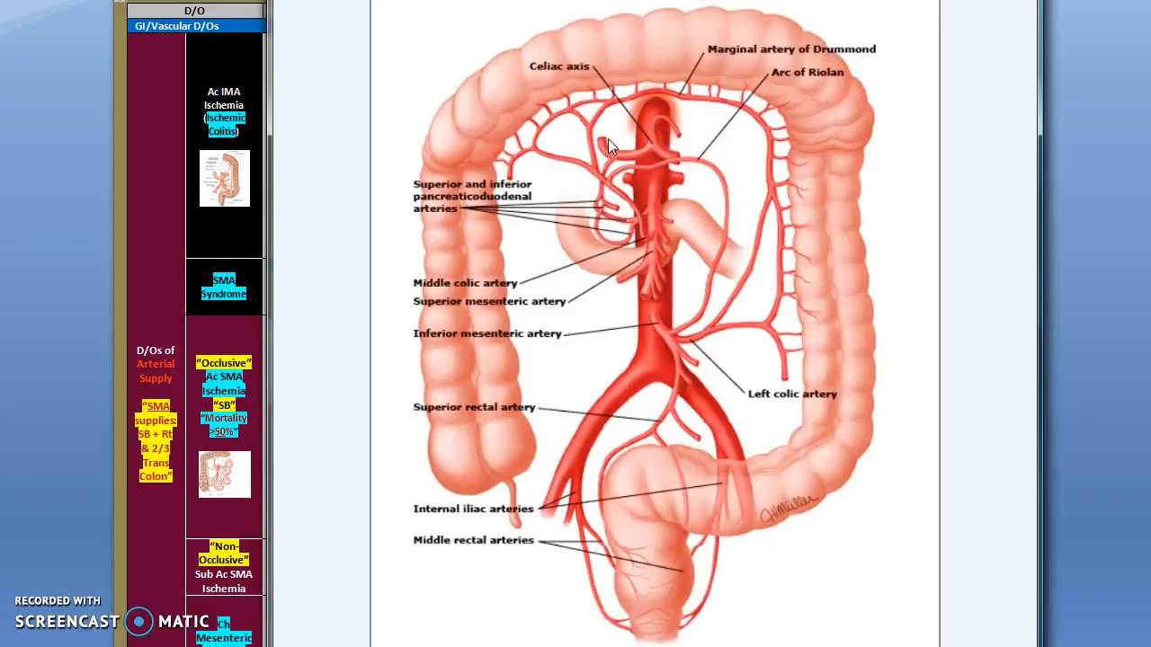
mouse_move(651, 134)
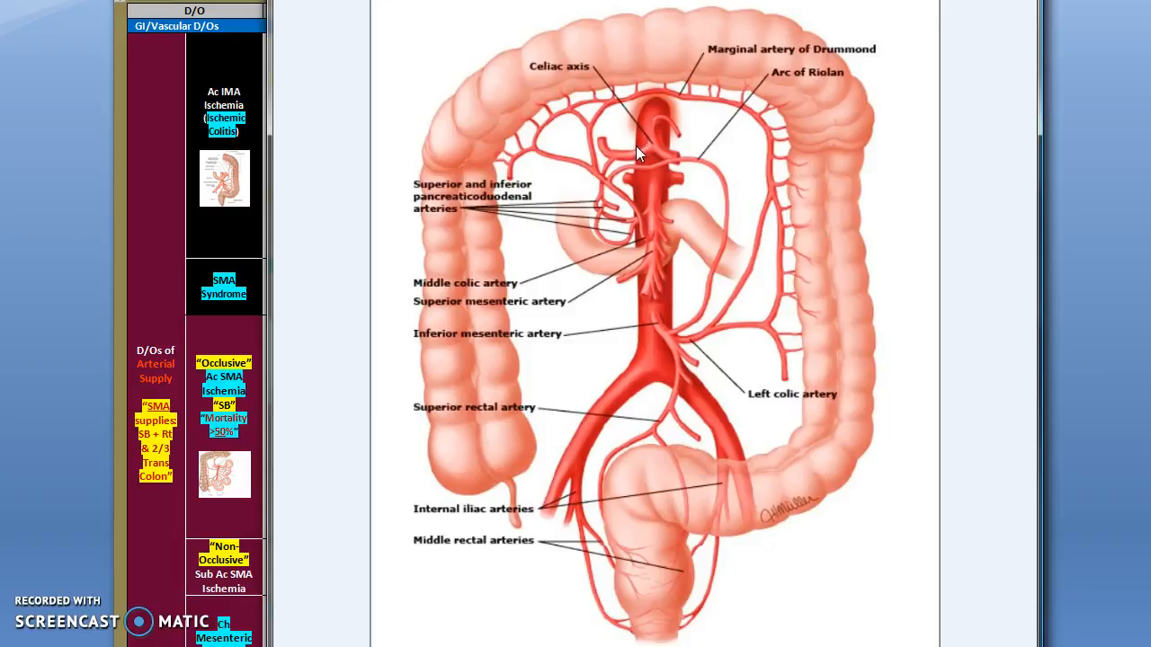
mouse_move(600, 263)
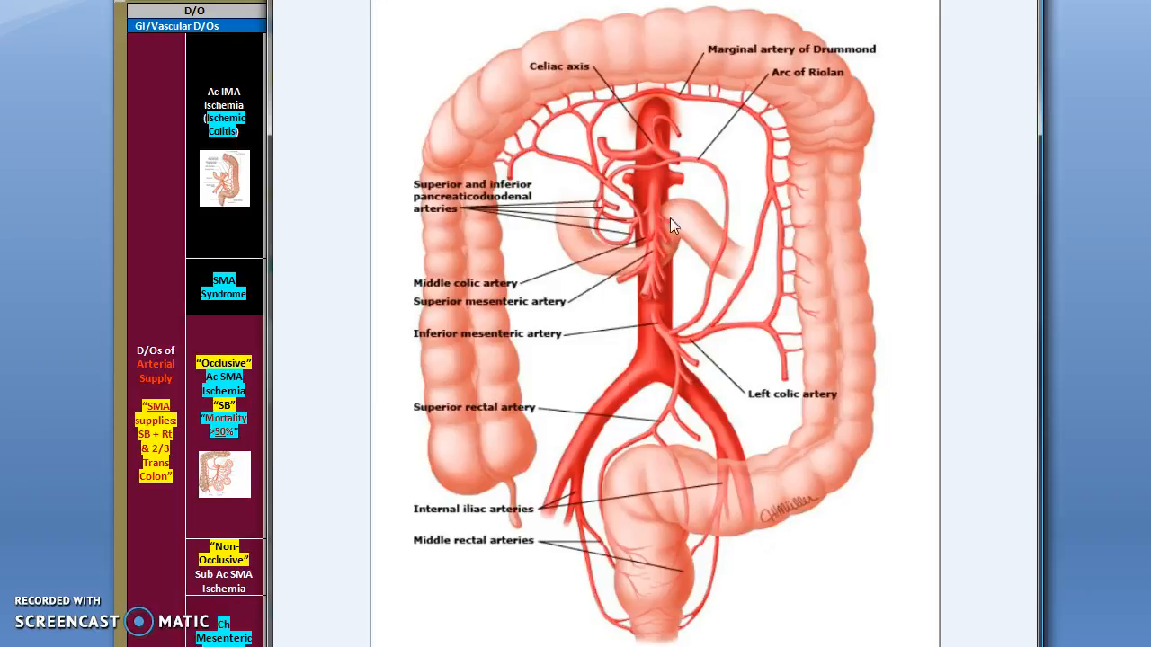
mouse_move(656, 262)
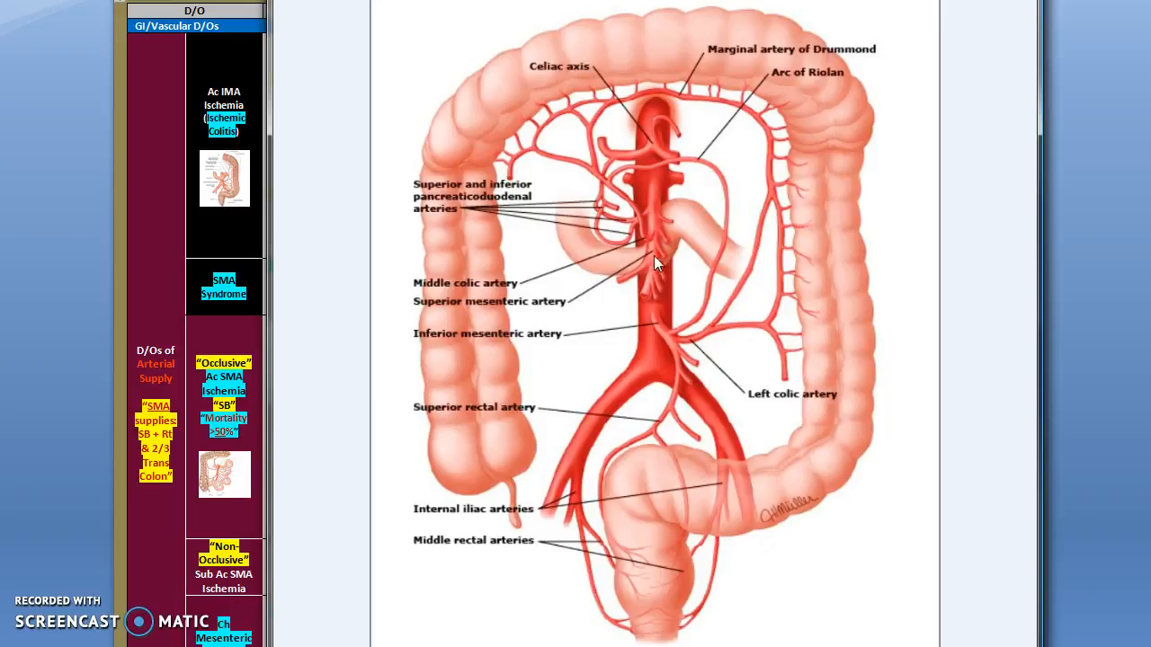
mouse_move(655, 198)
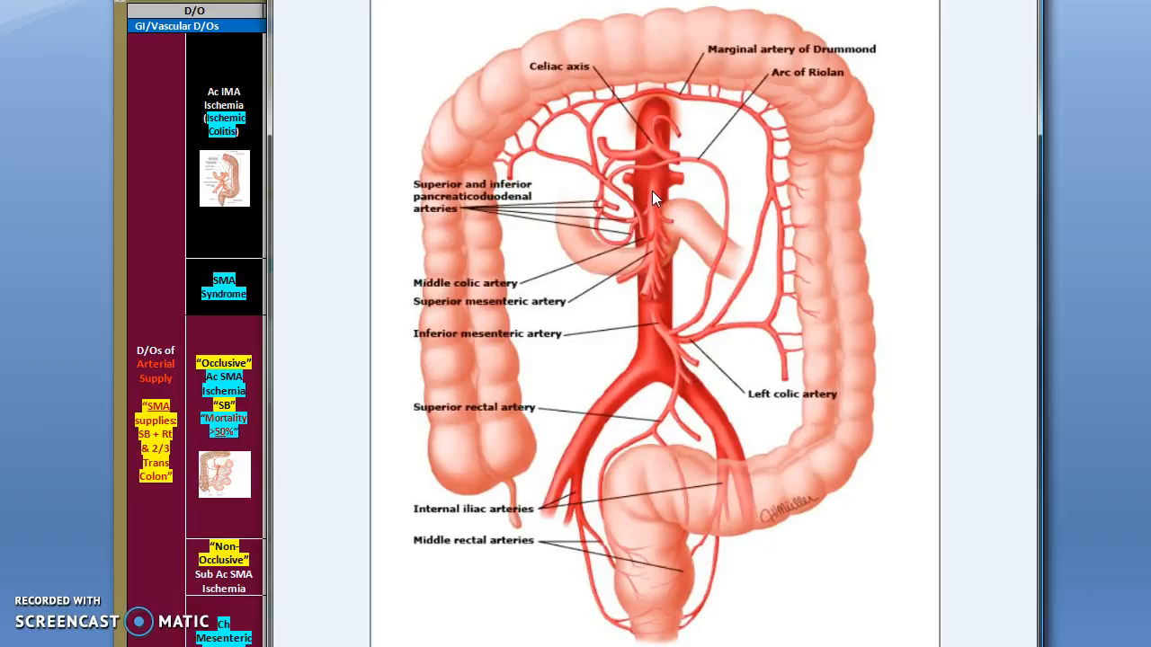
mouse_move(683, 226)
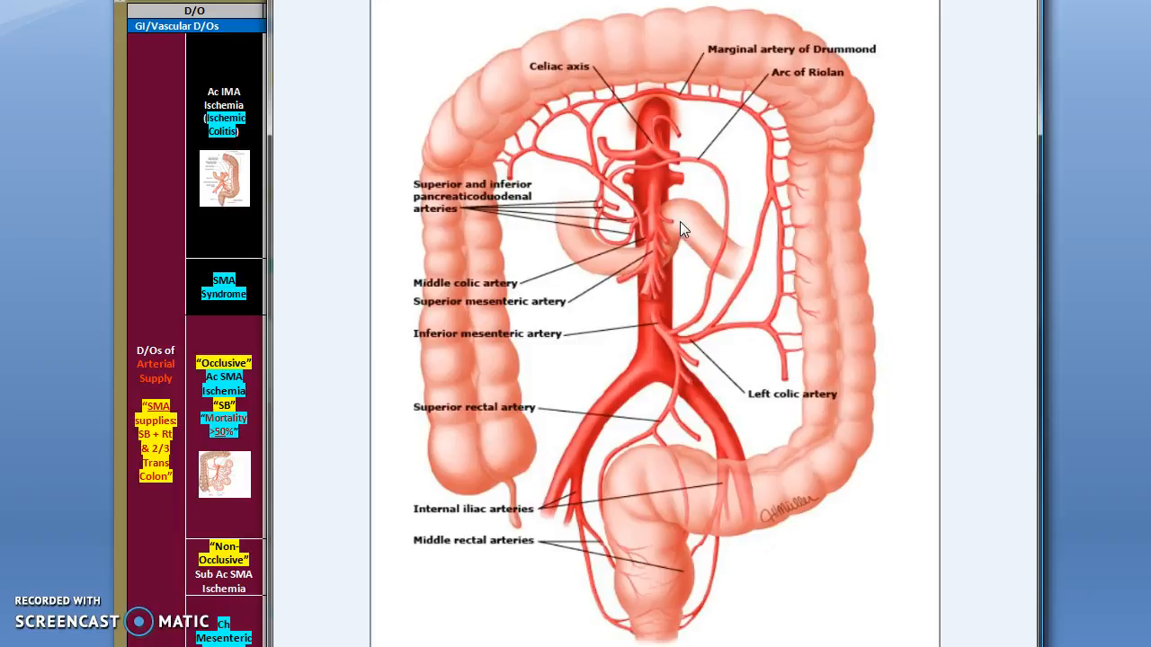
mouse_move(647, 277)
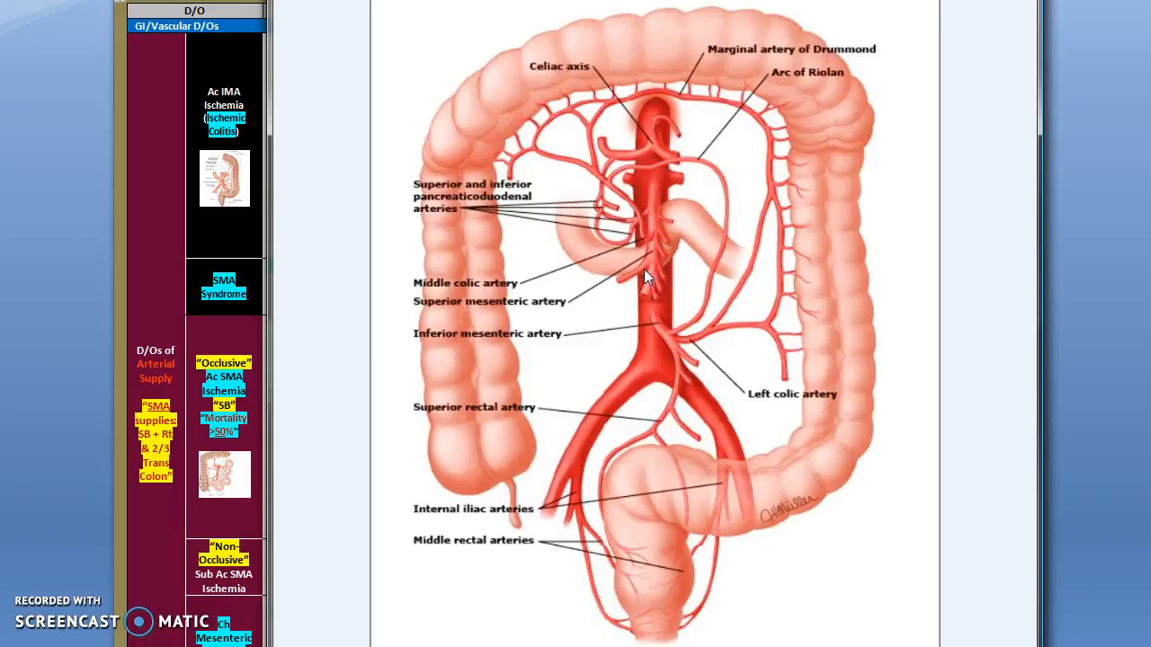
mouse_move(644, 270)
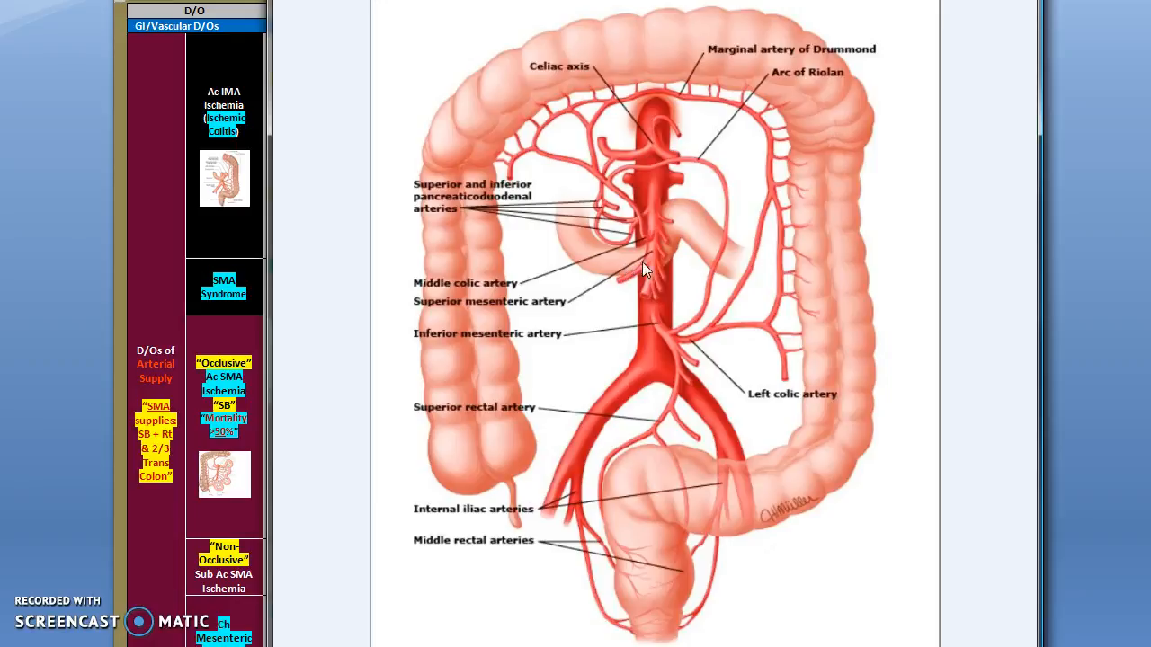
mouse_move(723, 185)
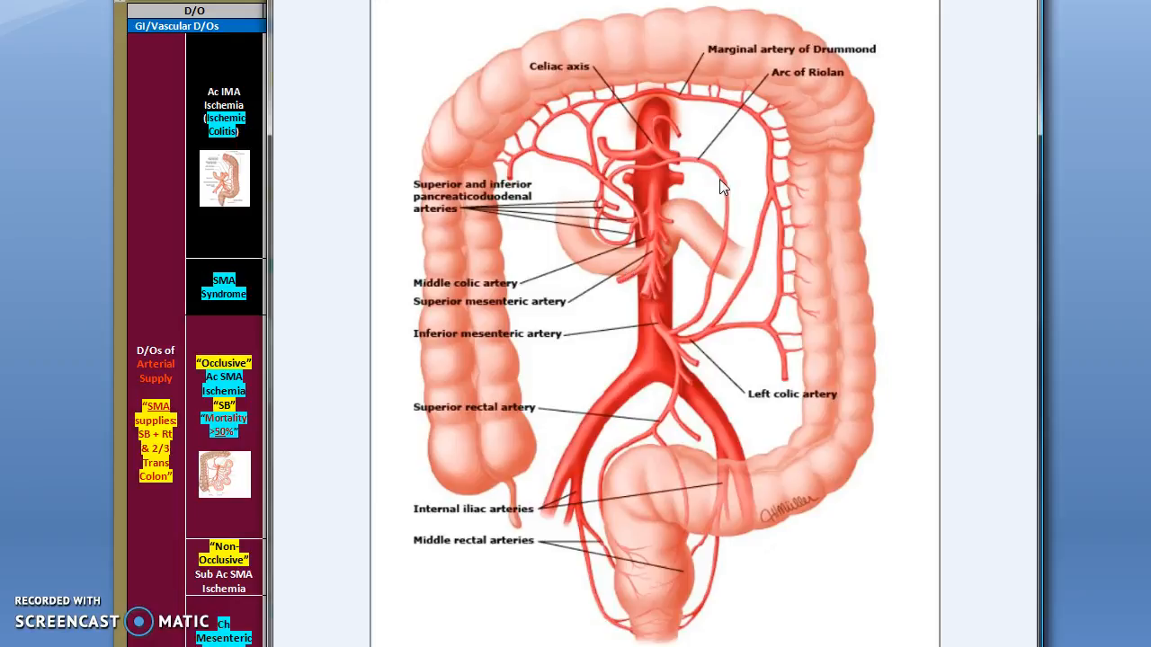
mouse_move(762, 160)
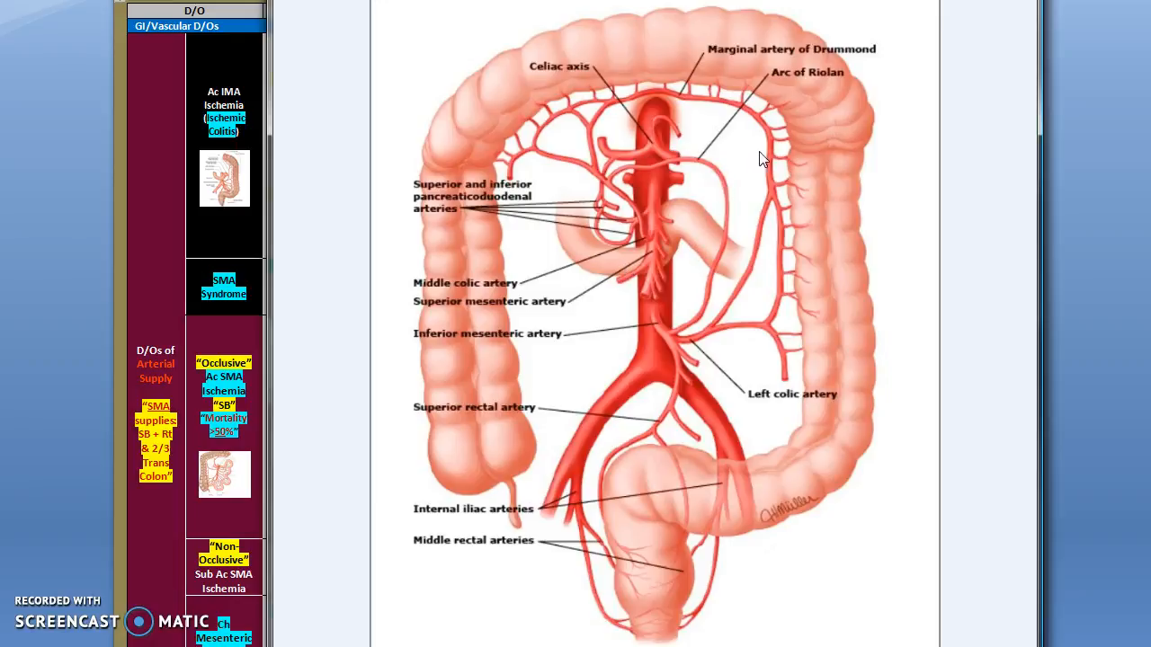
mouse_move(710, 123)
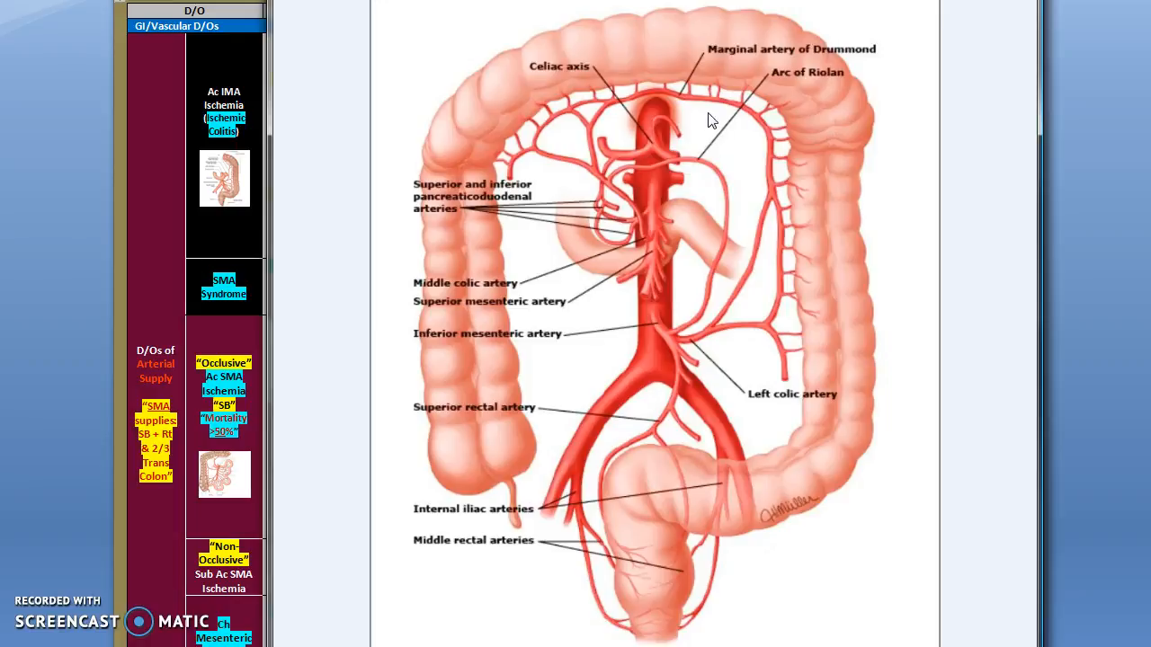
mouse_move(726, 129)
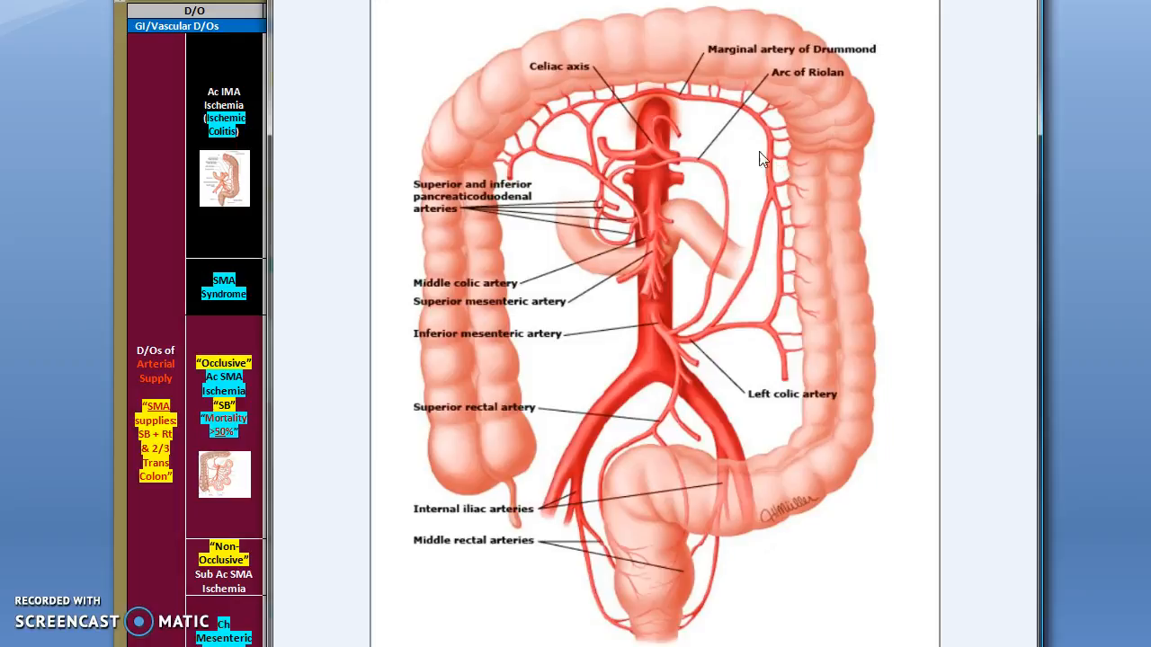
mouse_move(727, 360)
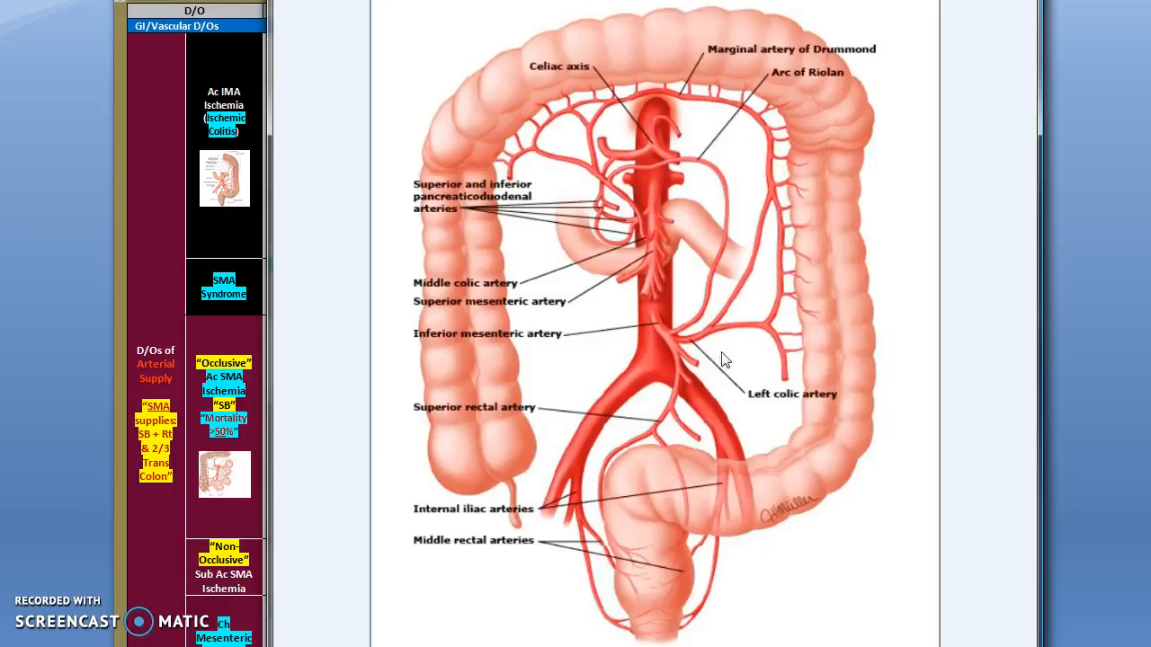
mouse_move(744, 511)
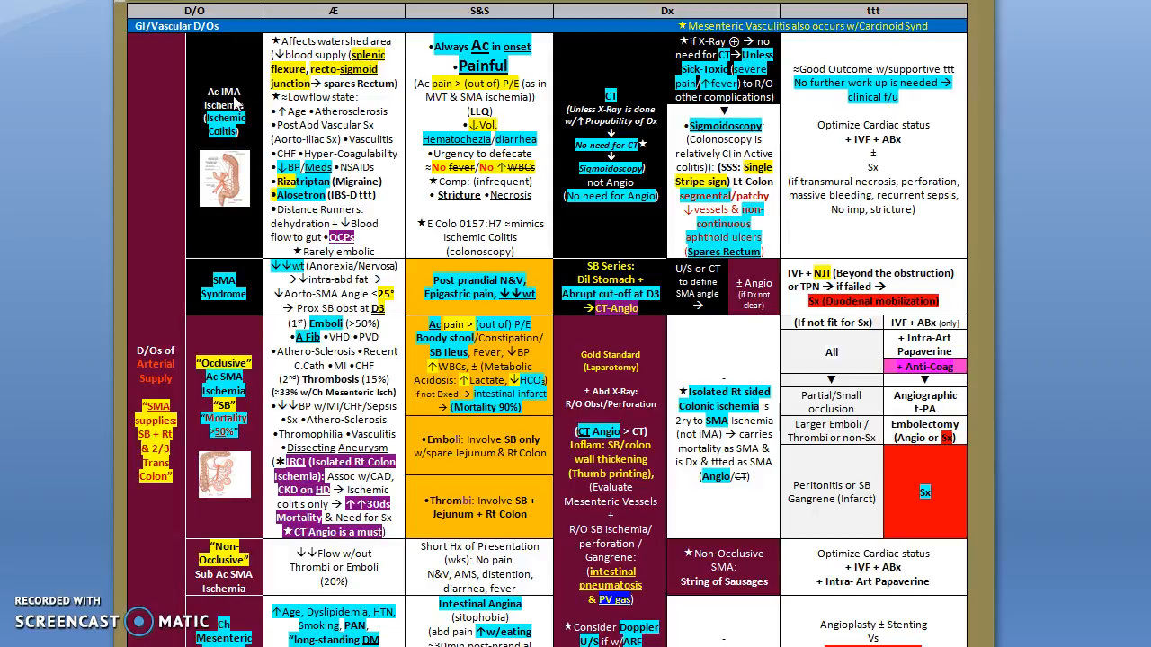
mouse_move(234, 104)
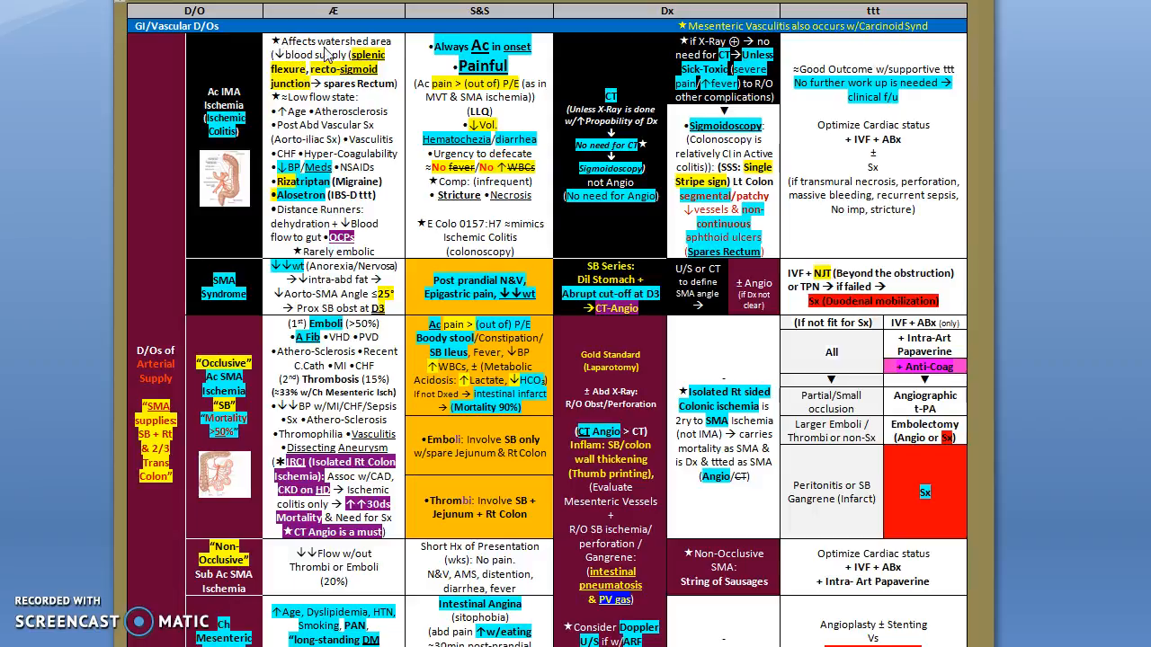
mouse_move(324, 53)
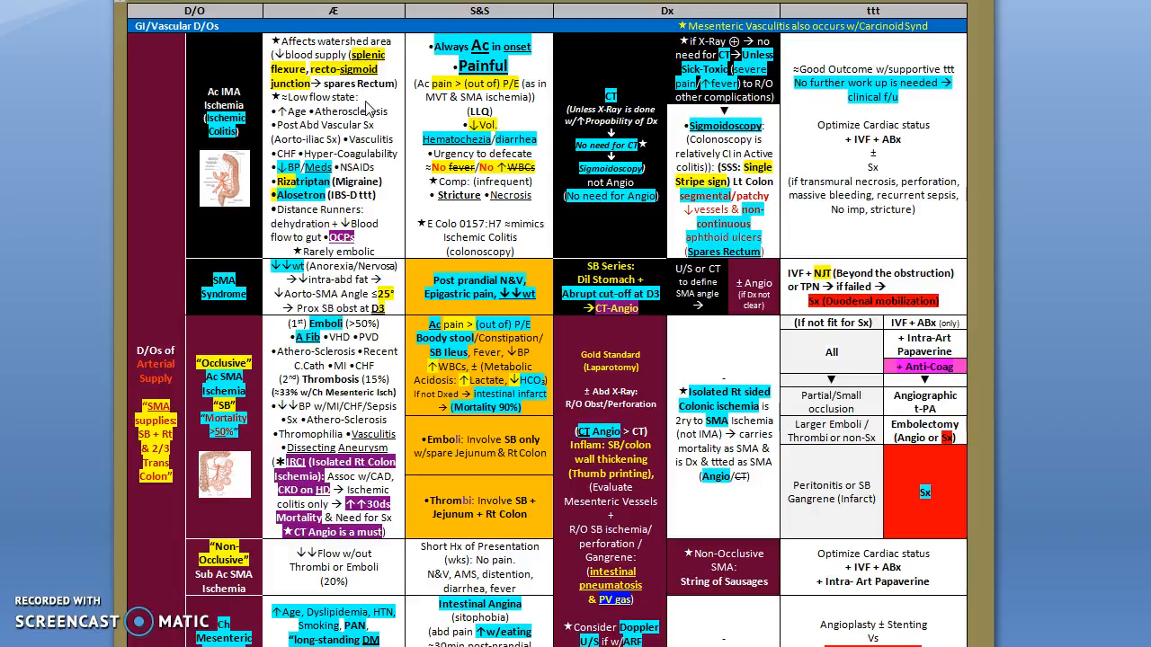
mouse_move(378, 142)
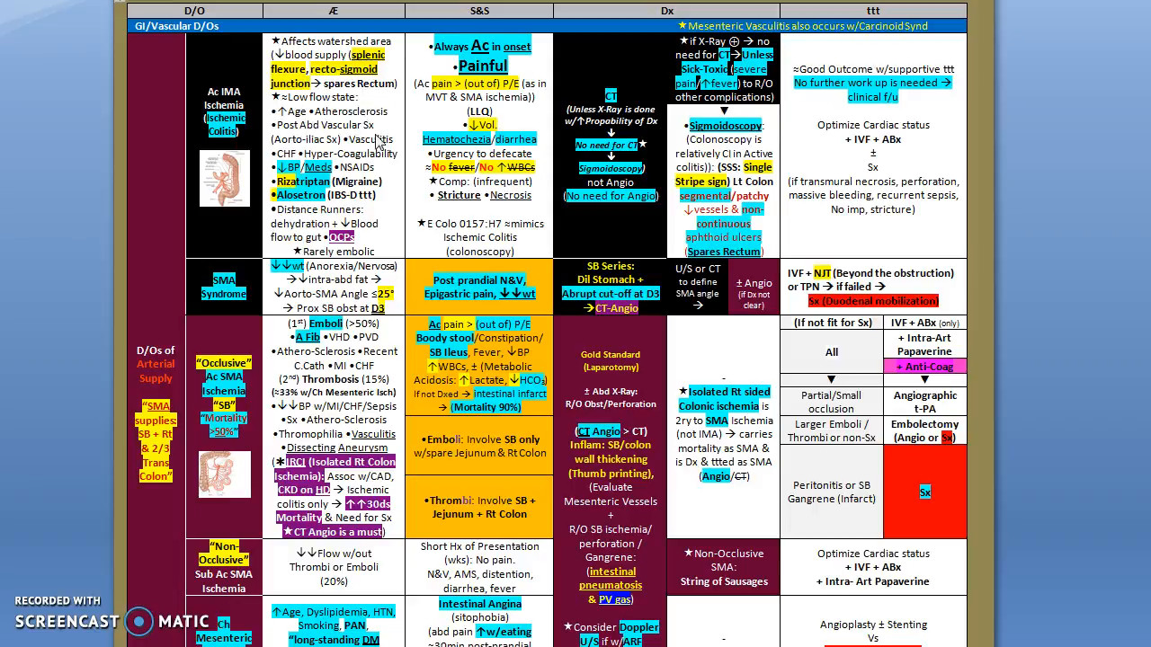
mouse_move(378, 144)
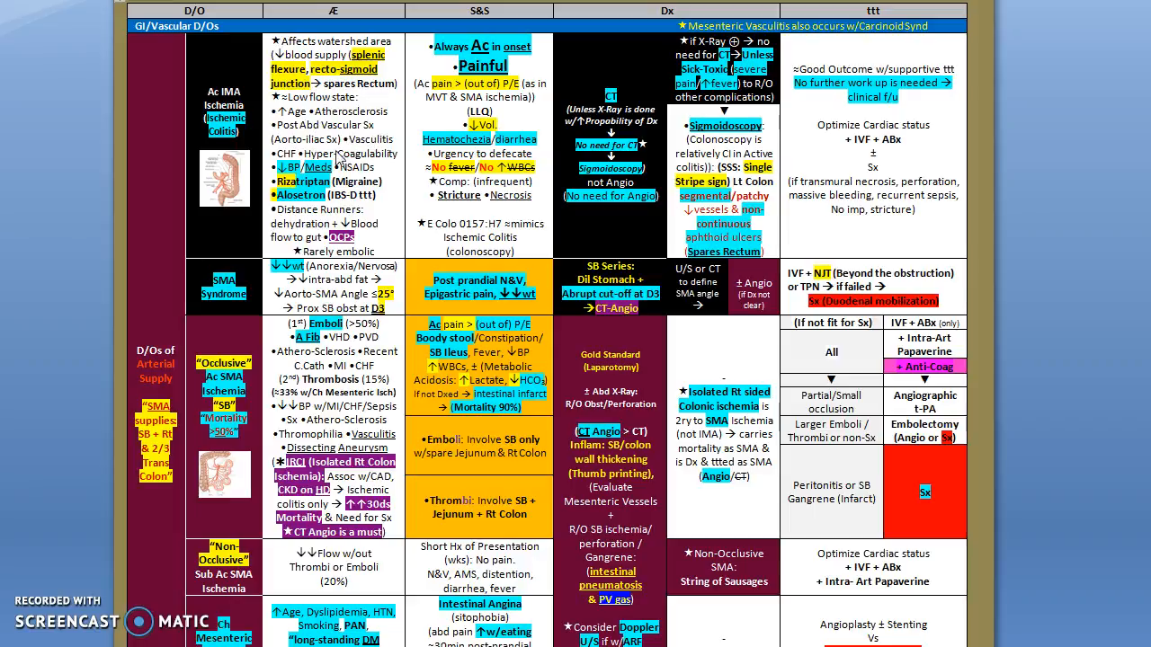
mouse_move(399, 157)
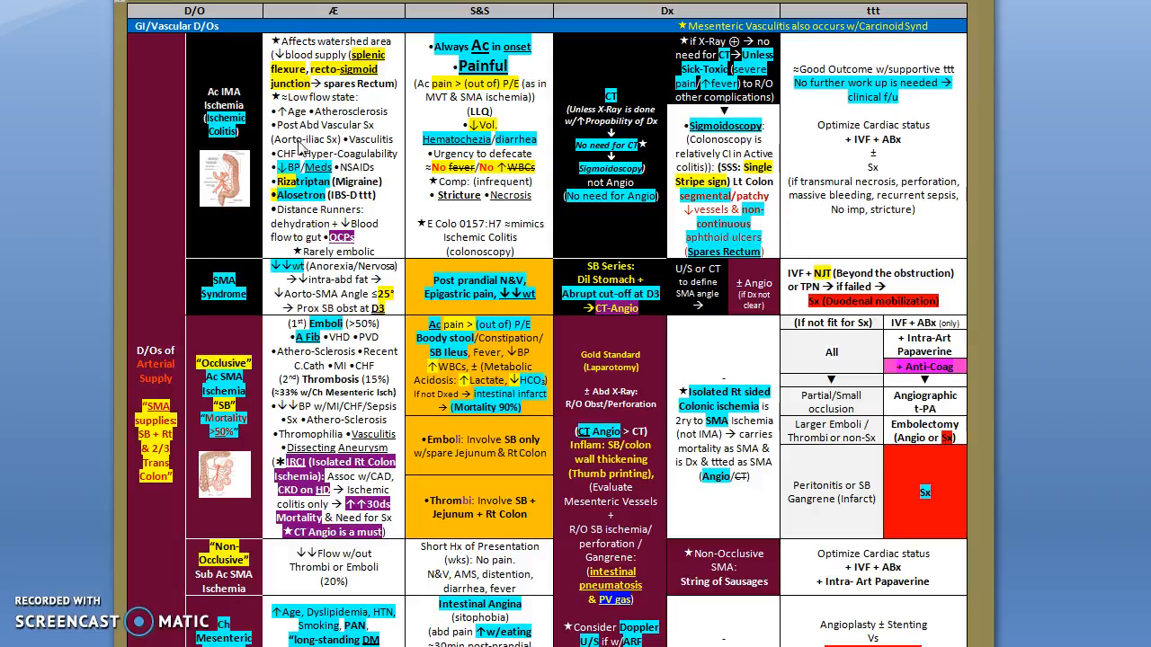
mouse_move(345, 158)
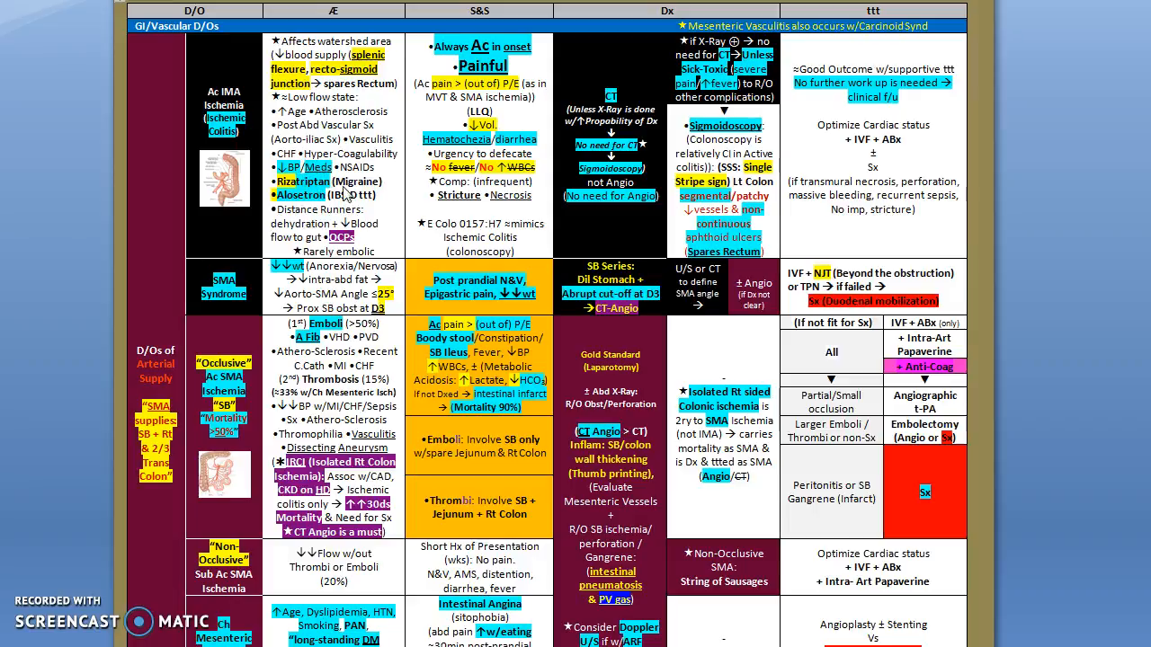
mouse_move(350, 198)
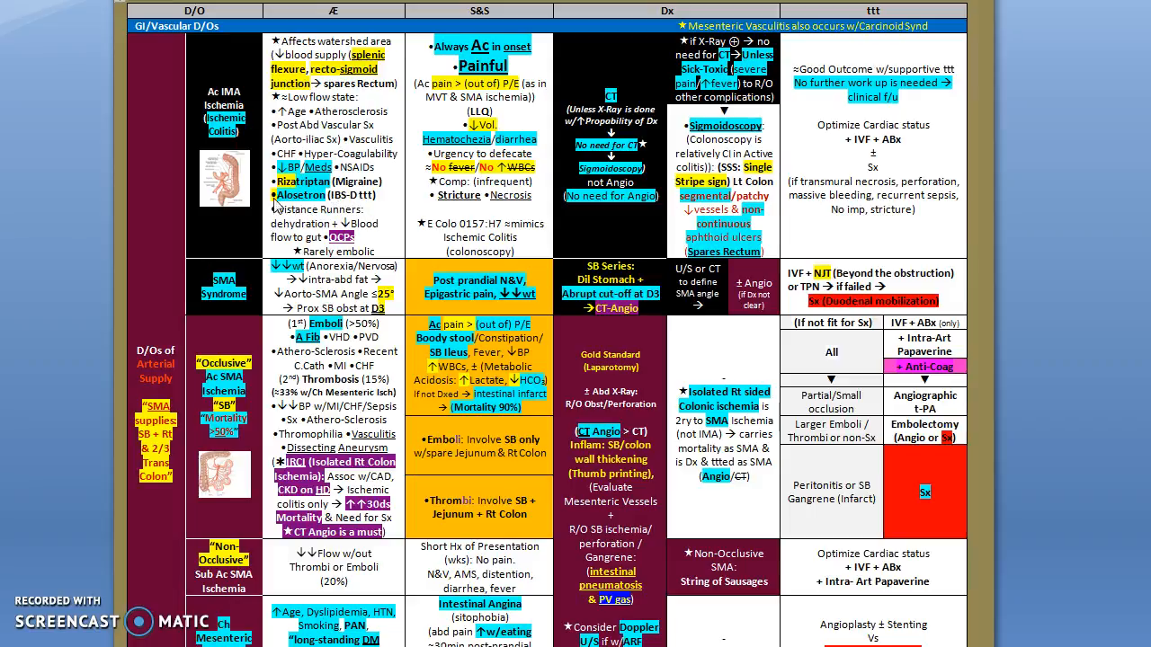
mouse_move(273, 208)
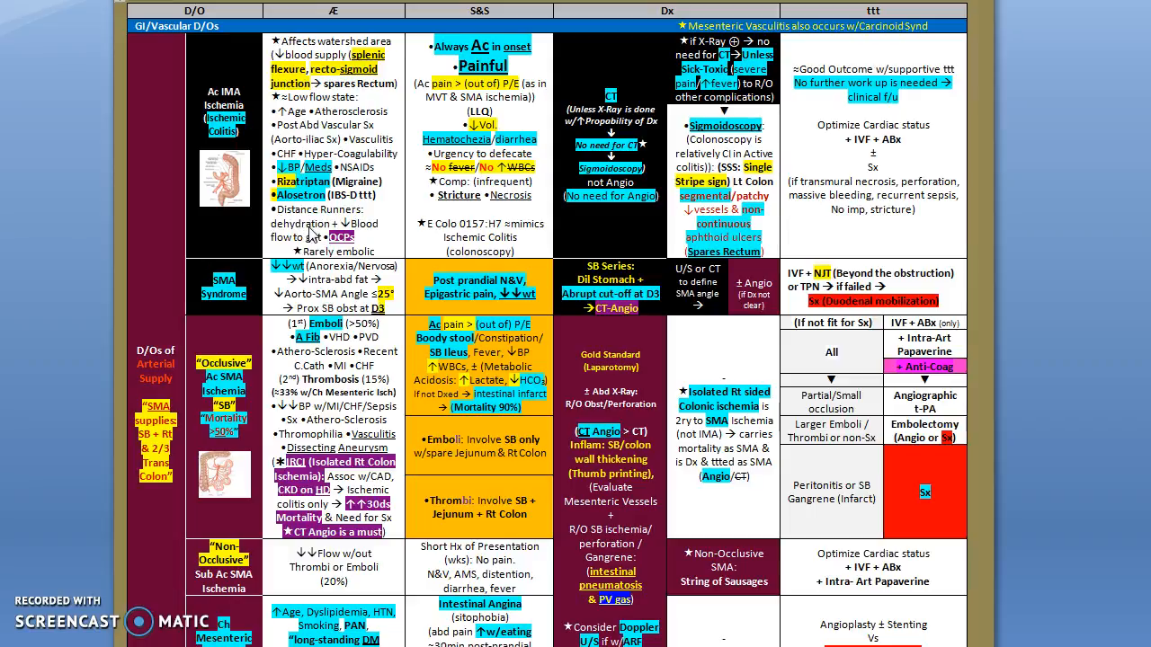
mouse_move(351, 196)
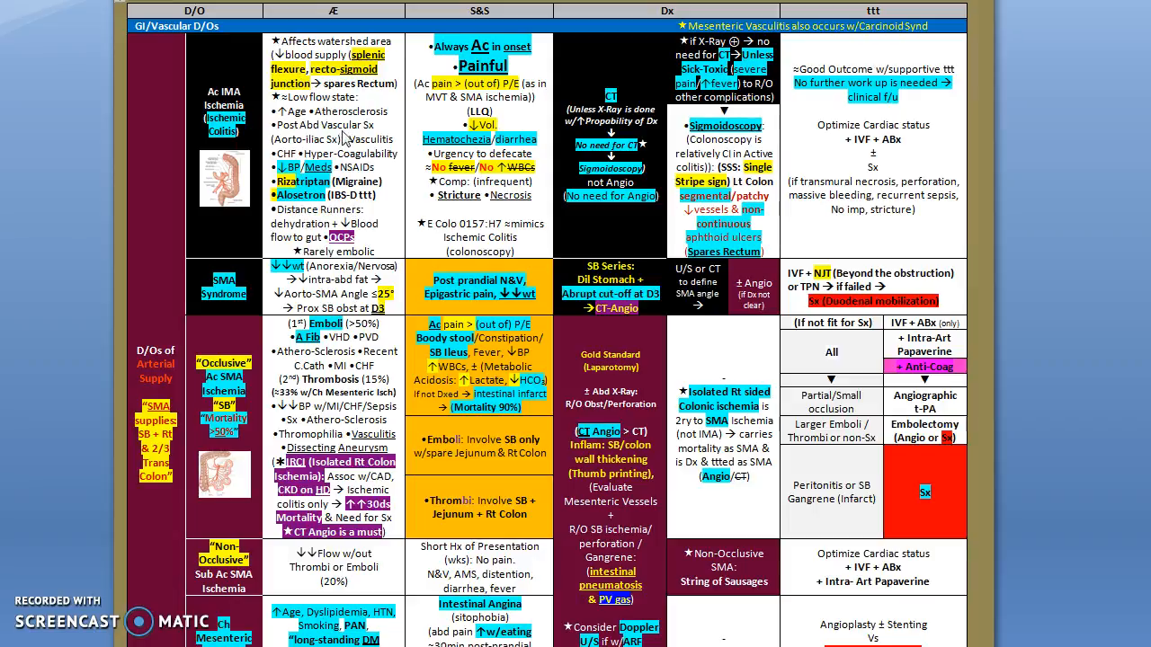
mouse_move(425, 72)
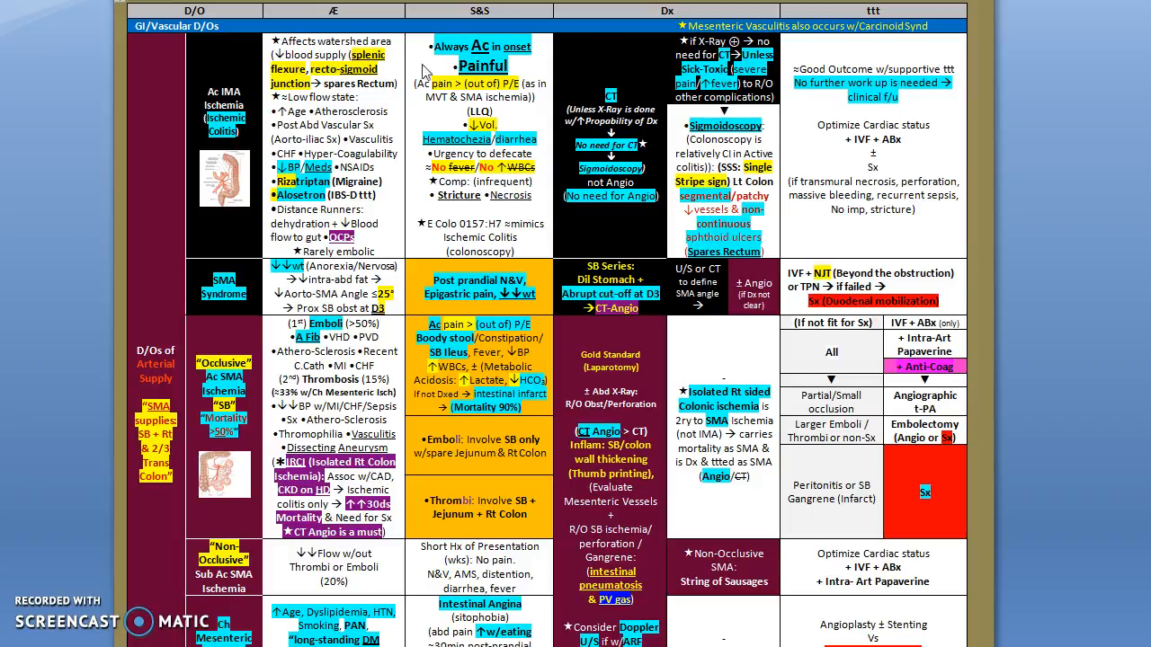
mouse_move(454, 97)
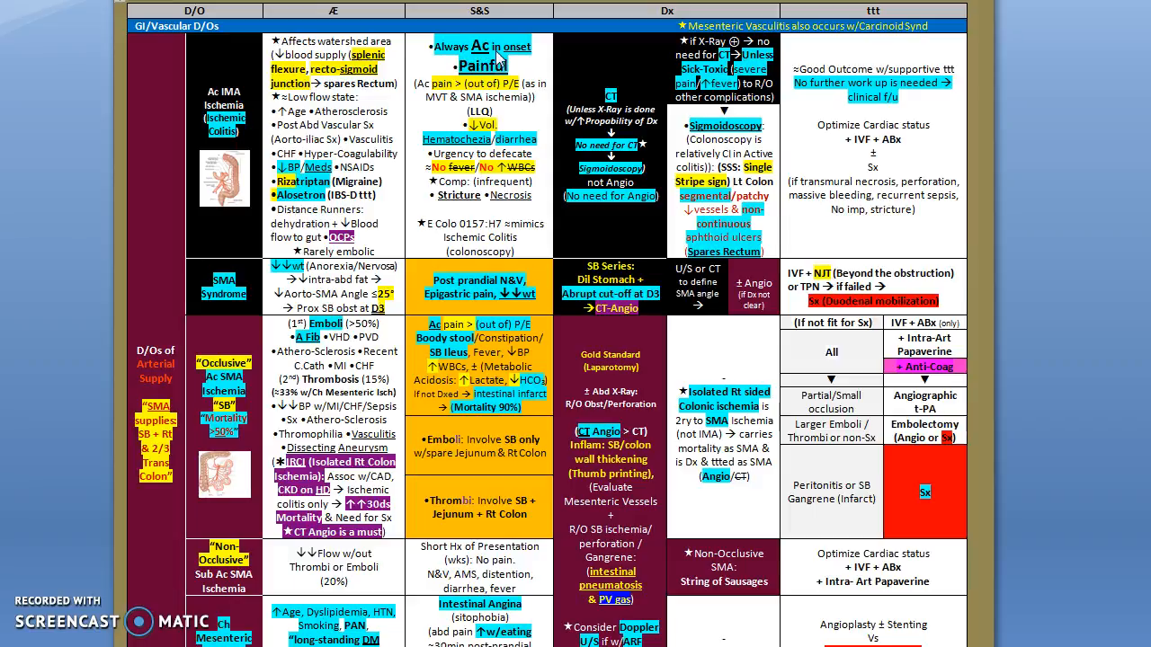
mouse_move(525, 82)
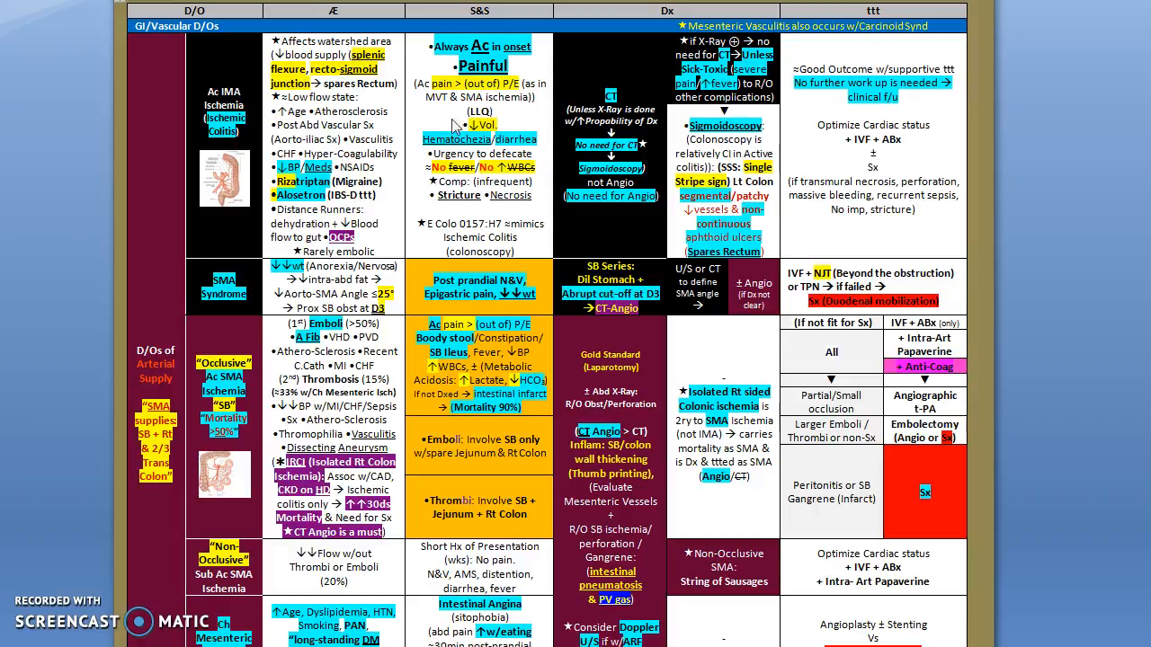
mouse_move(512, 131)
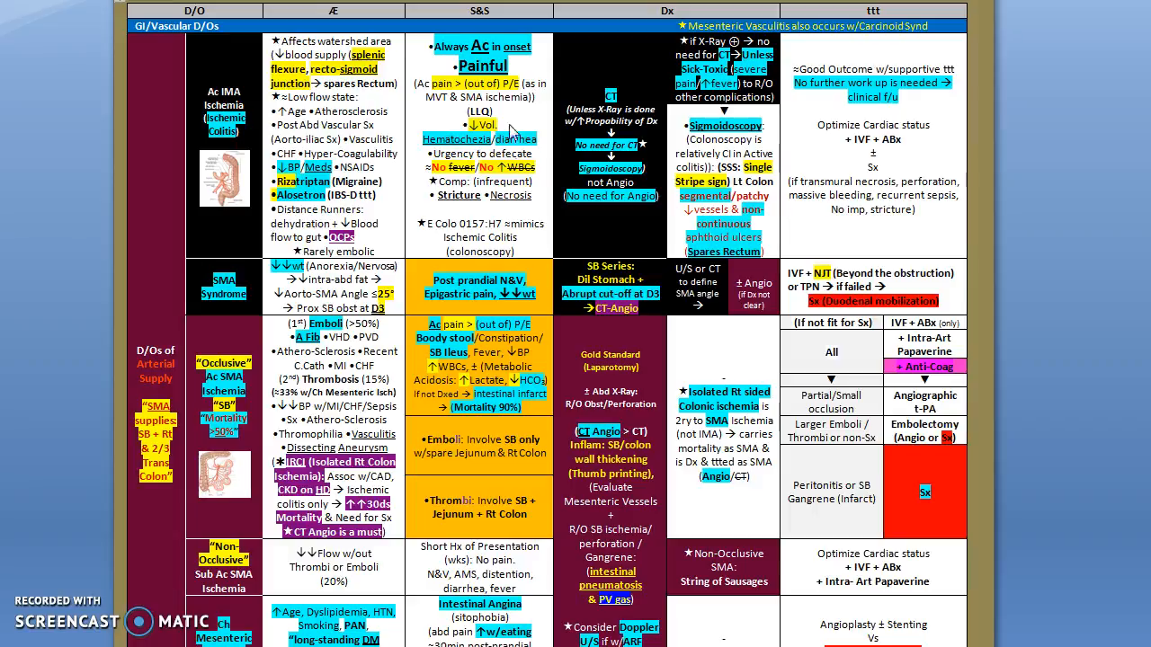
mouse_move(513, 133)
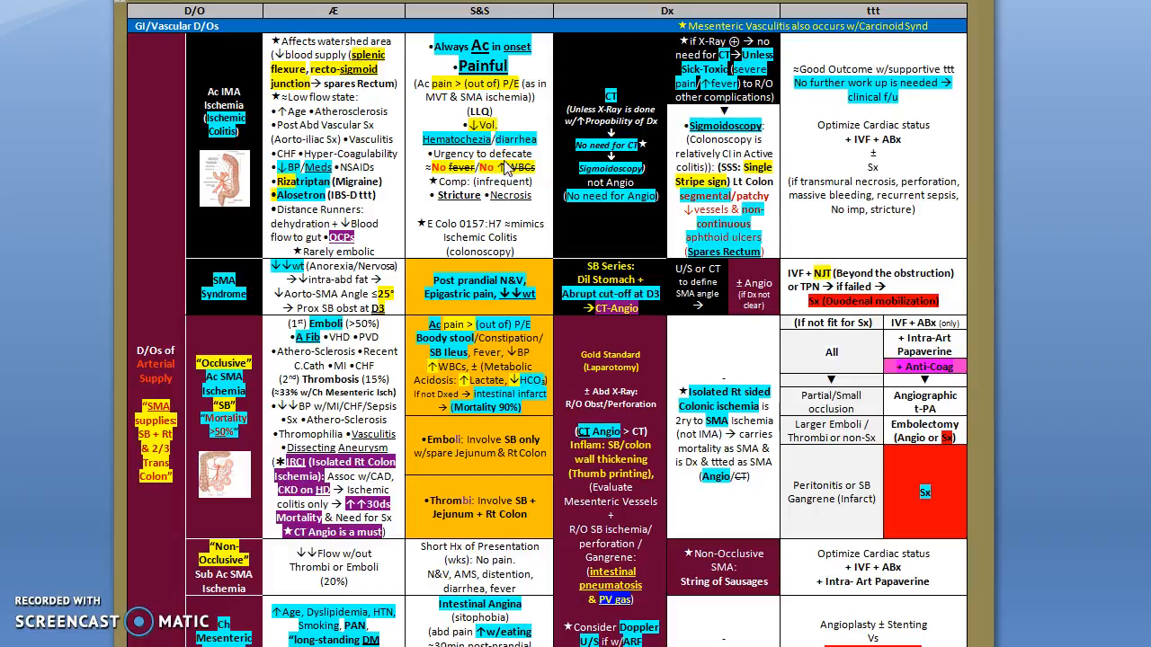
mouse_move(450, 182)
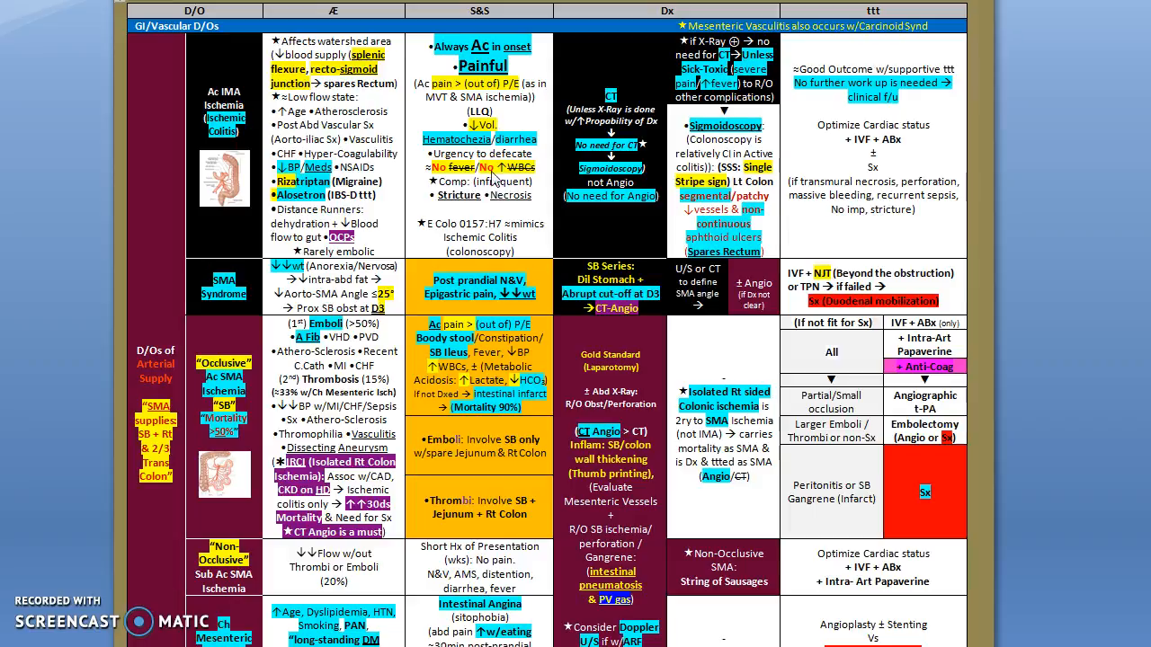
mouse_move(492, 180)
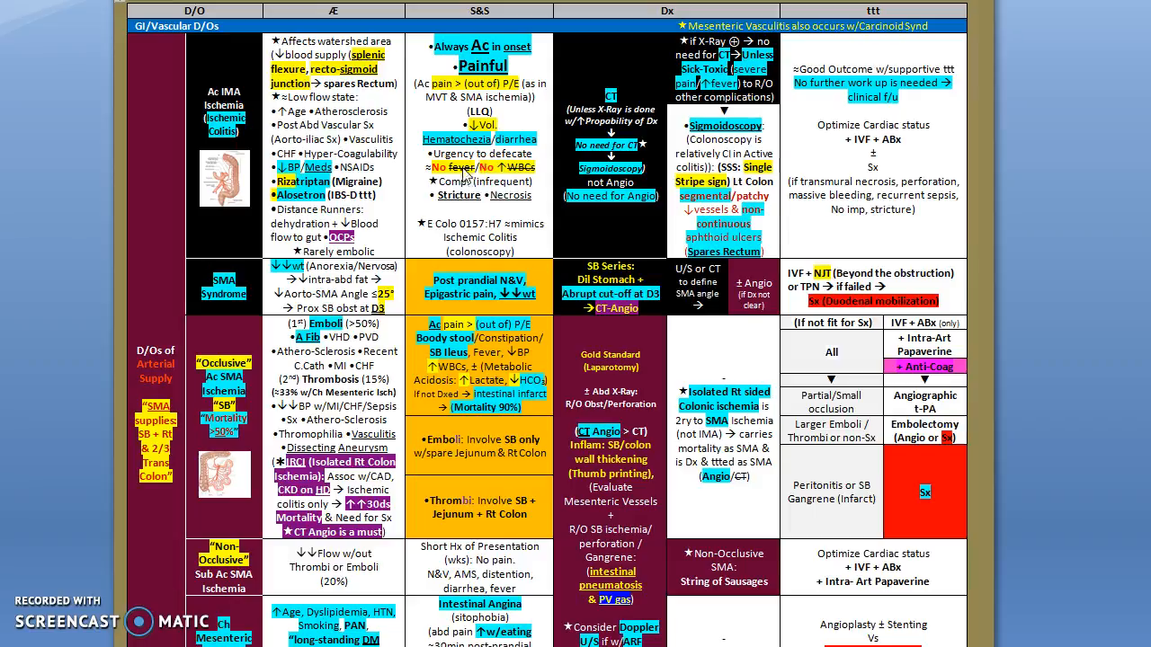
mouse_move(464, 169)
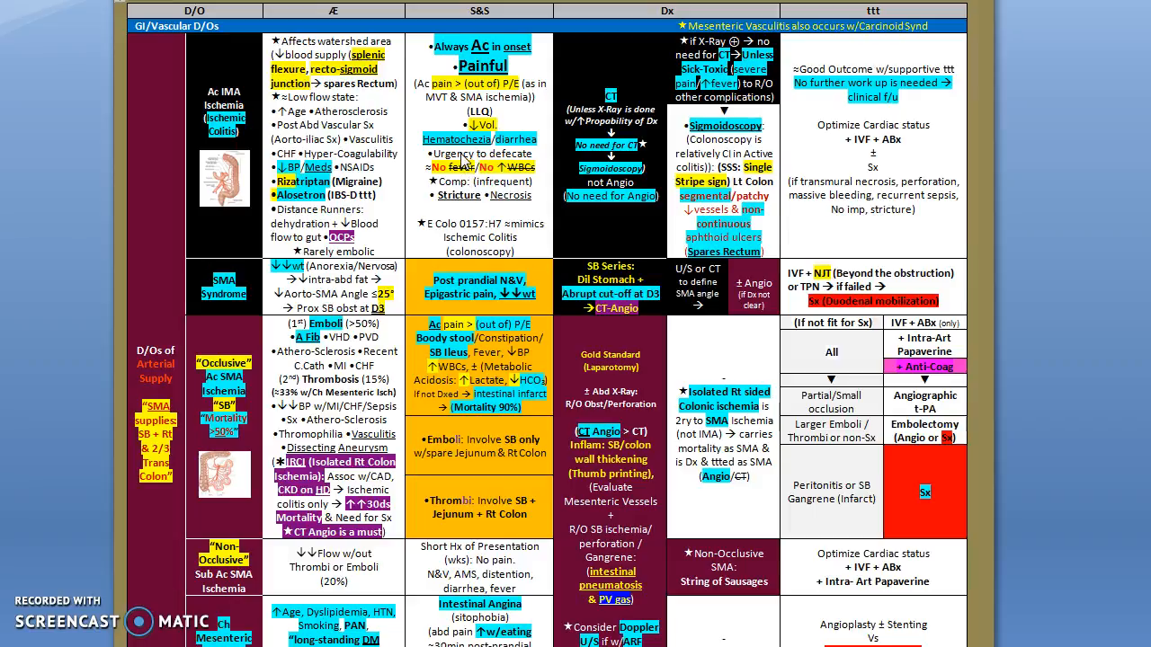
mouse_move(459, 205)
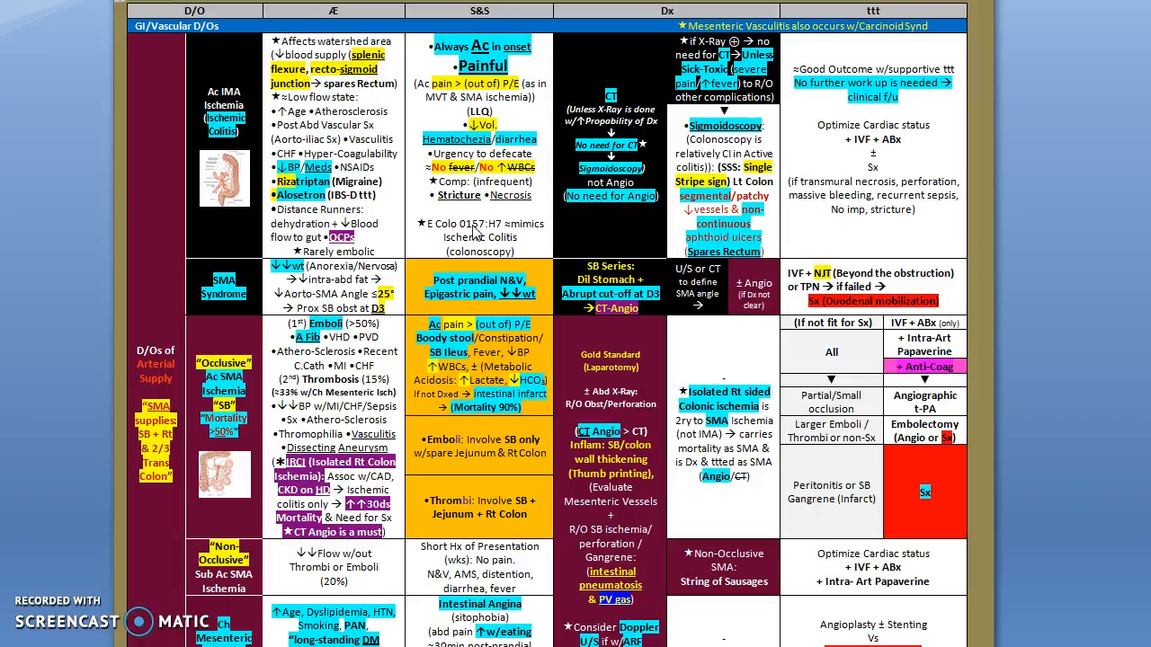
mouse_move(441, 233)
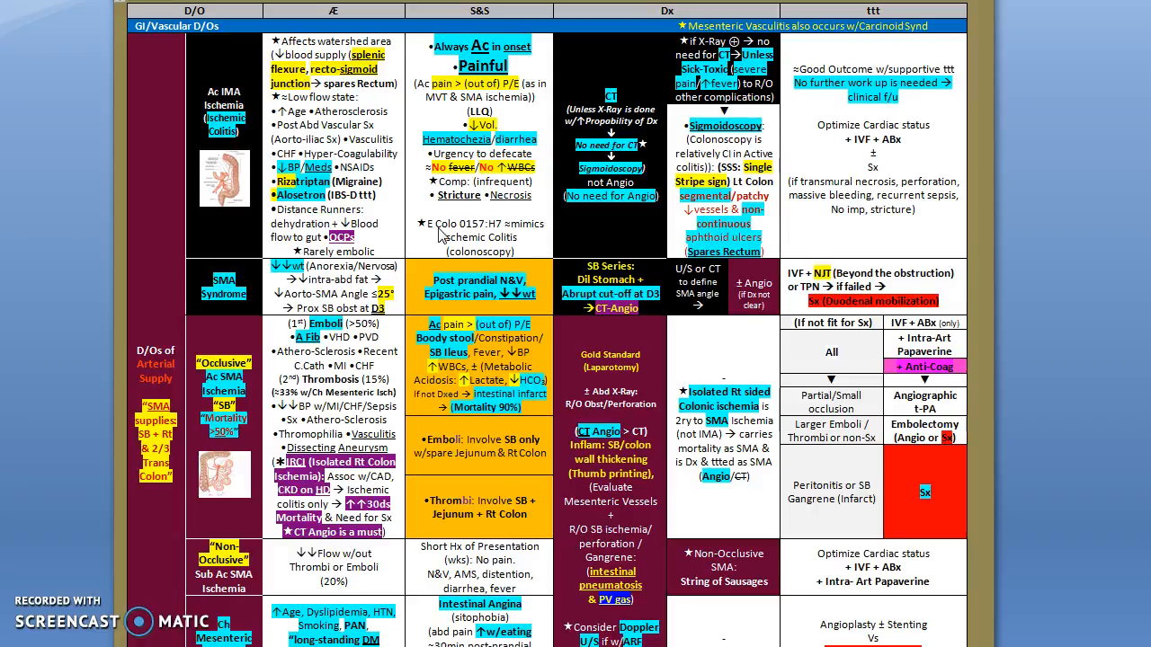
mouse_move(467, 232)
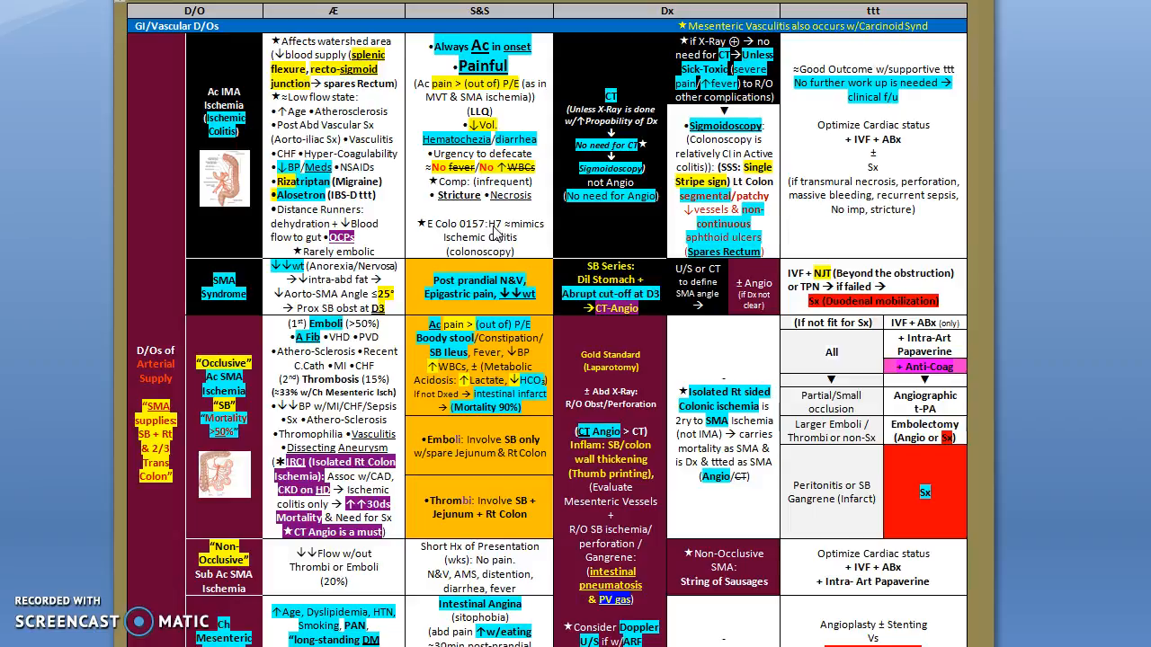
mouse_move(431, 216)
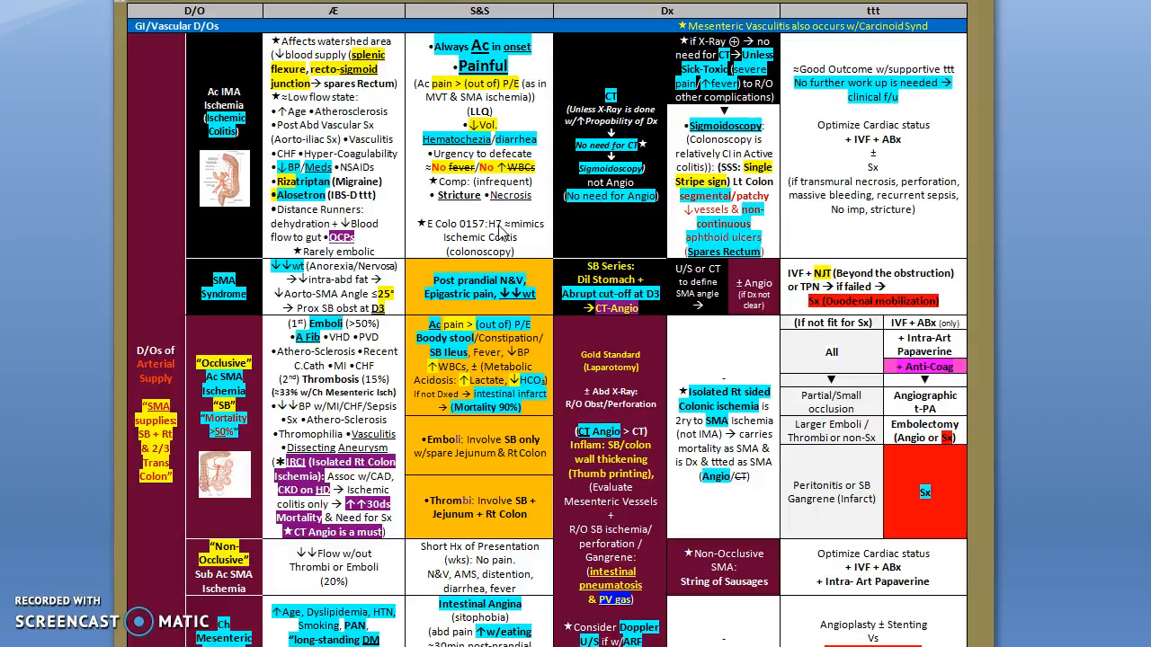
mouse_move(528, 242)
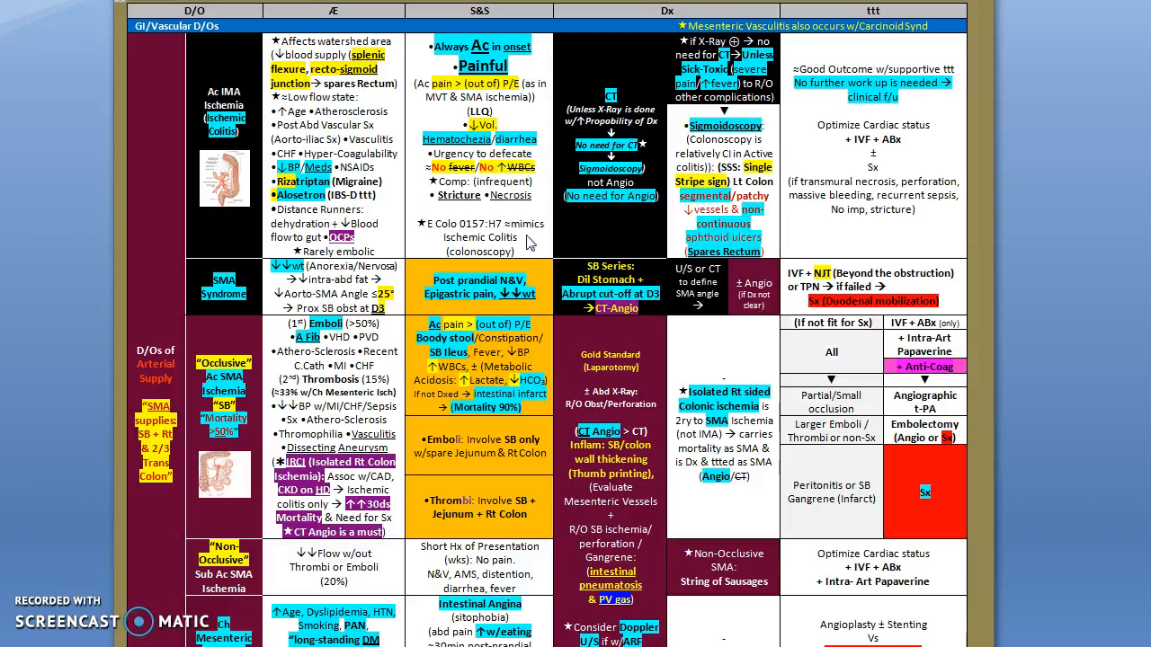
mouse_move(363, 240)
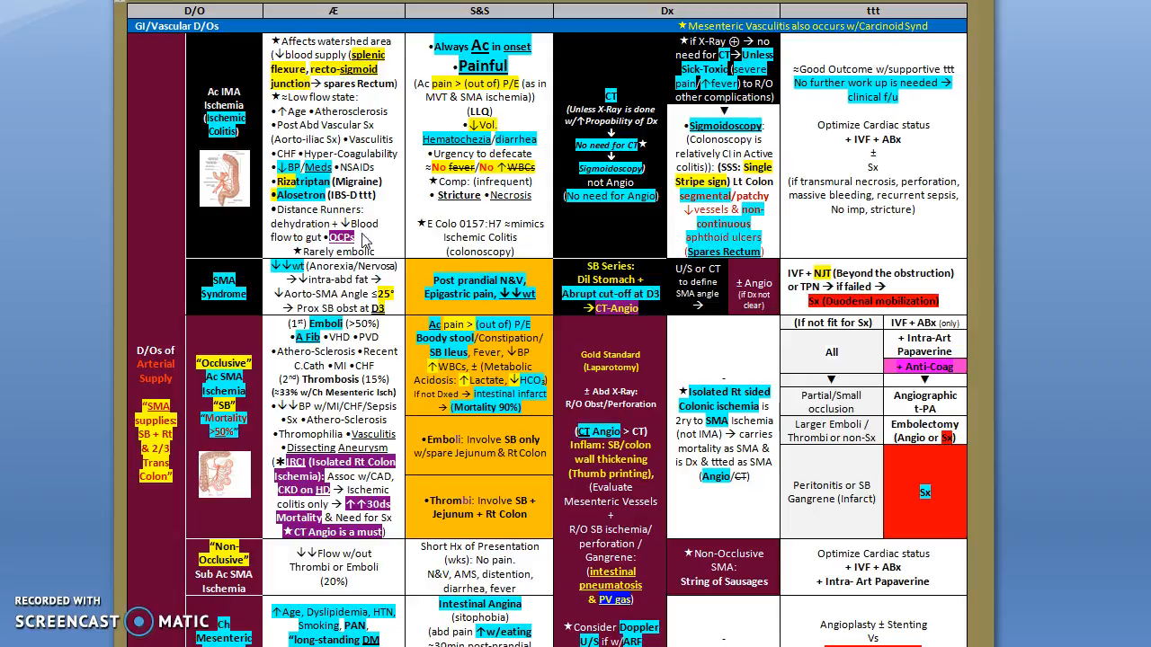
mouse_move(485, 171)
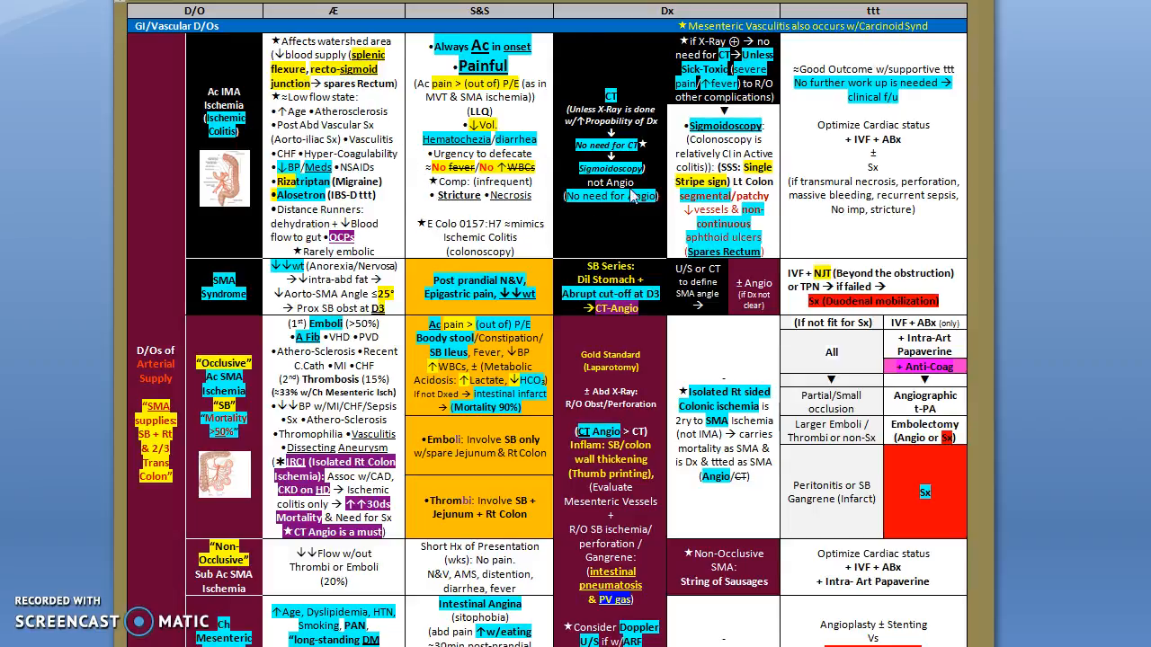
mouse_move(698, 115)
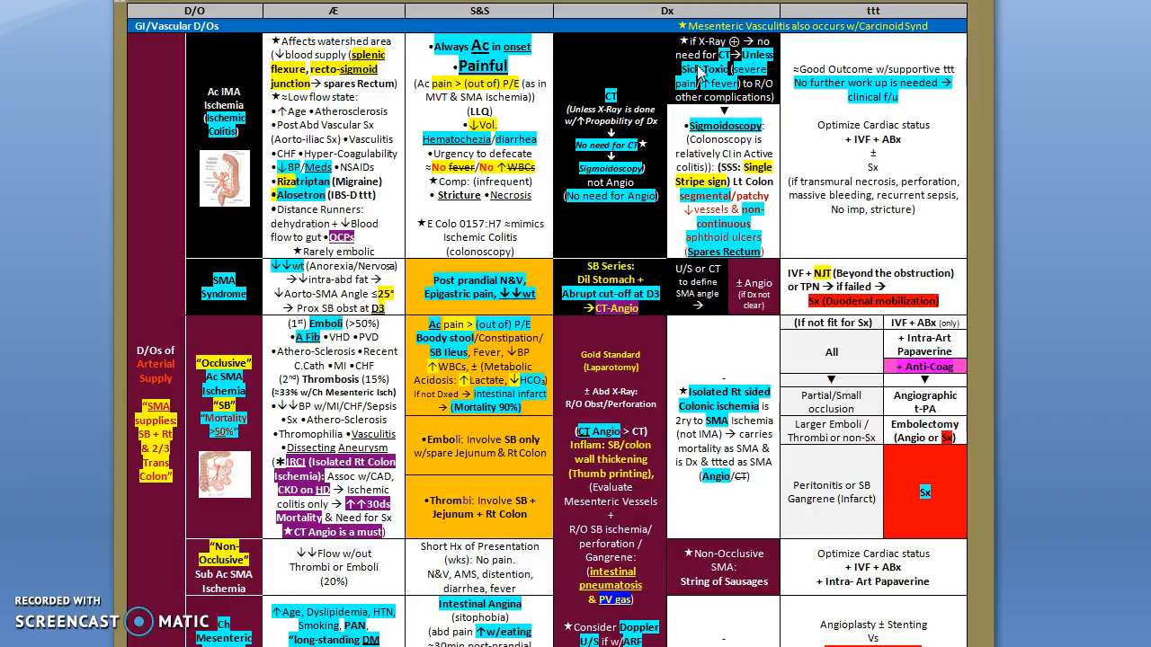
mouse_move(692, 56)
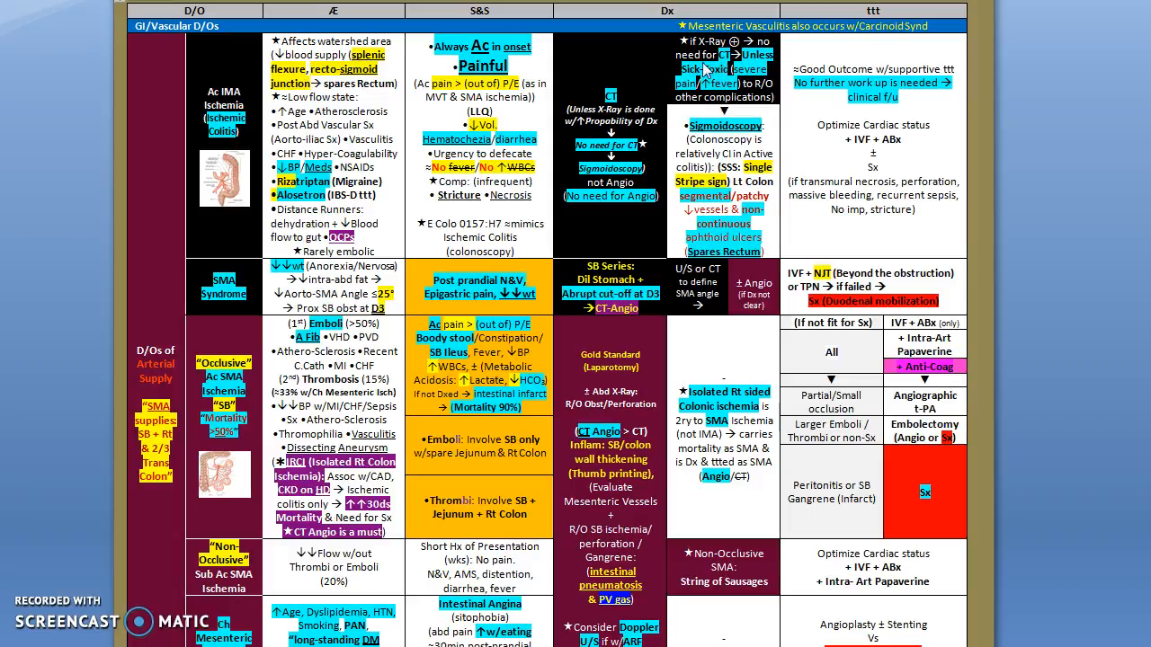
mouse_move(629, 61)
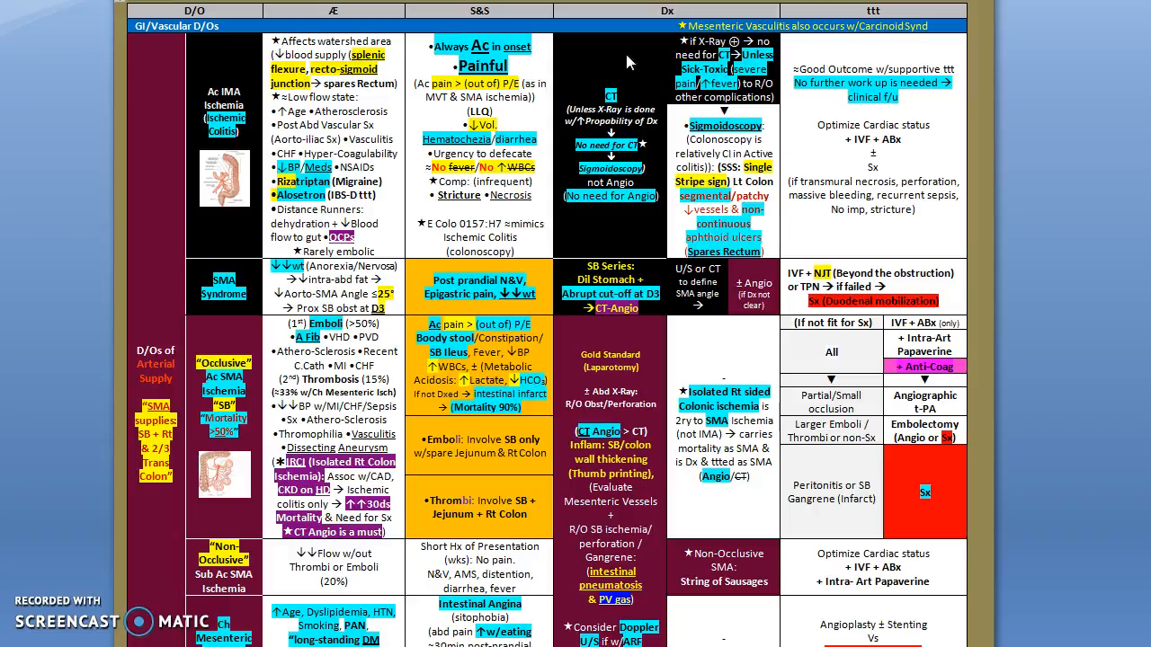
mouse_move(638, 81)
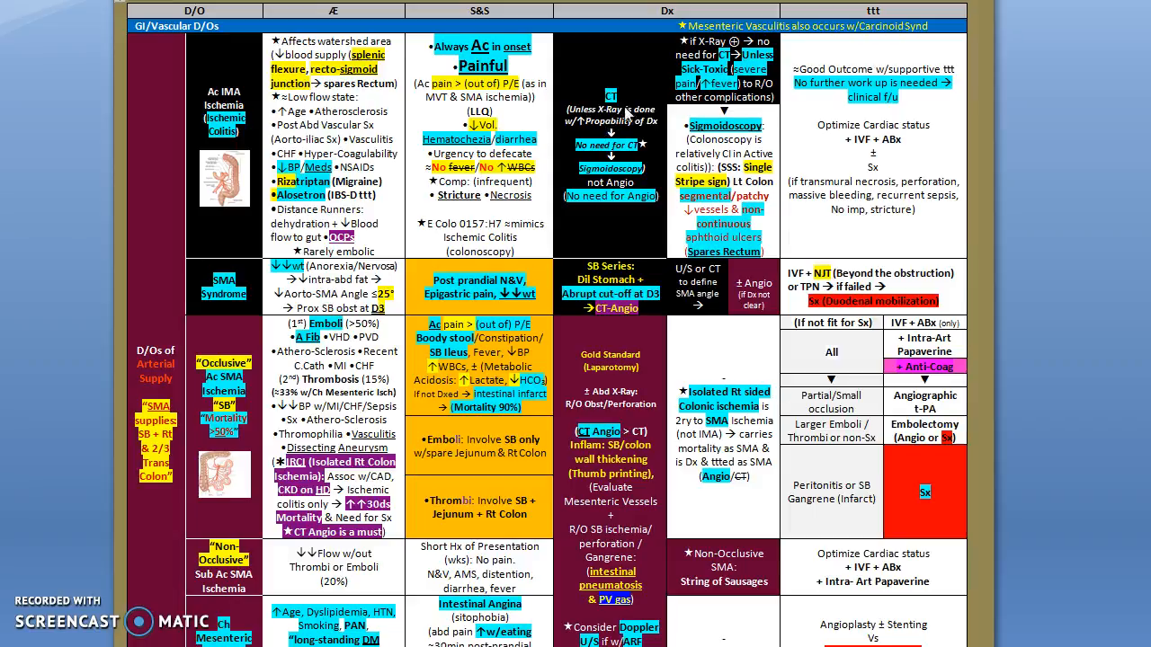
mouse_move(629, 110)
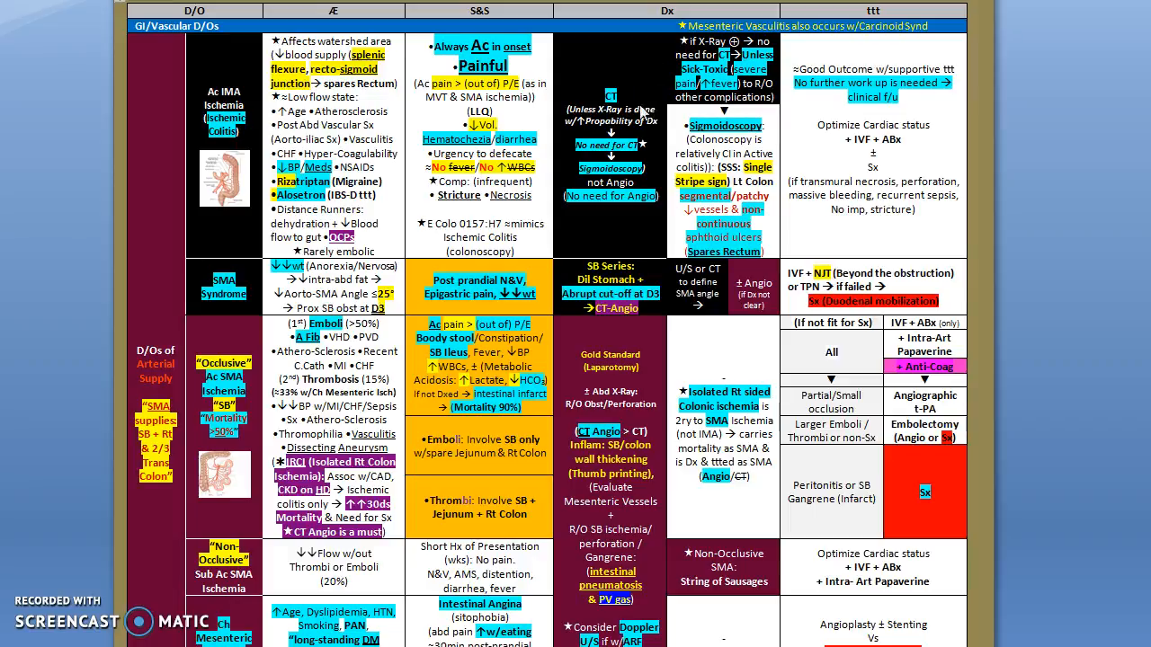
mouse_move(741, 117)
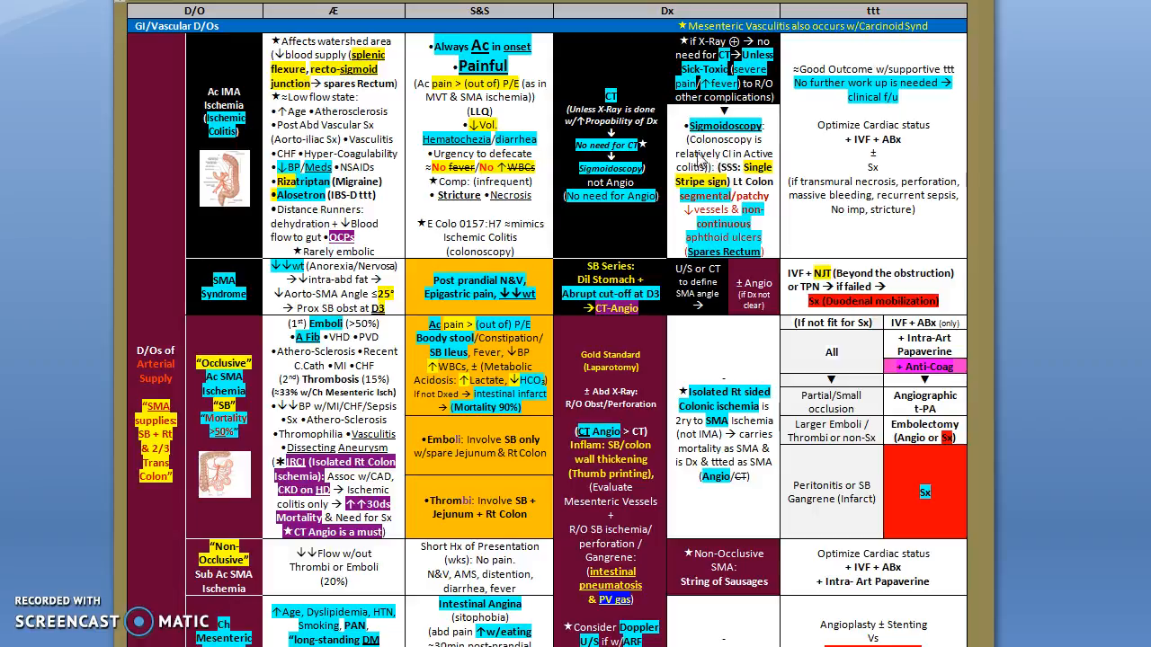
mouse_move(741, 151)
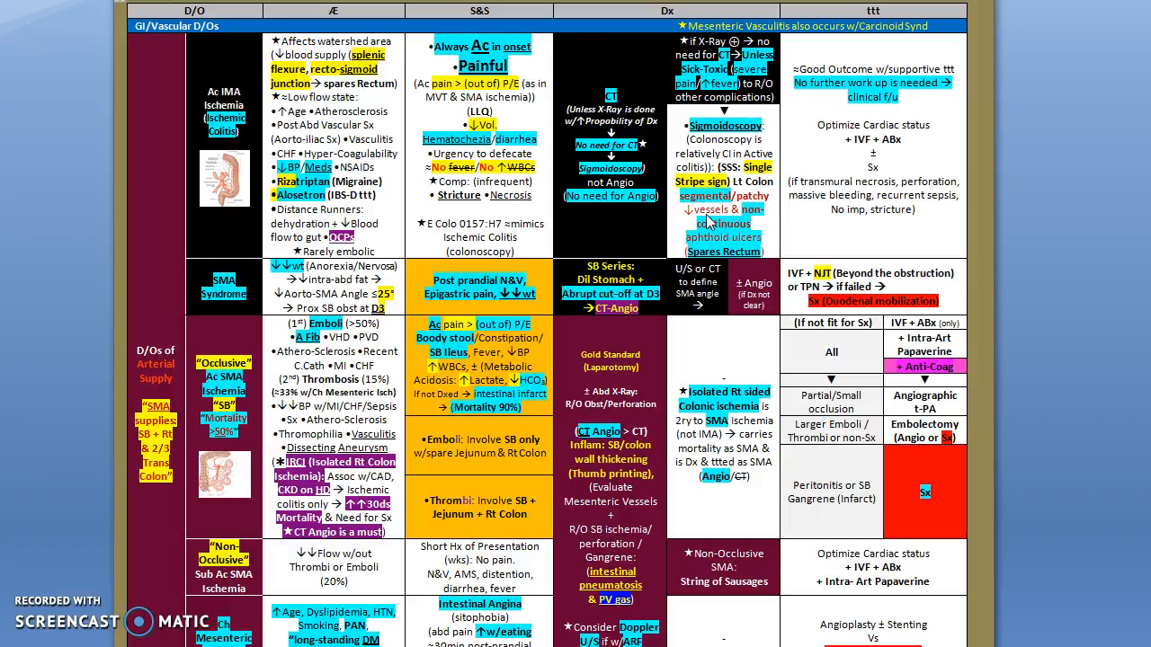
mouse_move(751, 223)
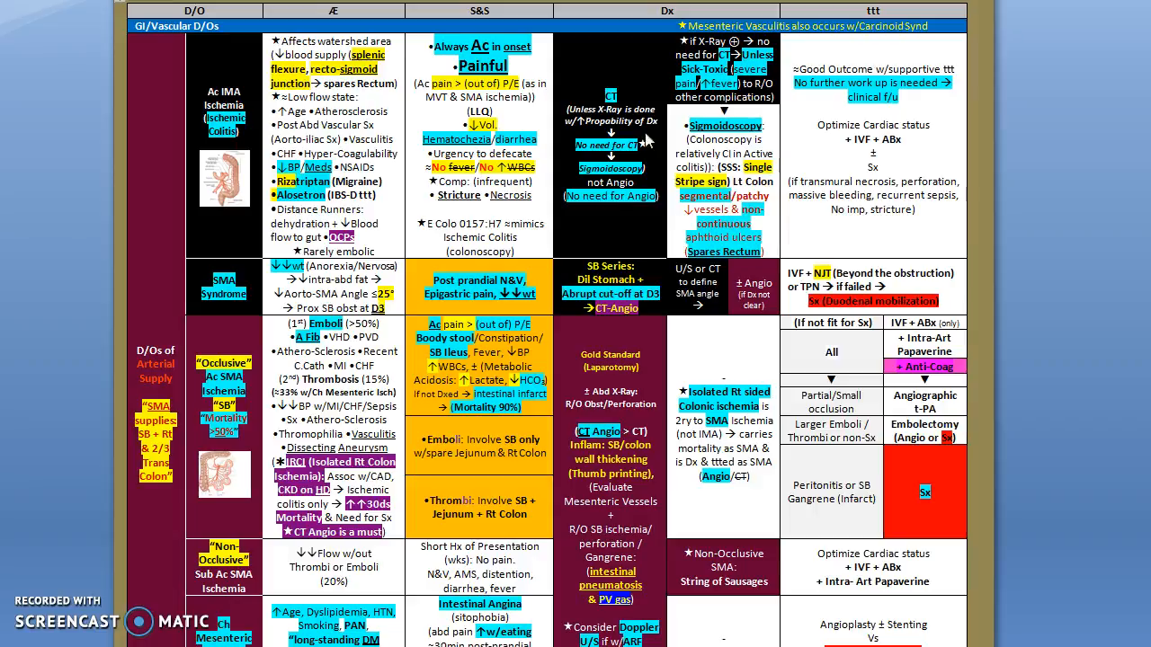
mouse_move(906, 125)
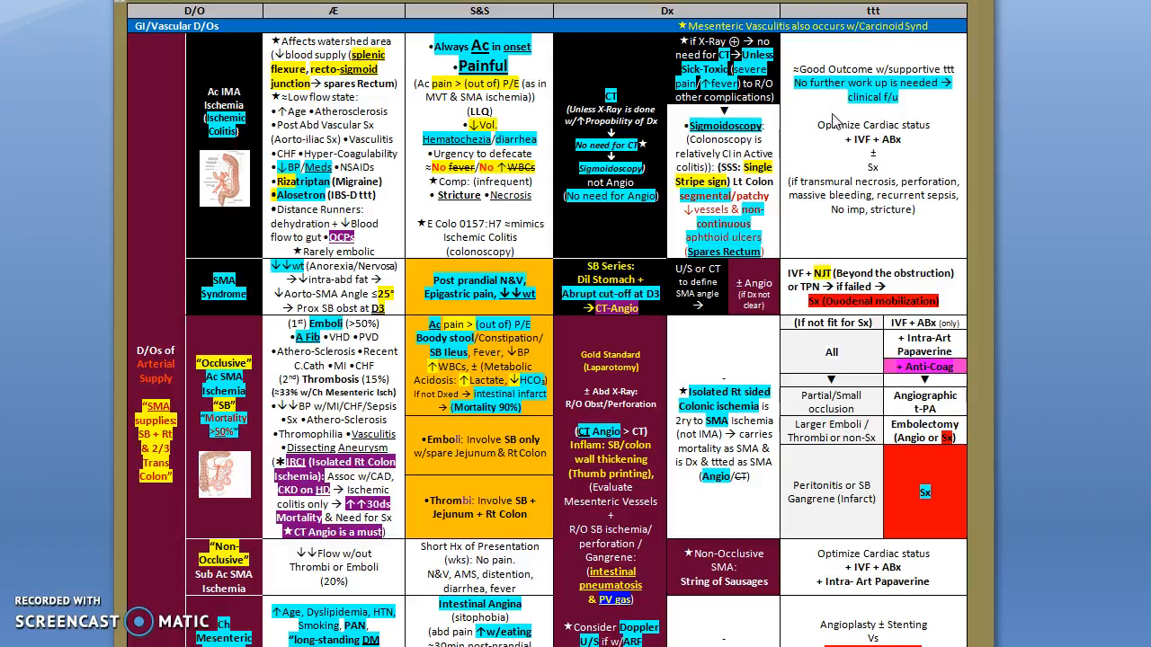
mouse_move(870, 115)
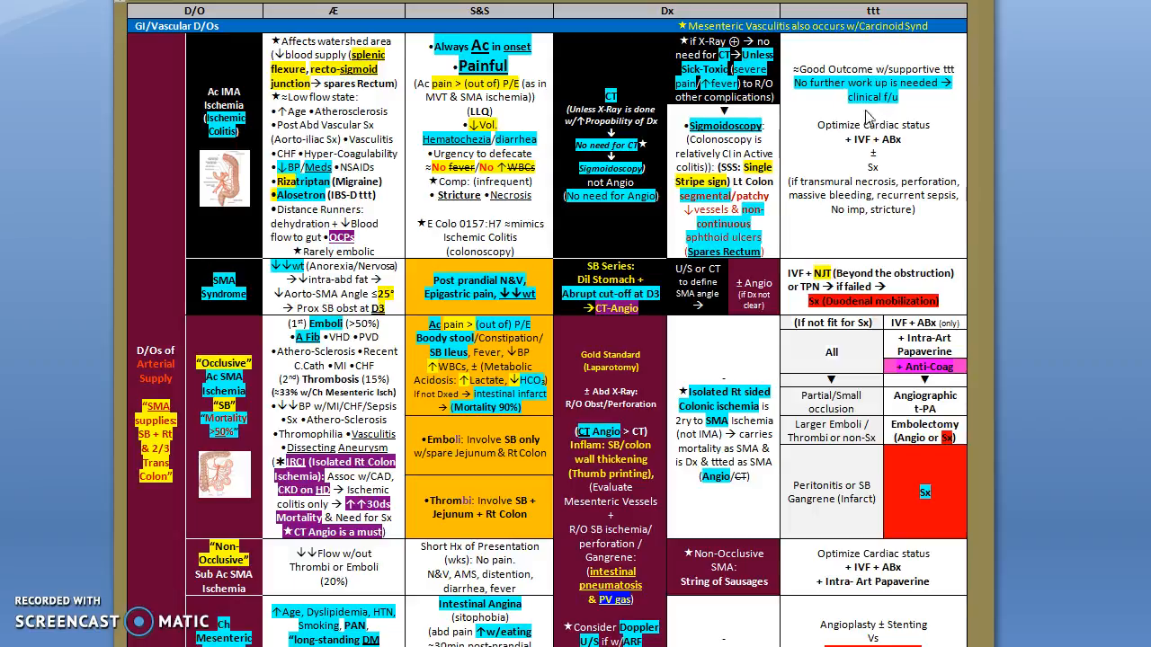
mouse_move(893, 112)
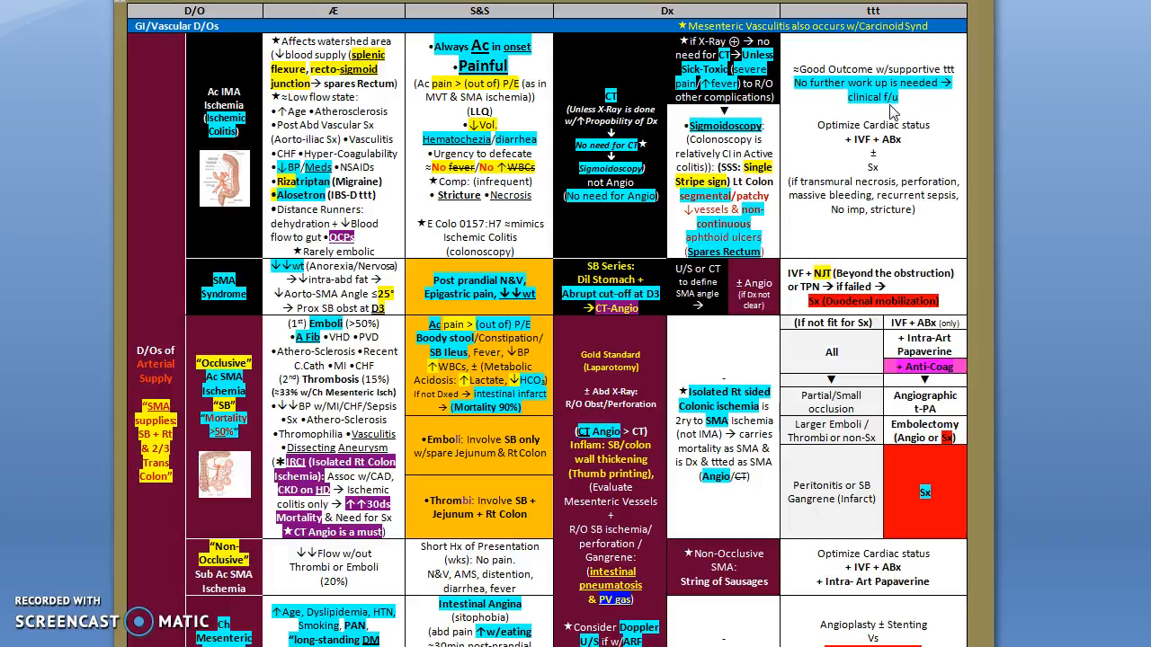
mouse_move(859, 135)
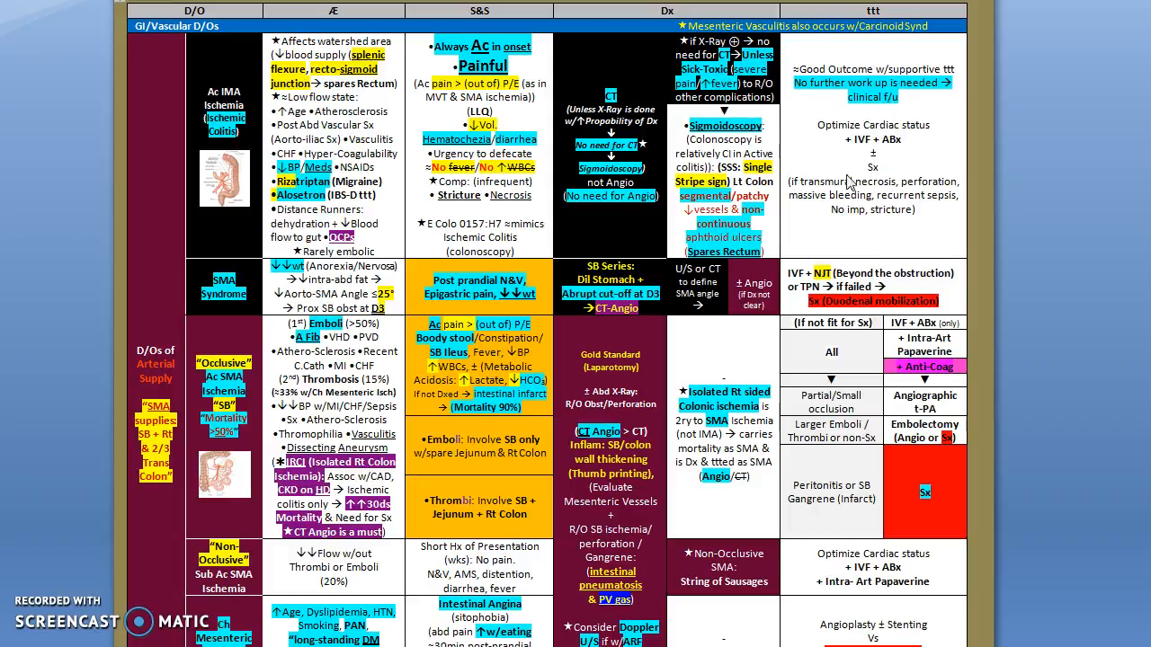
mouse_move(878, 198)
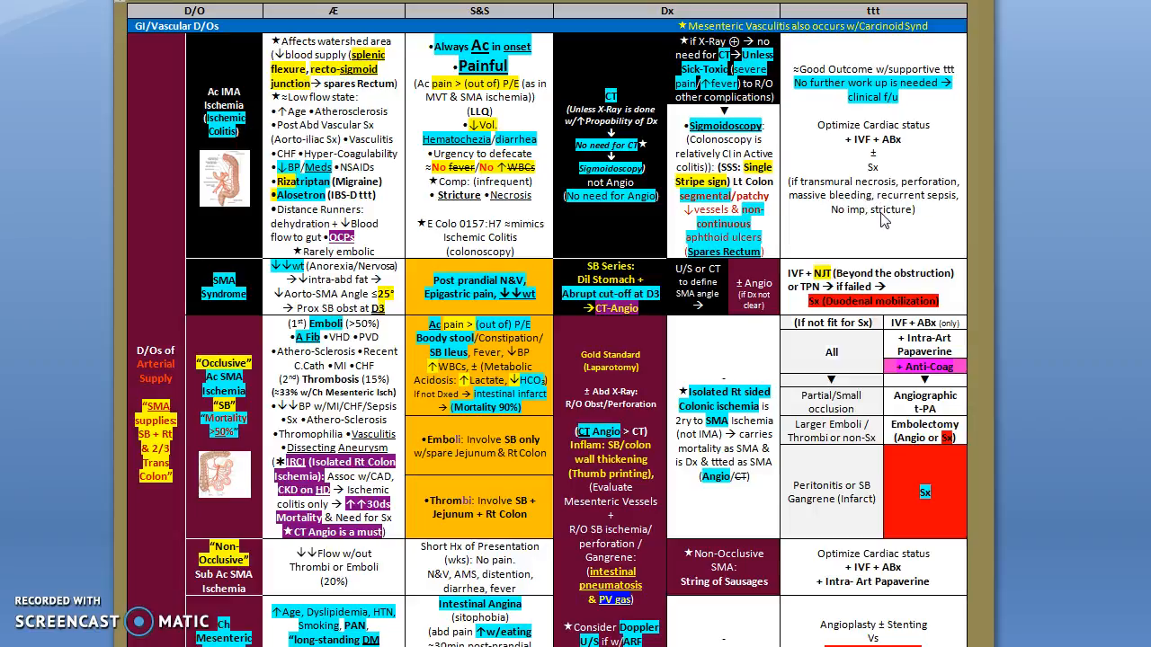
mouse_move(746, 220)
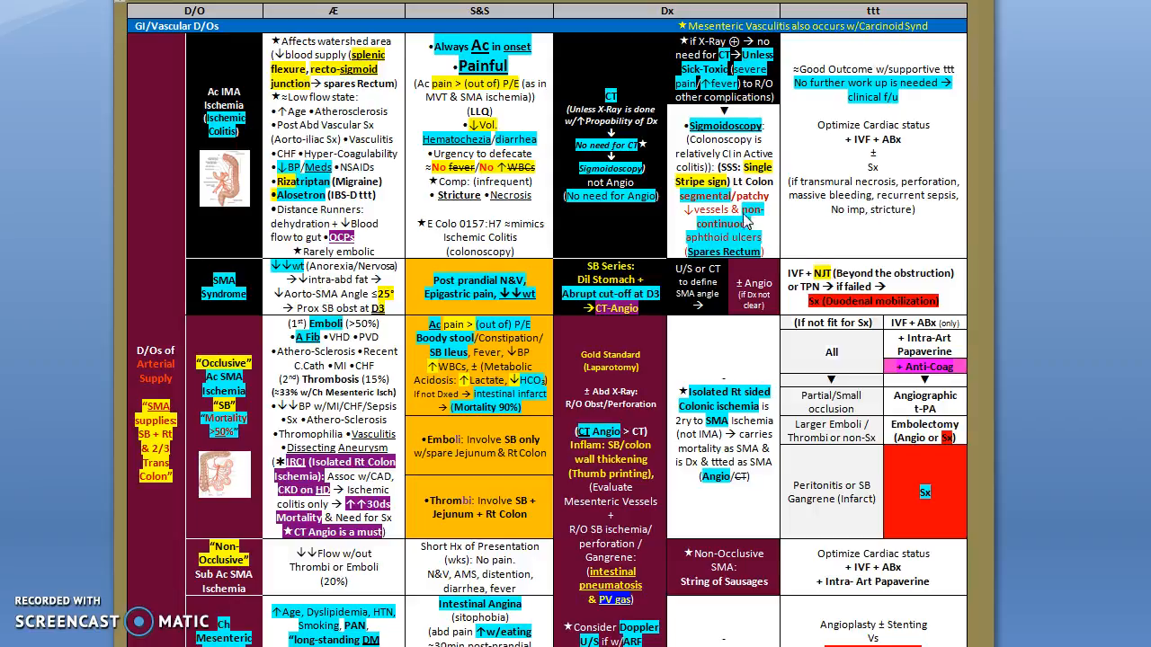
mouse_move(466, 208)
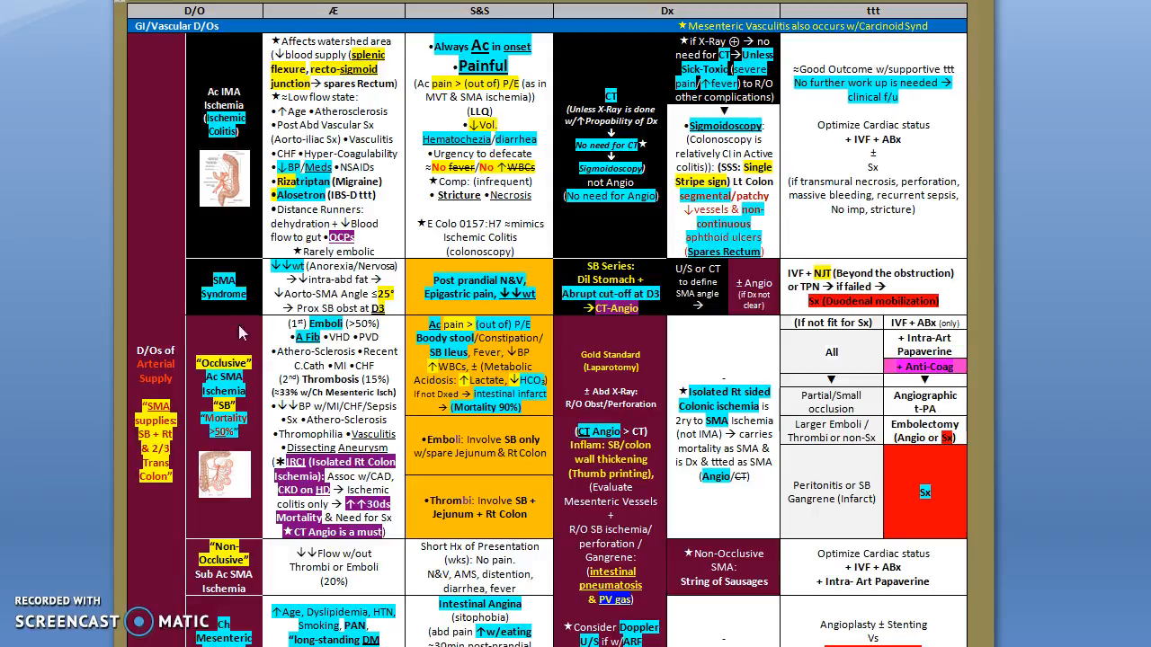
mouse_move(281, 331)
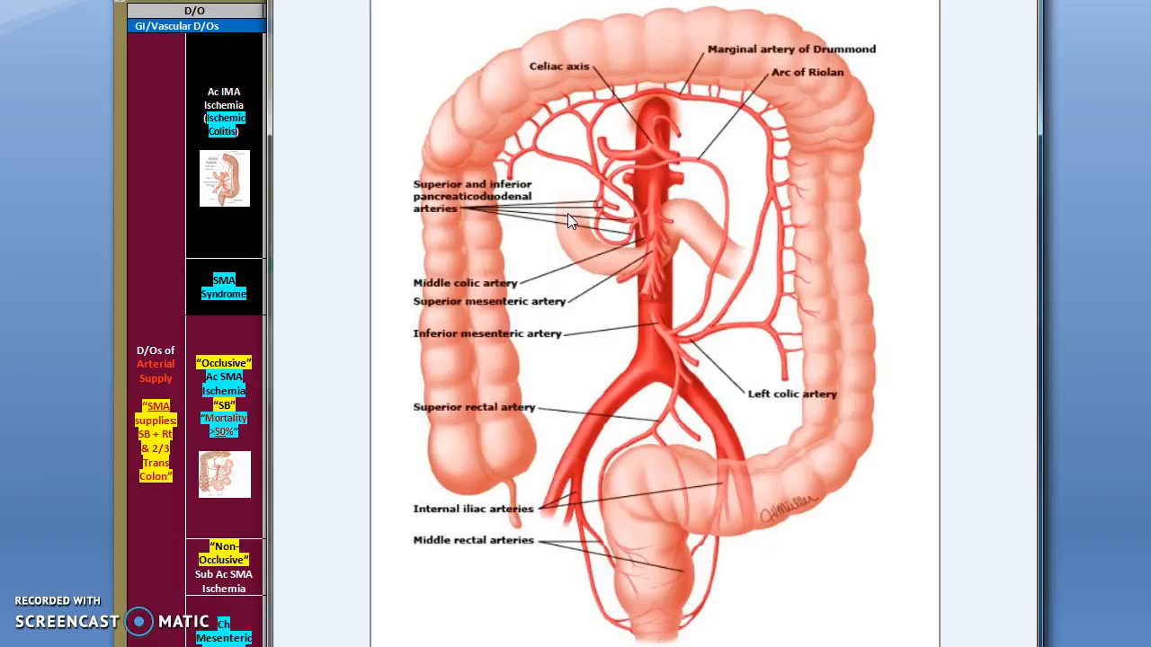
mouse_move(692, 266)
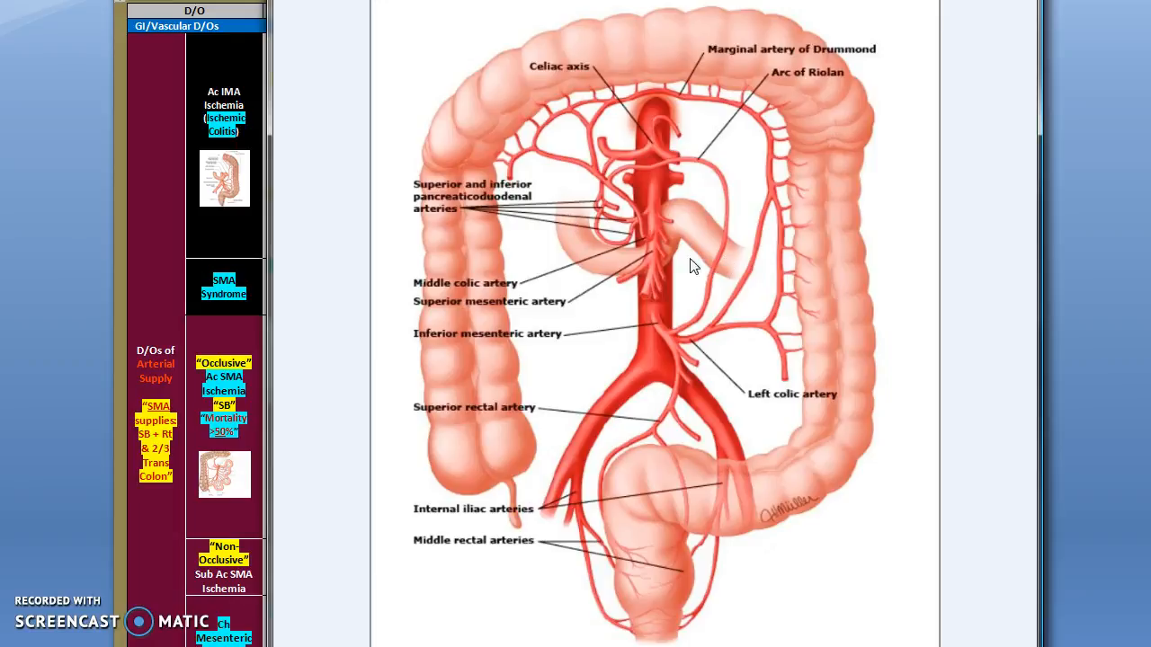
mouse_move(667, 237)
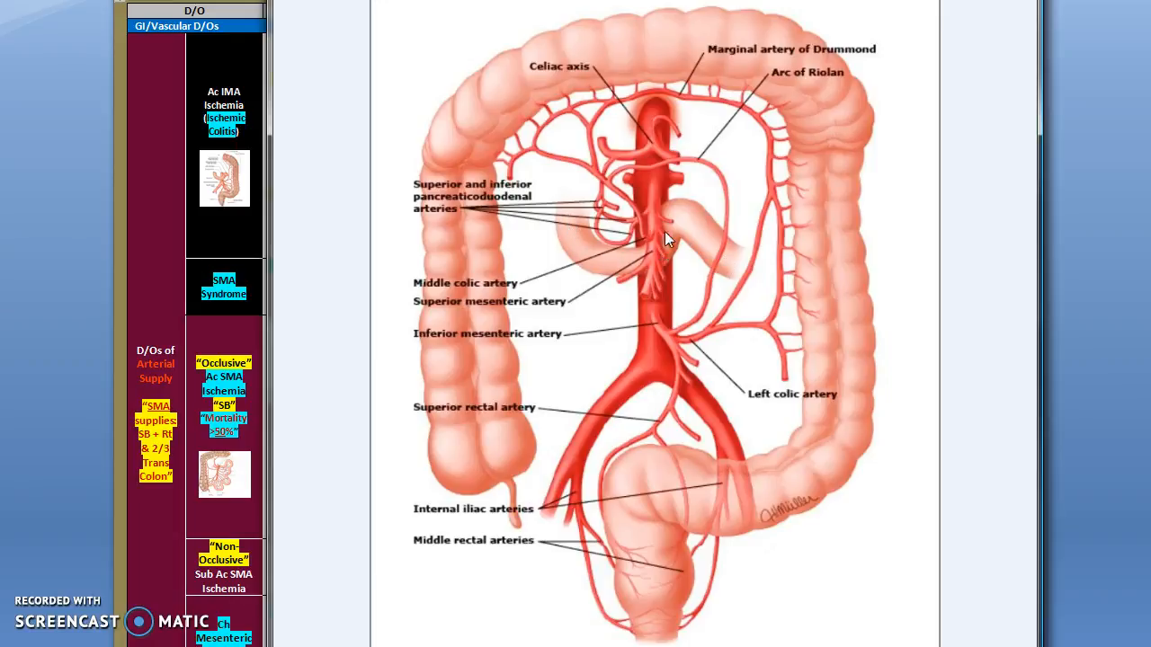
mouse_move(651, 284)
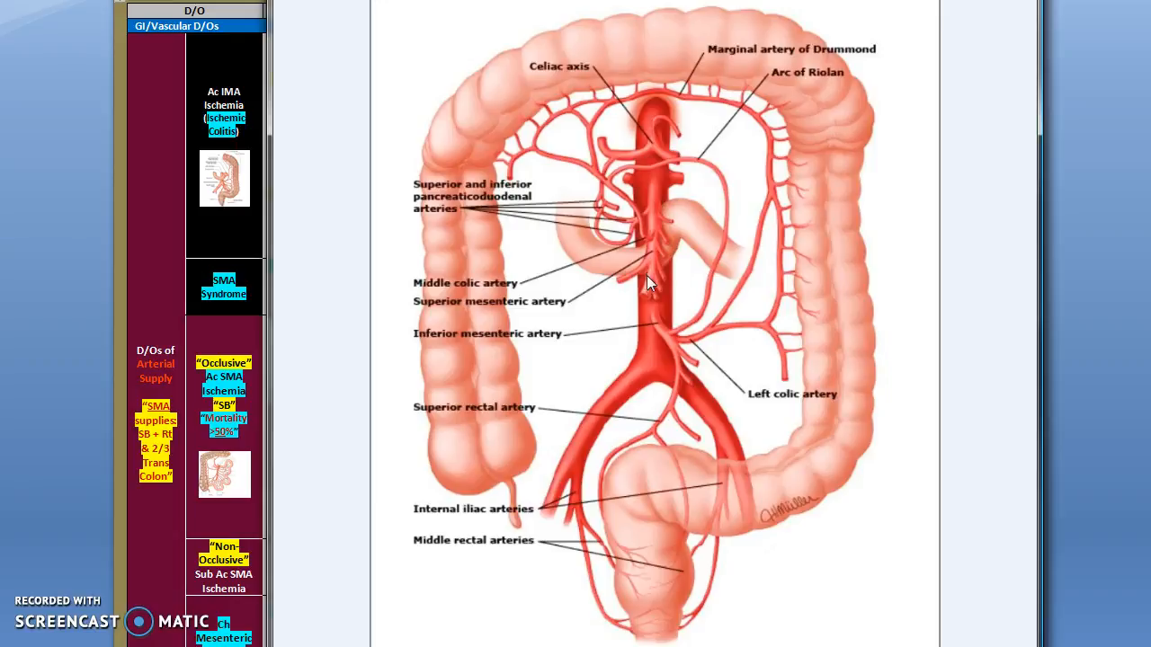
mouse_move(692, 252)
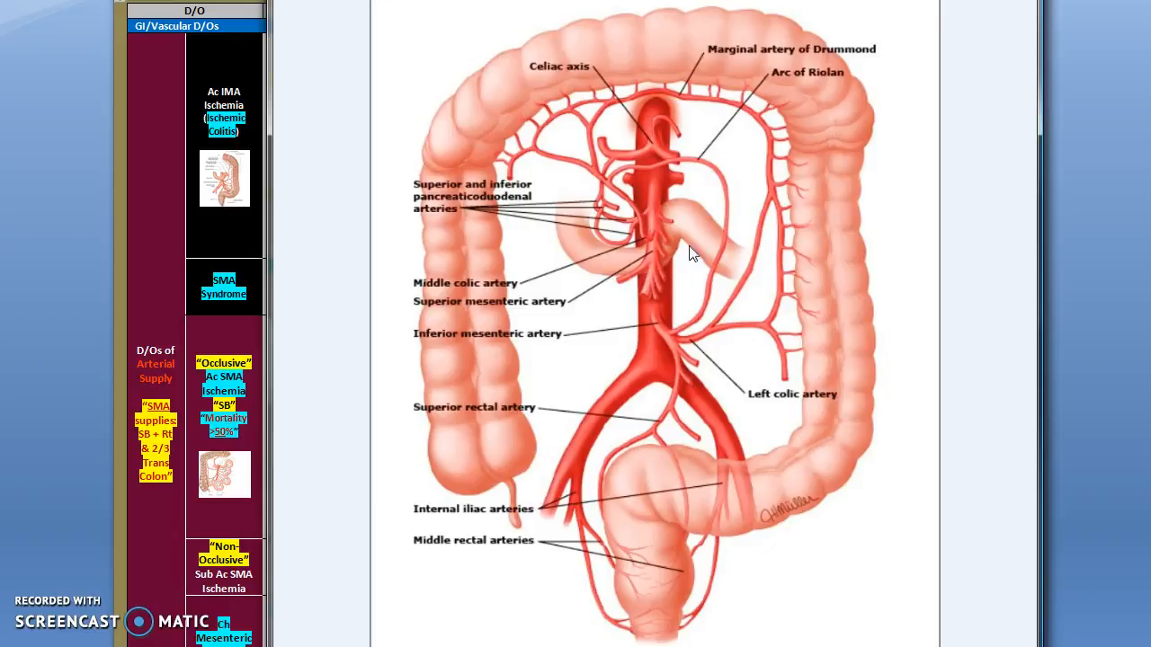
mouse_move(705, 245)
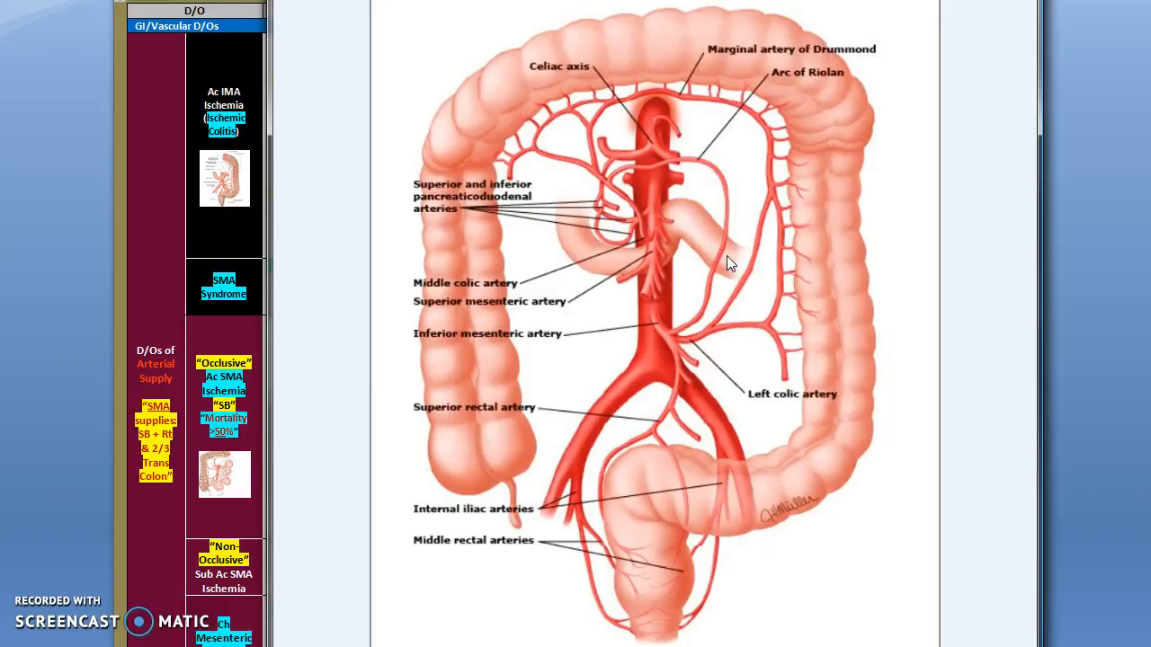
mouse_move(579, 241)
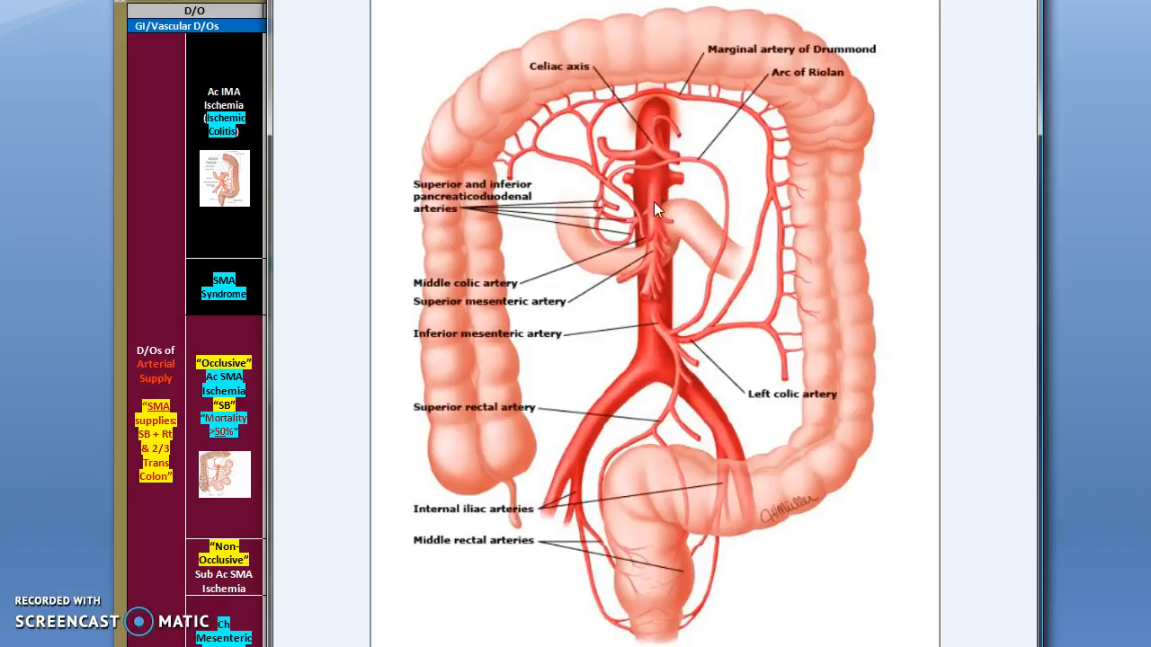
mouse_move(662, 252)
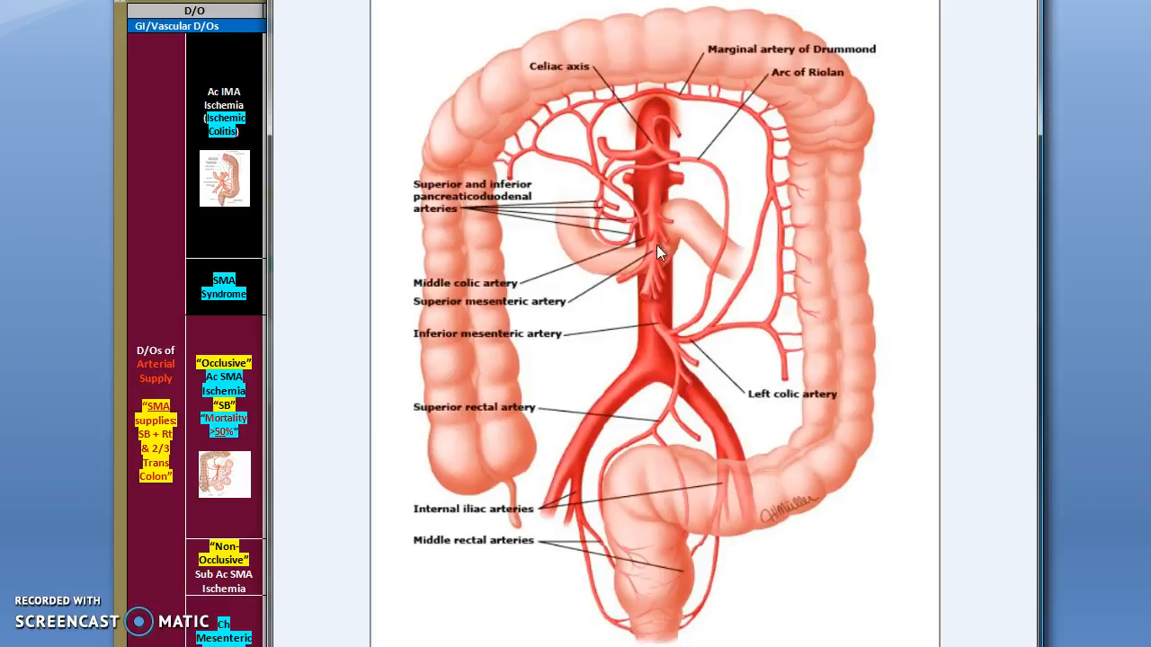
mouse_move(655, 183)
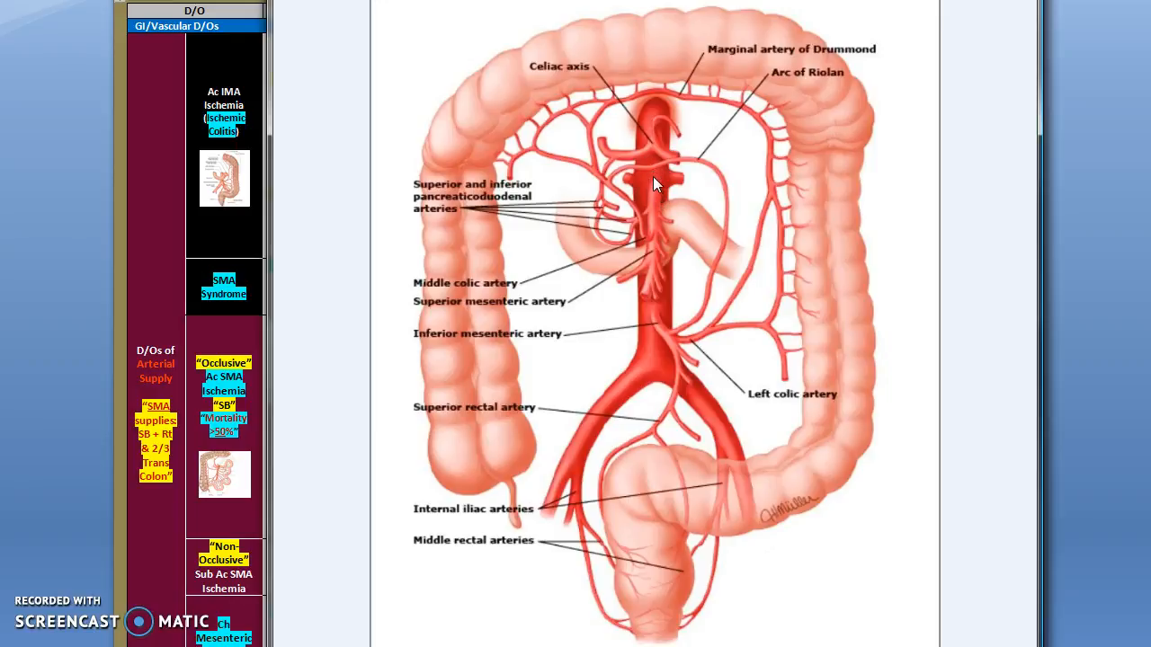
mouse_move(662, 171)
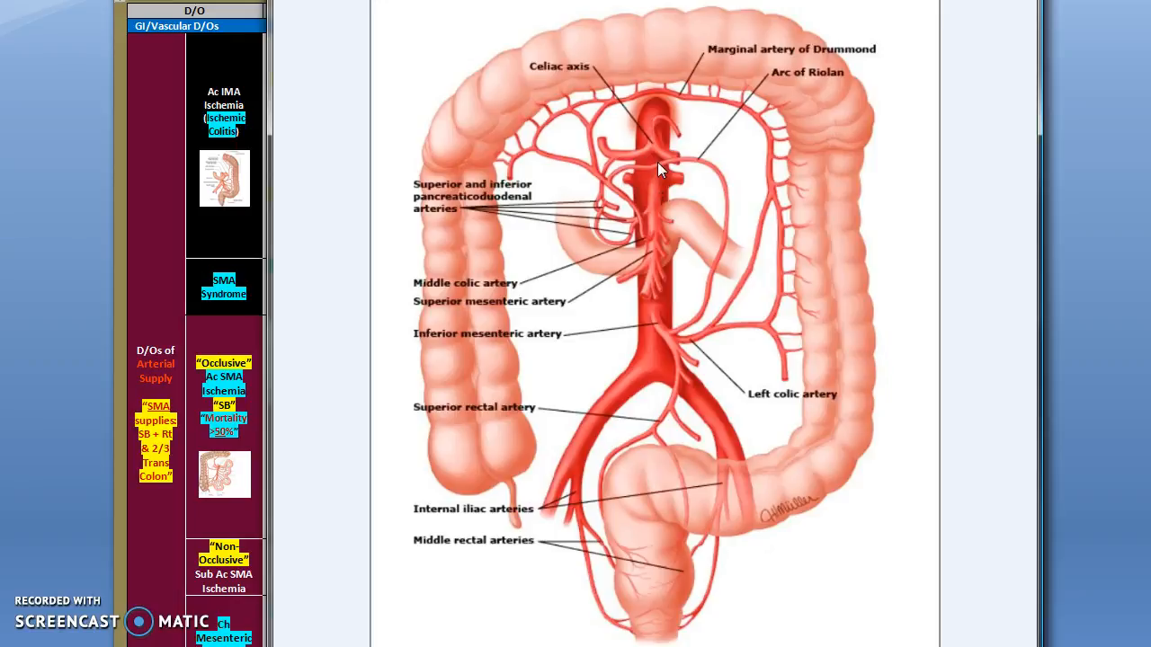
mouse_move(667, 216)
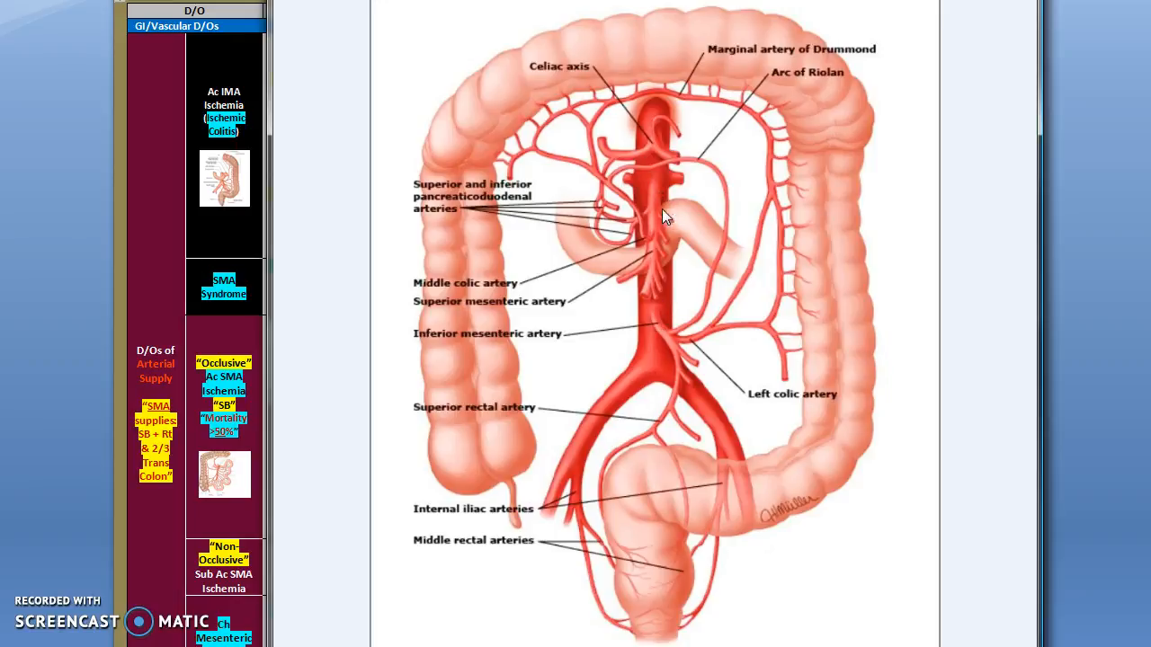
mouse_move(656, 232)
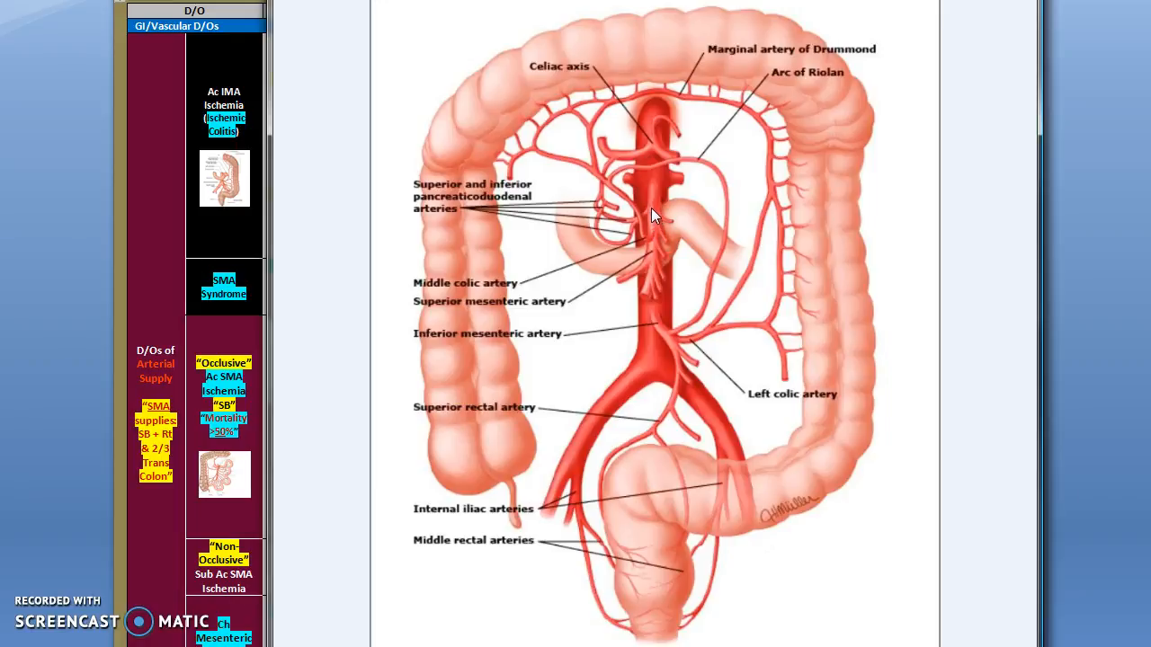
mouse_move(582, 237)
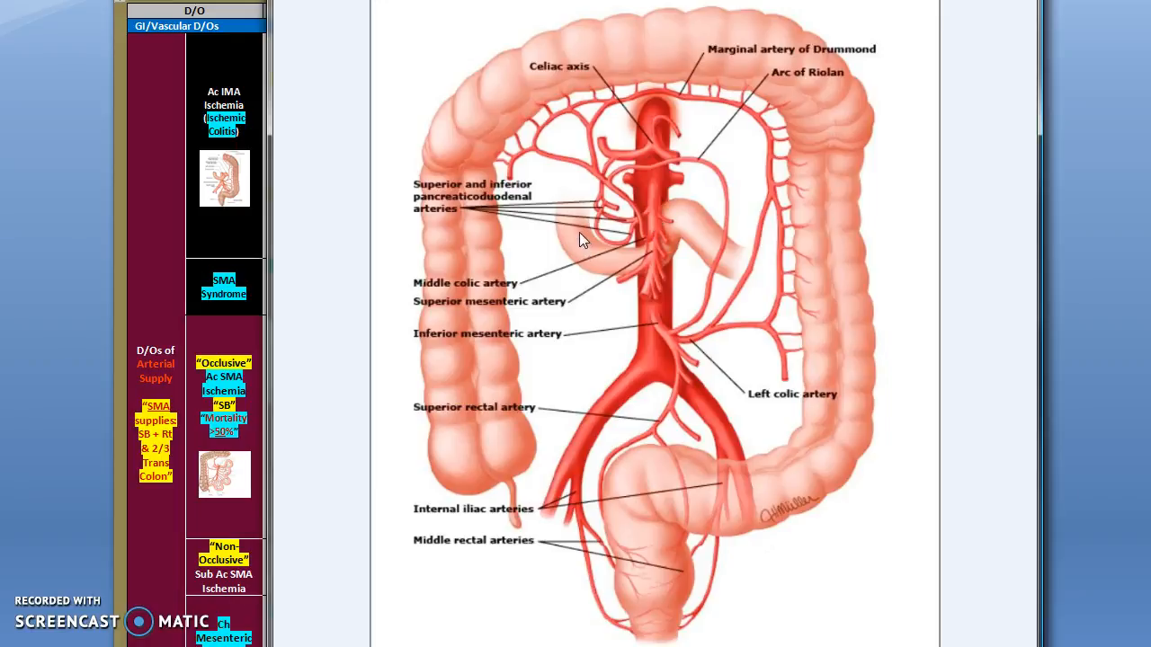
mouse_move(655, 219)
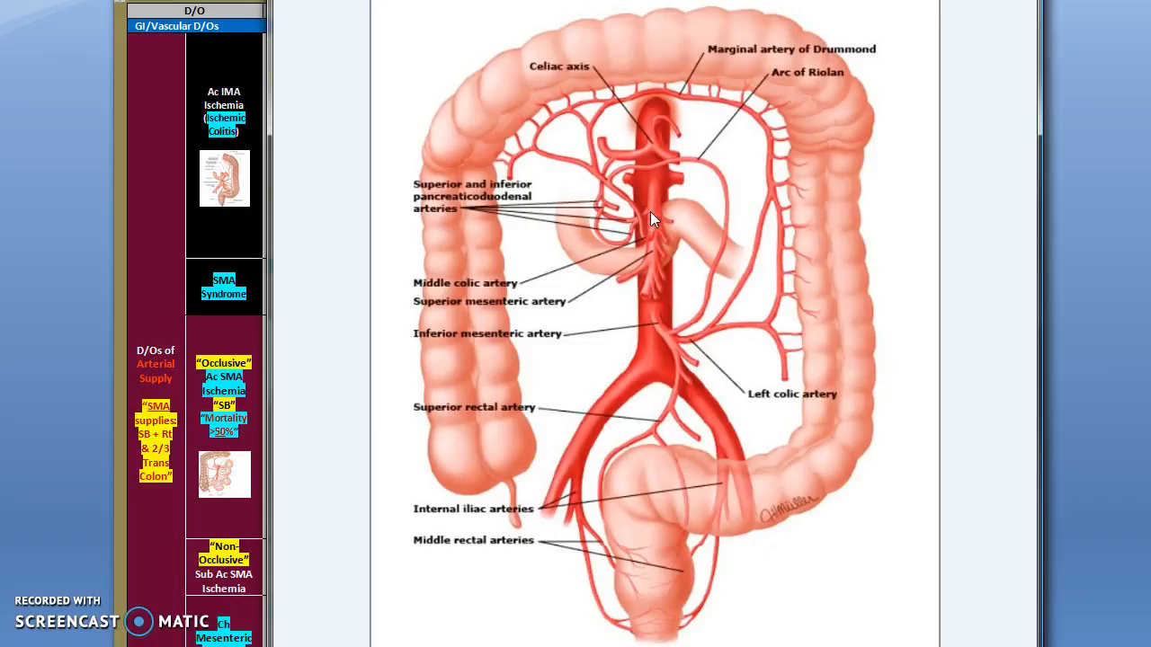
mouse_move(656, 200)
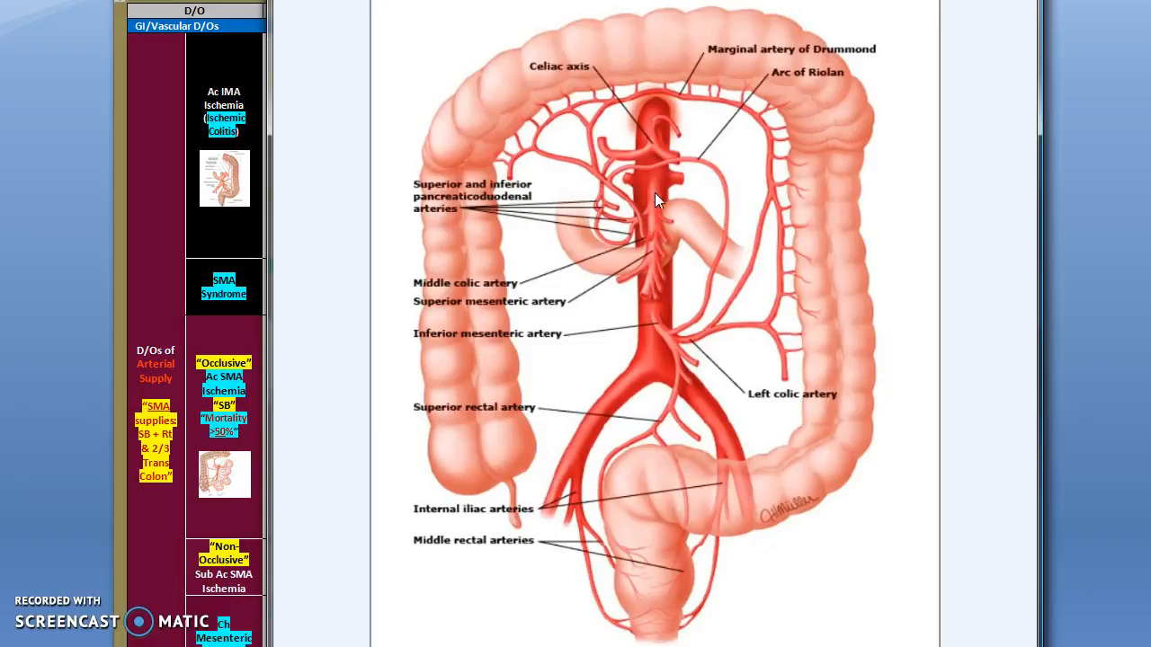
mouse_move(574, 234)
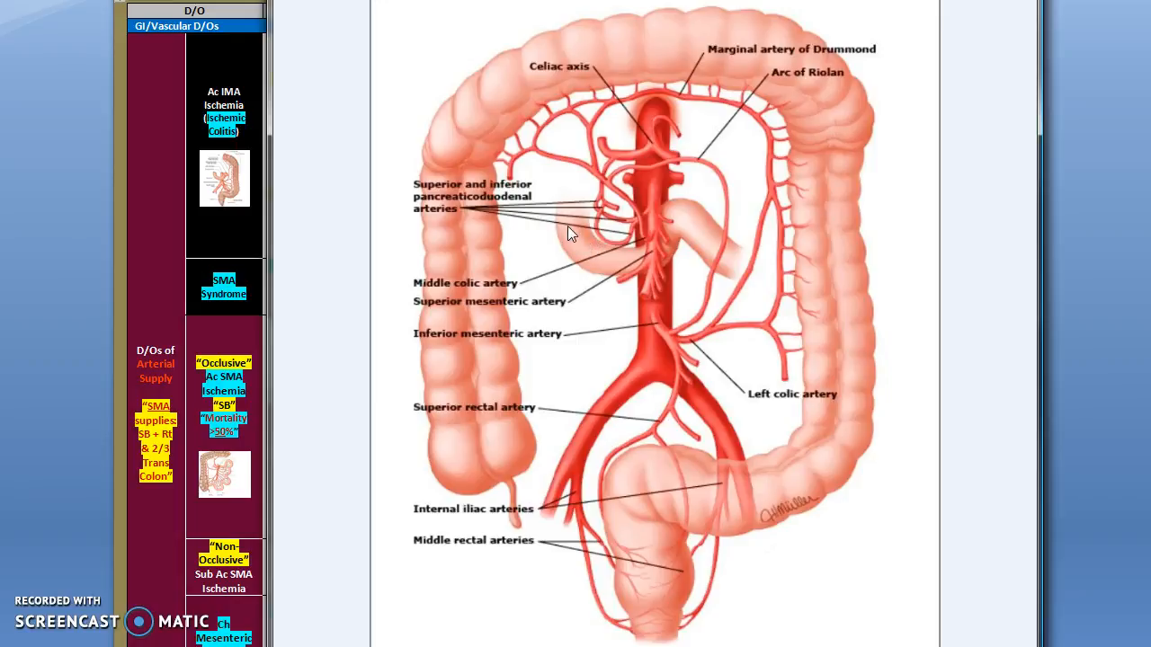
mouse_move(661, 191)
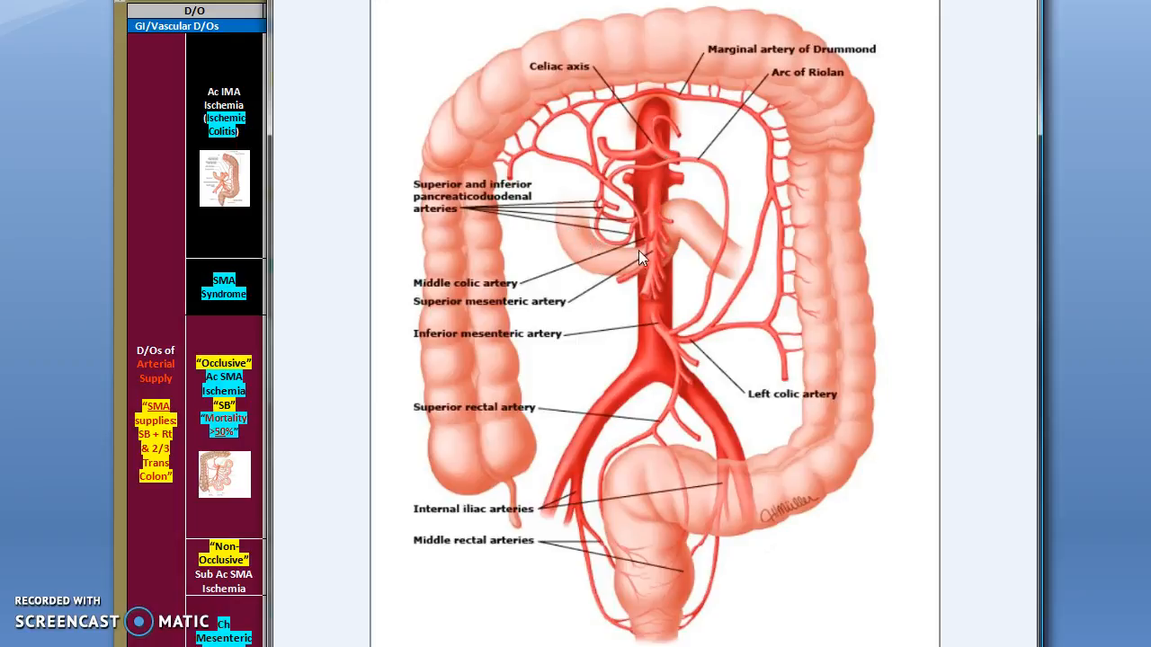
mouse_move(672, 218)
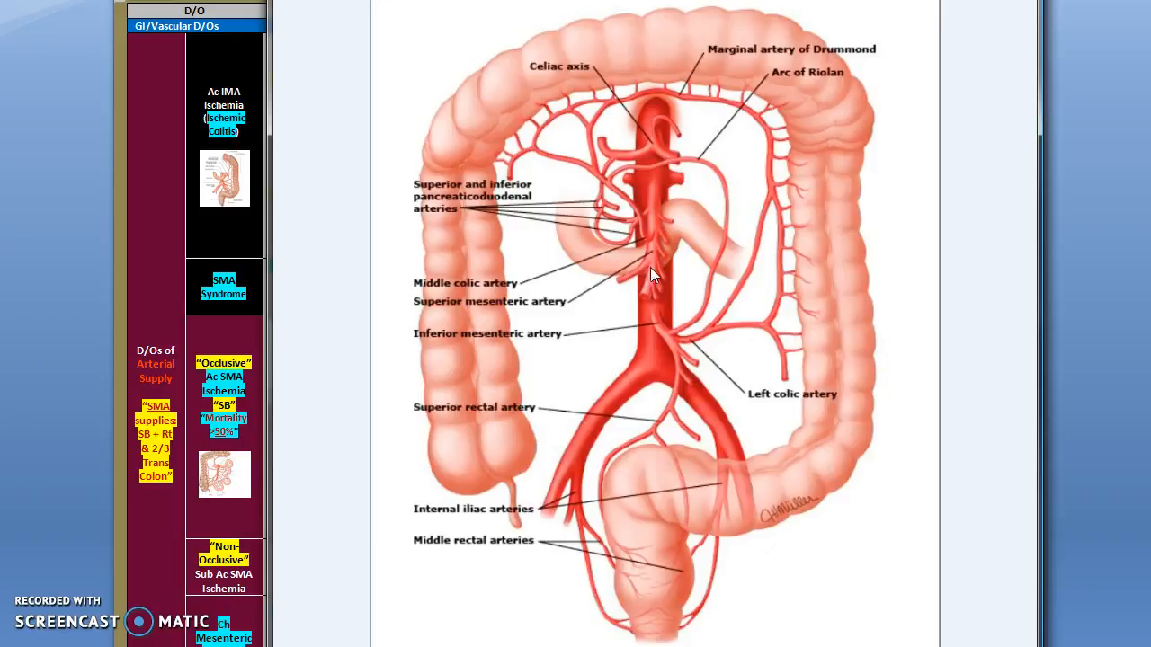
mouse_move(654, 208)
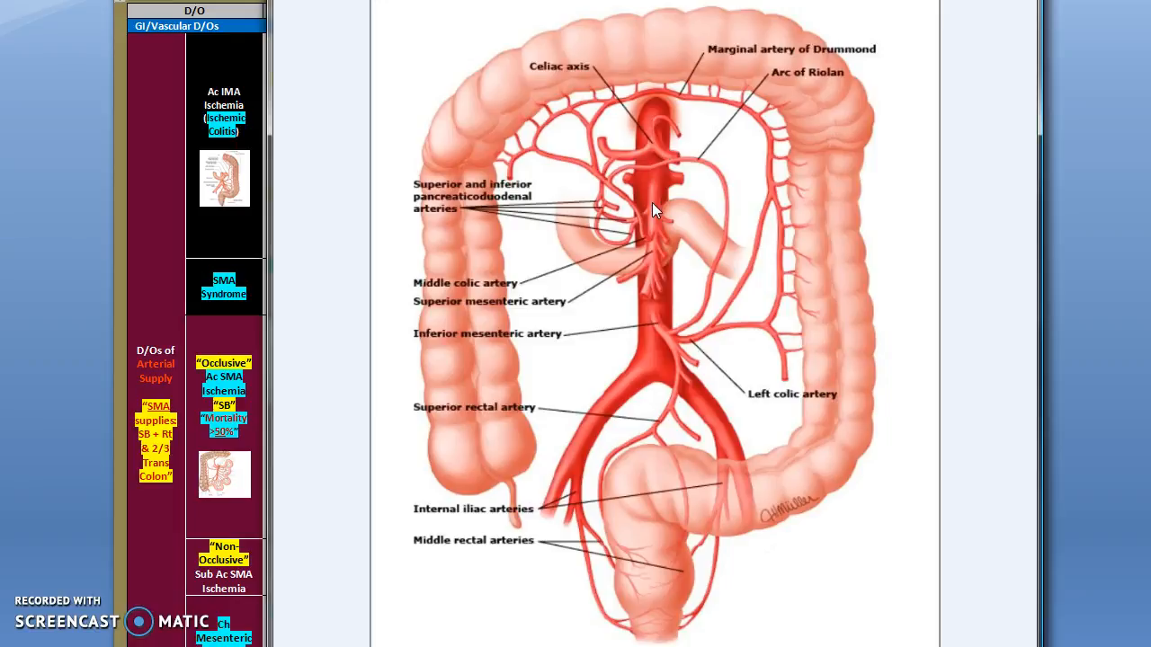
mouse_move(843, 45)
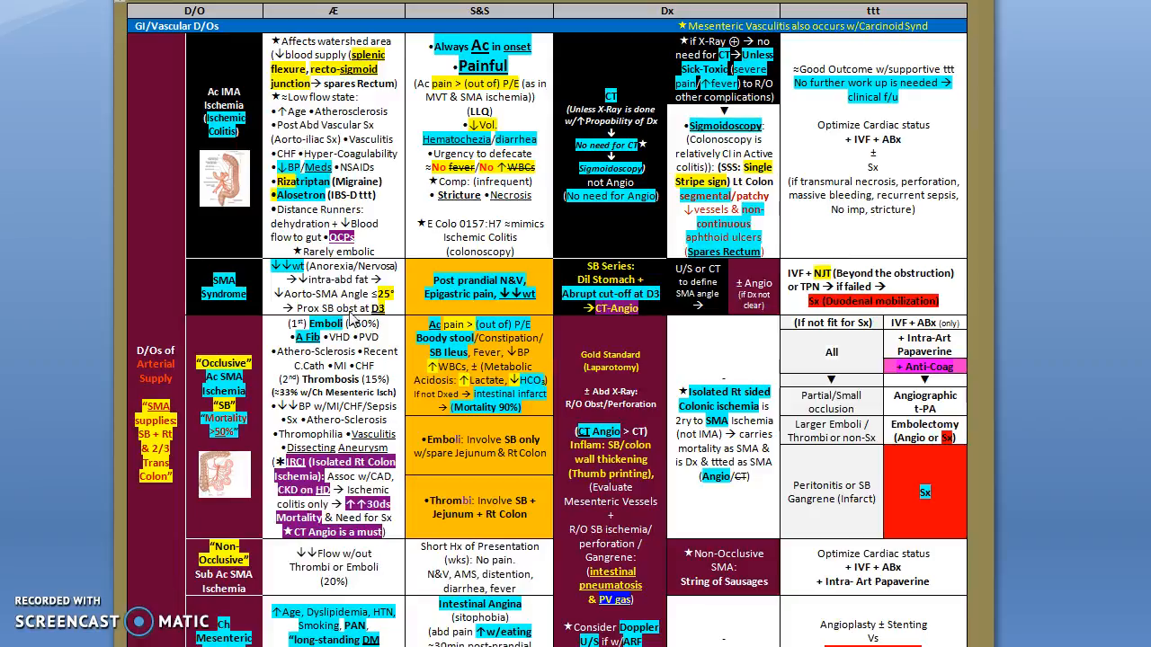
mouse_move(298, 296)
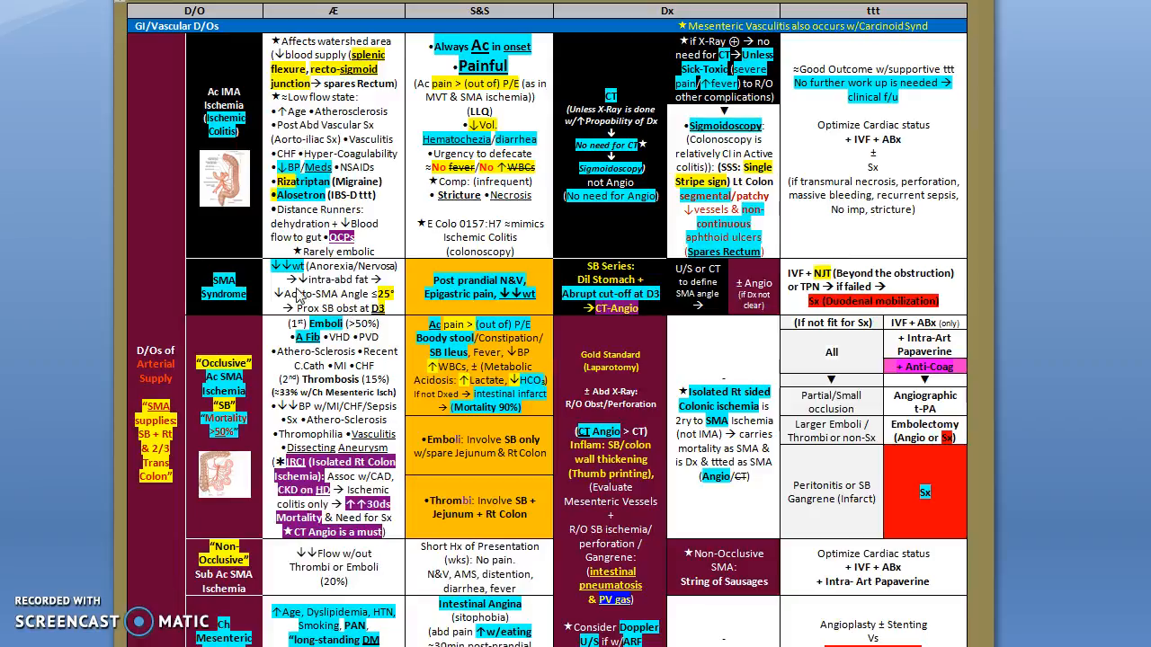
mouse_move(260, 274)
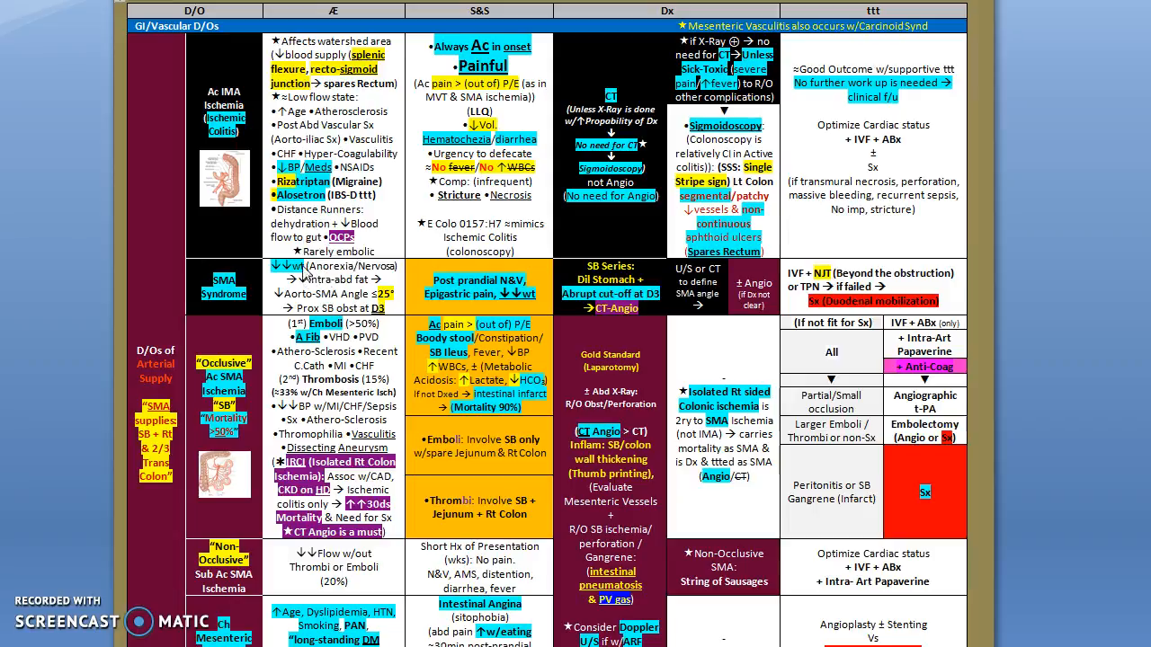
mouse_move(340, 302)
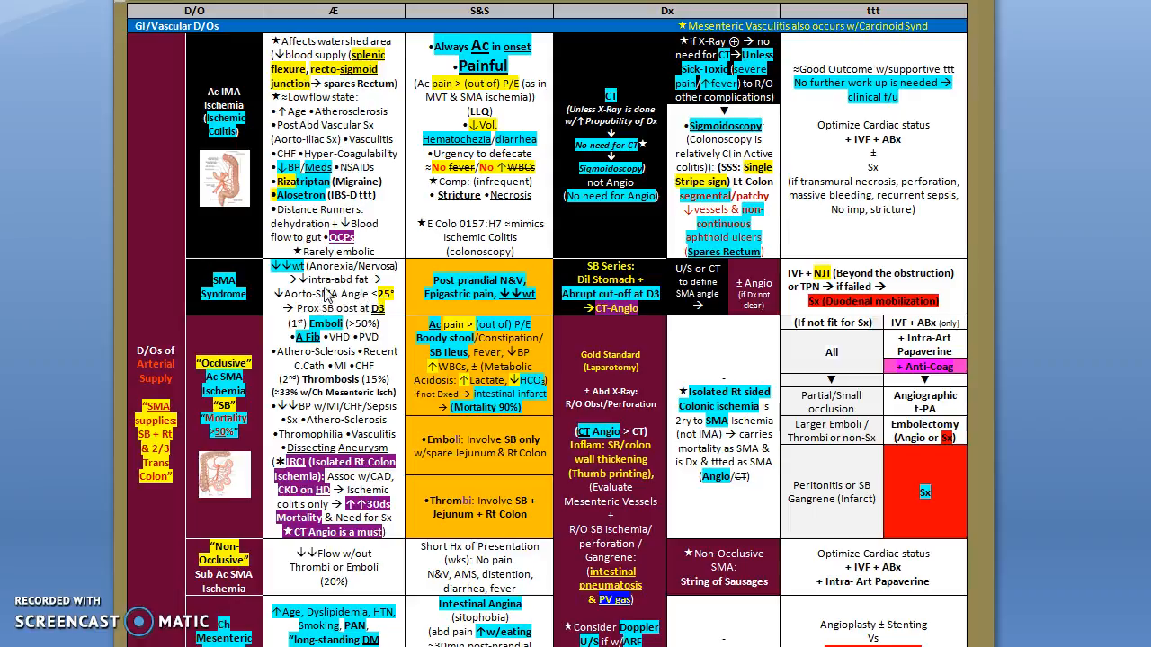
mouse_move(291, 302)
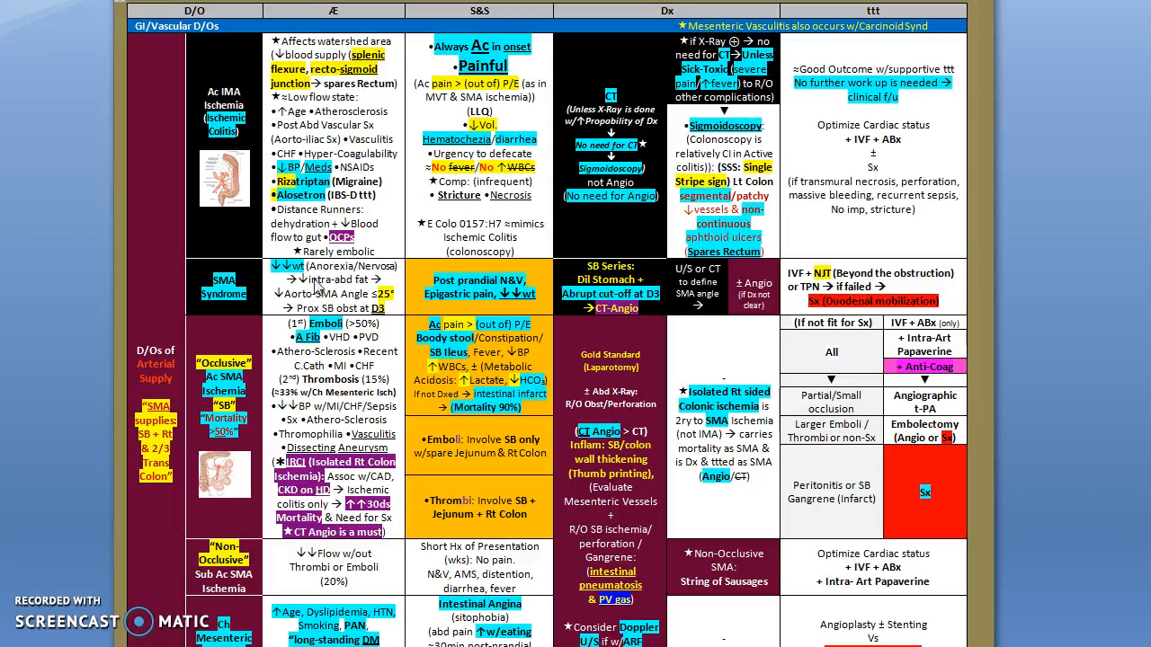
mouse_move(291, 298)
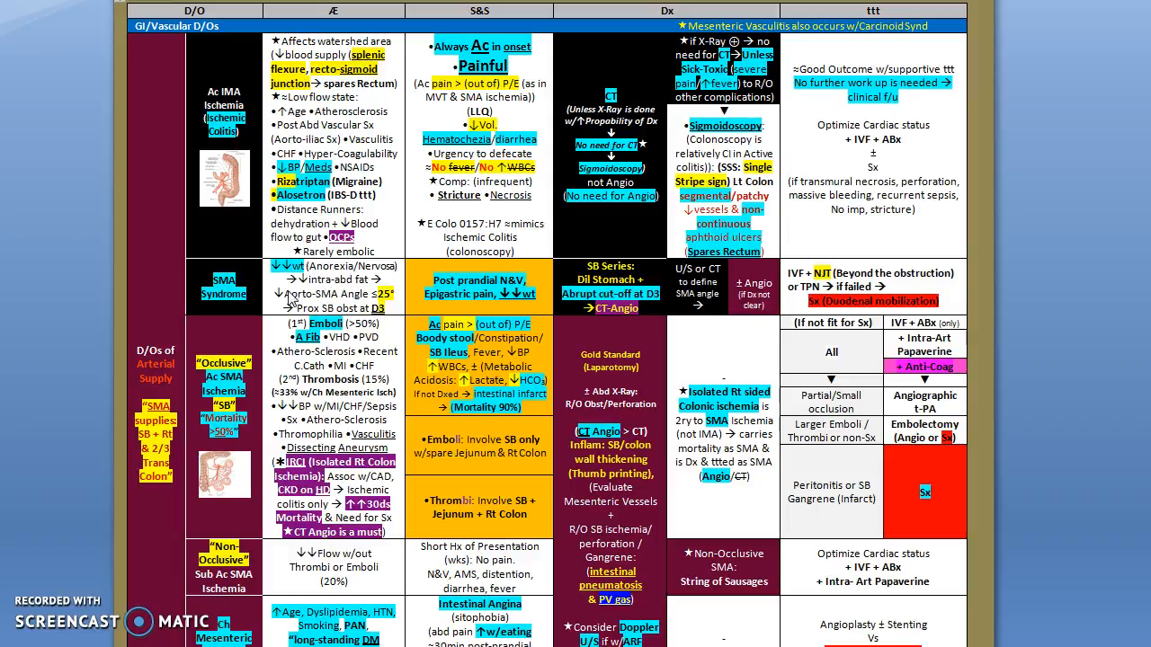
mouse_move(338, 304)
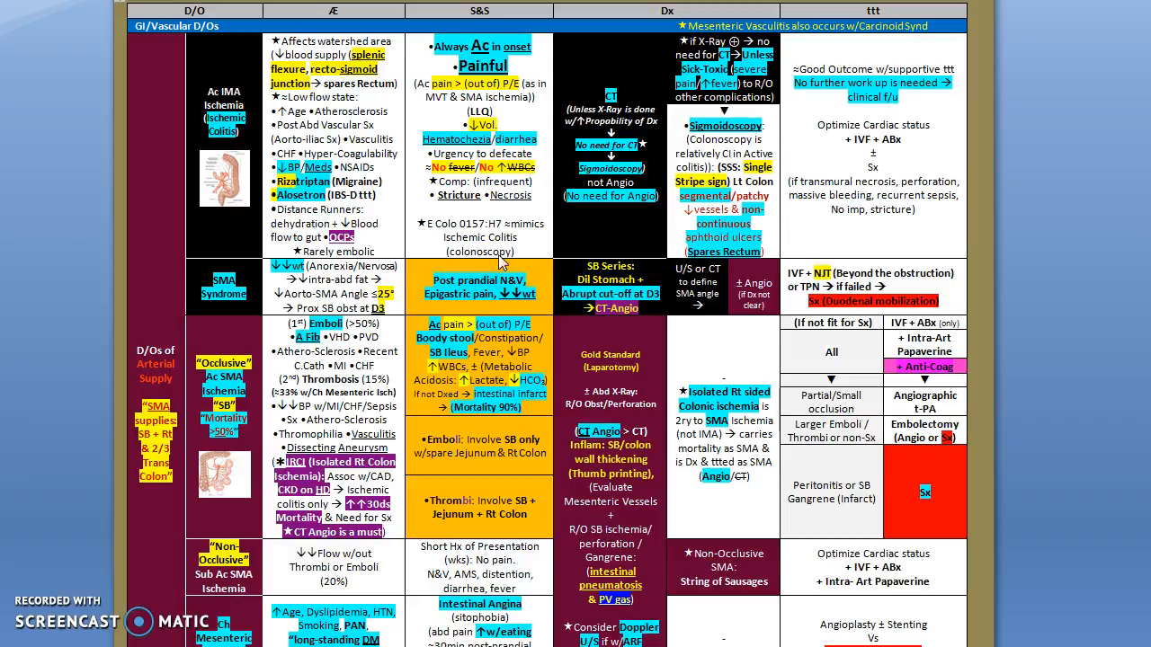
mouse_move(514, 289)
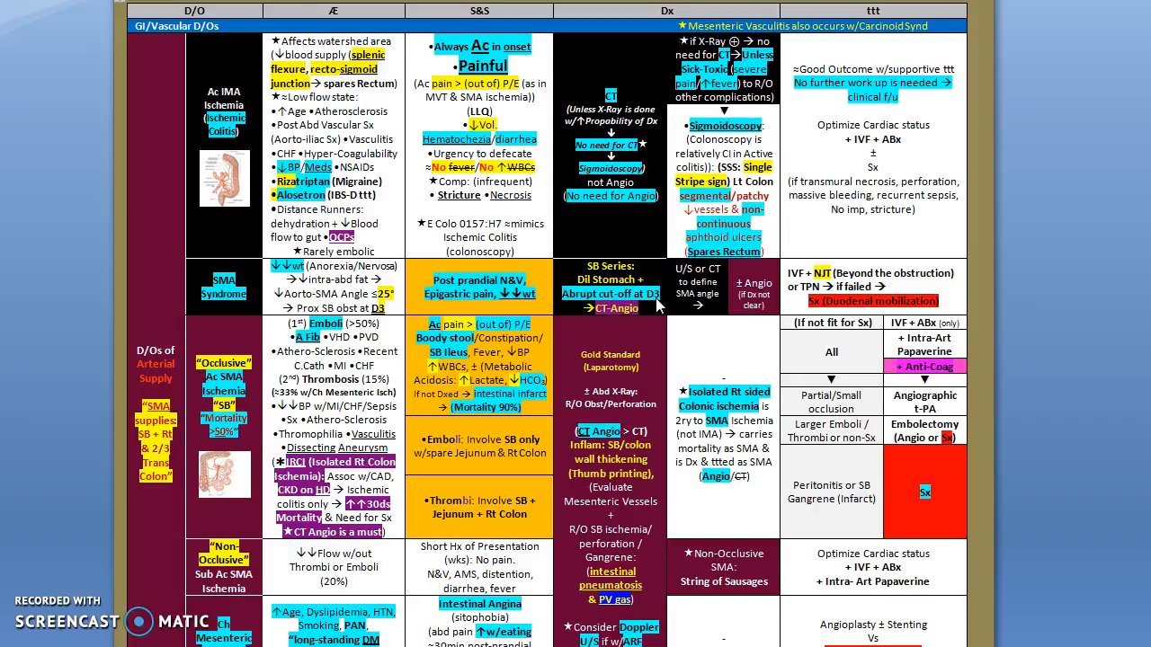
mouse_move(640, 313)
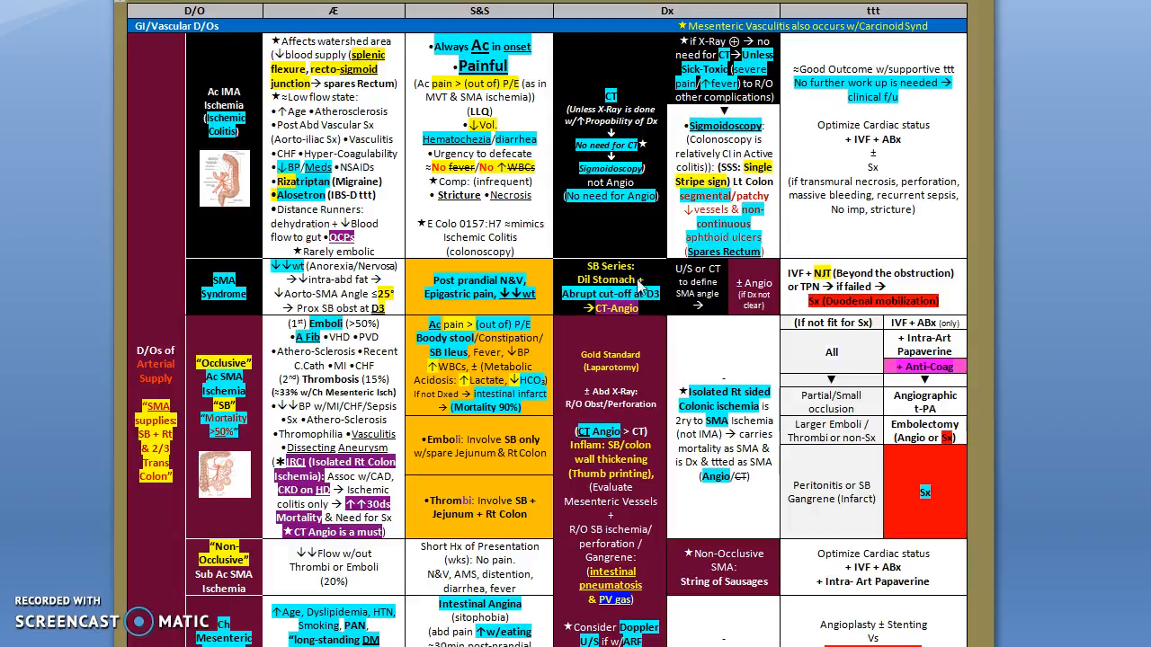
mouse_move(626, 320)
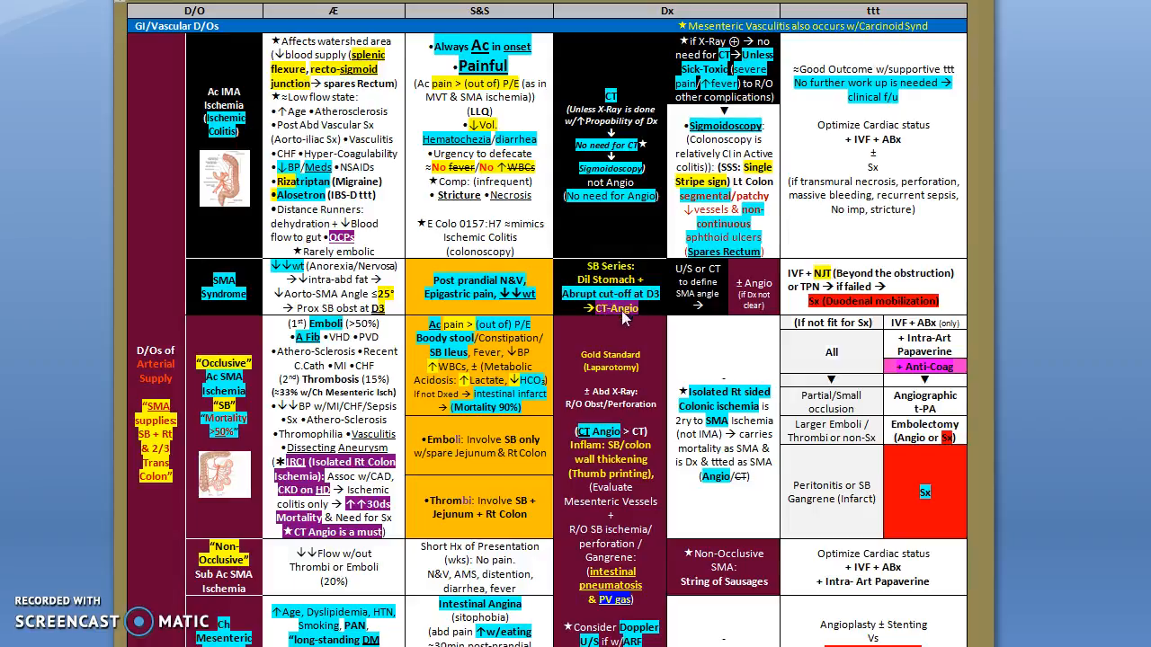
mouse_move(692, 298)
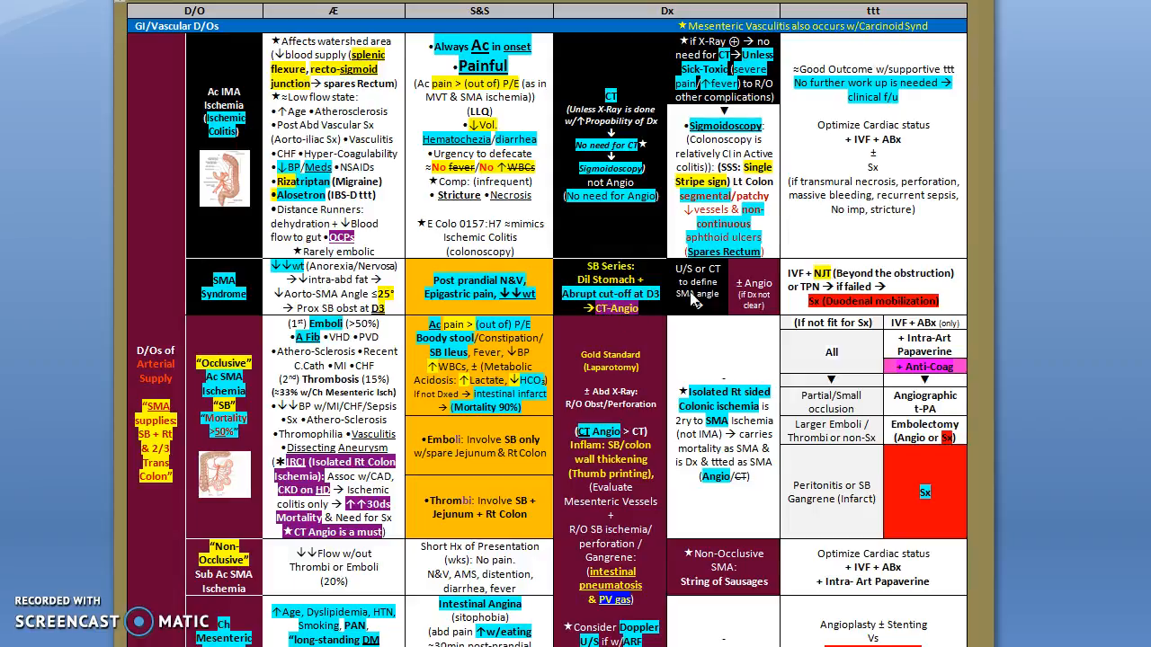
mouse_move(691, 303)
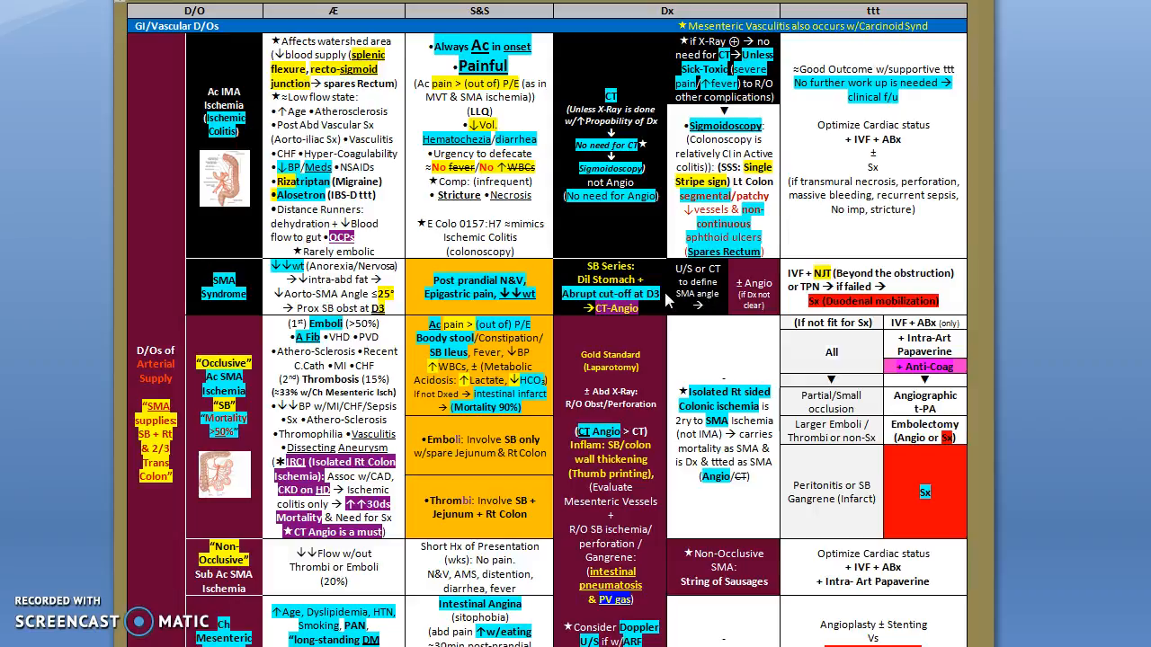
mouse_move(903, 259)
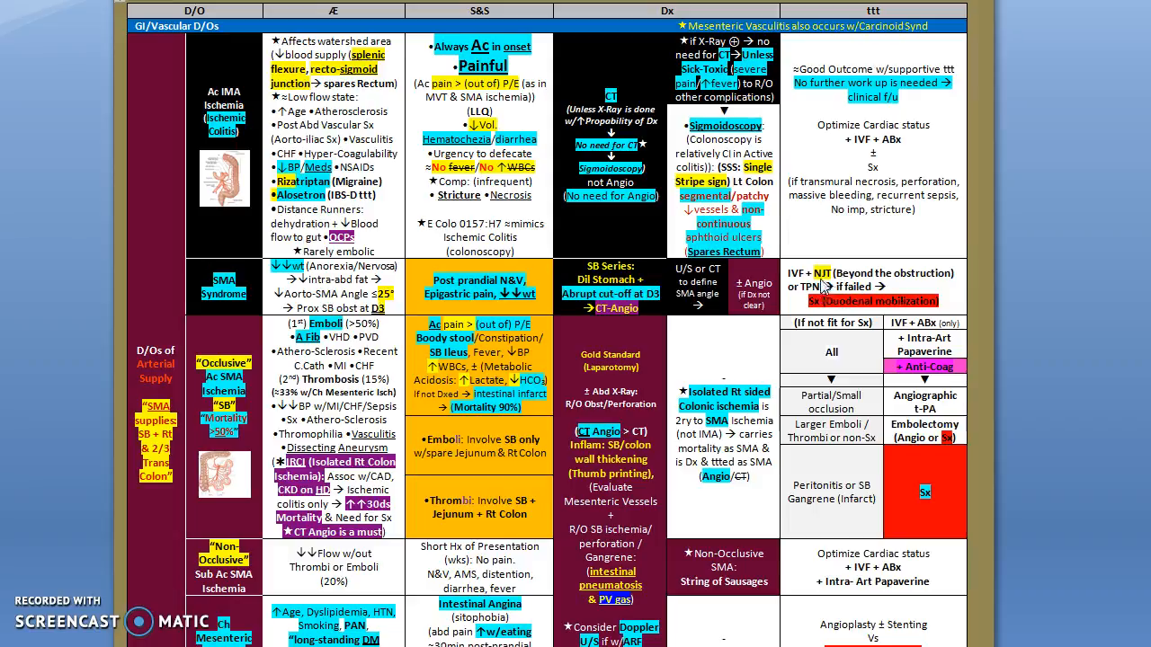
mouse_move(827, 285)
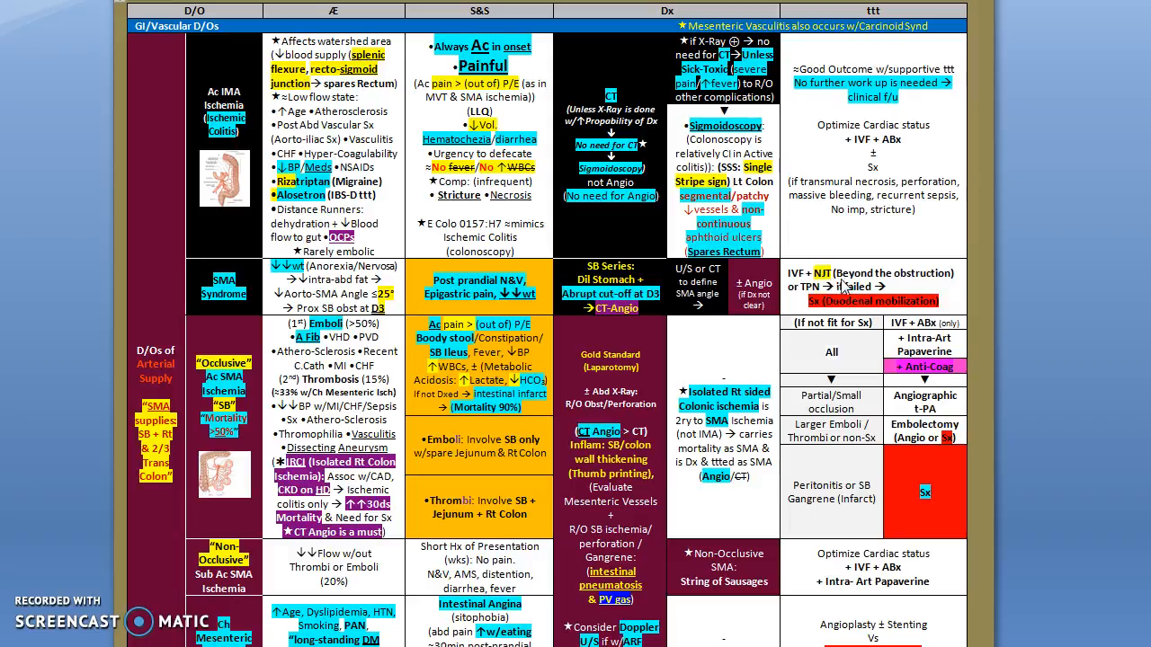
mouse_move(935, 286)
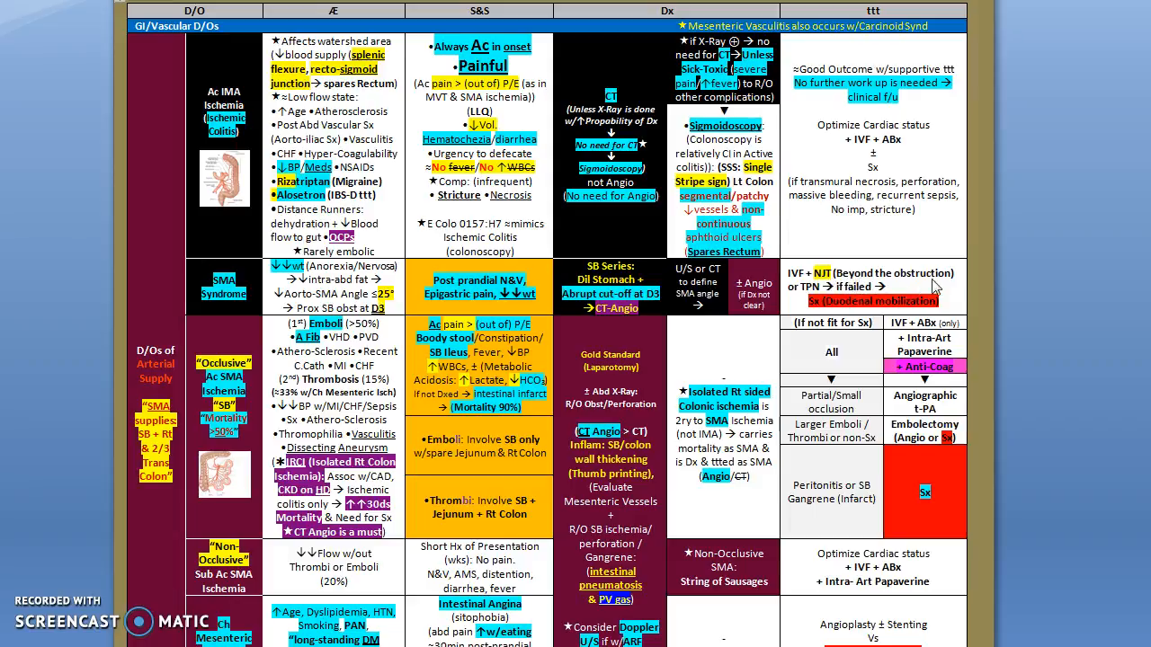
mouse_move(798, 303)
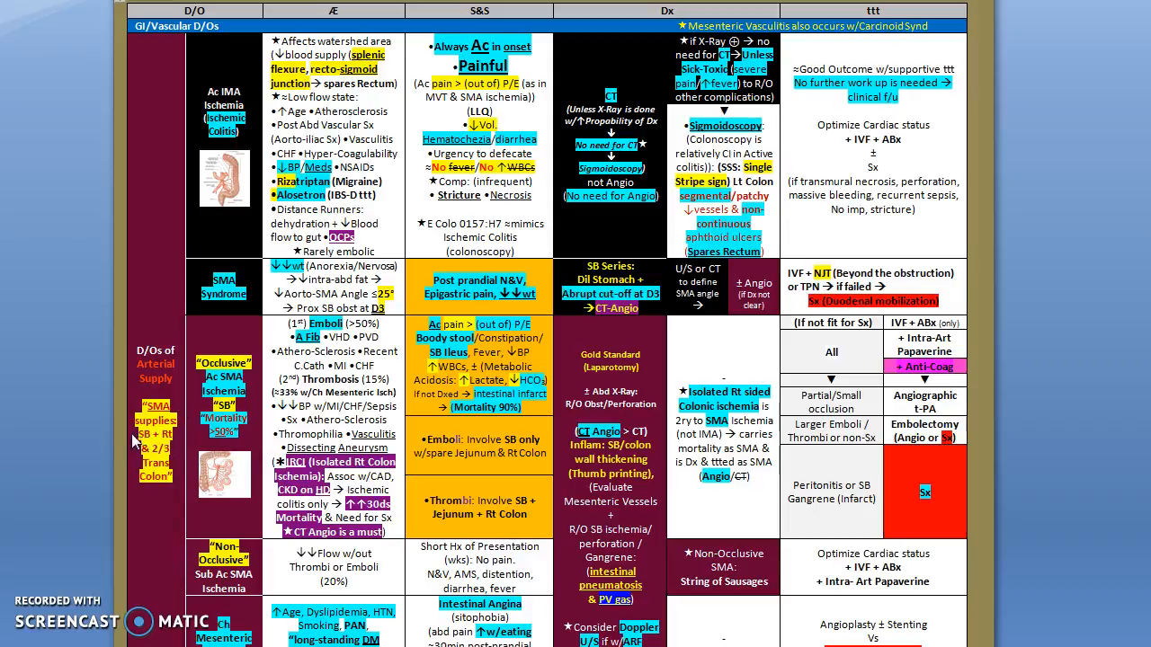
mouse_move(345, 489)
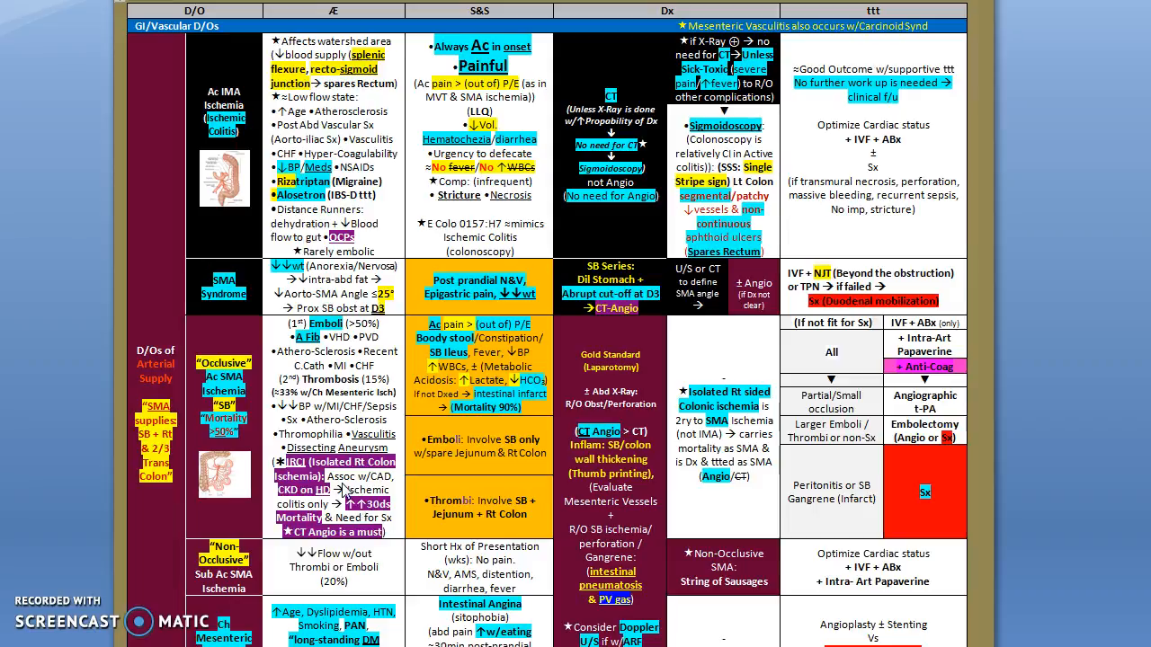
scroll(down, 3)
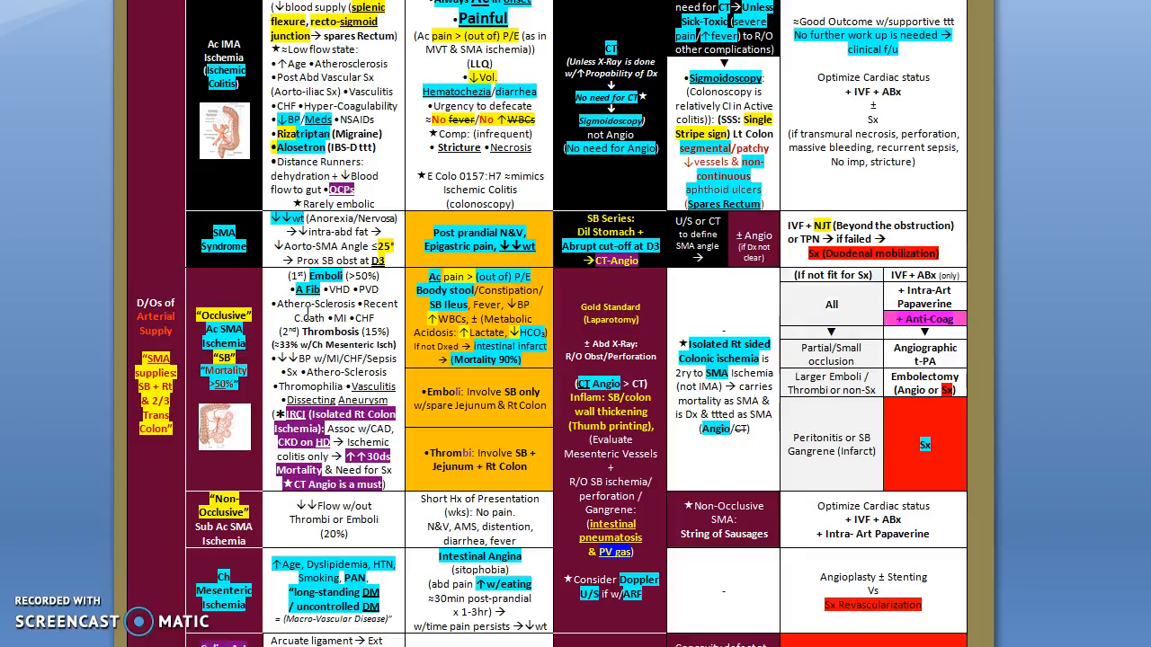
mouse_move(359, 299)
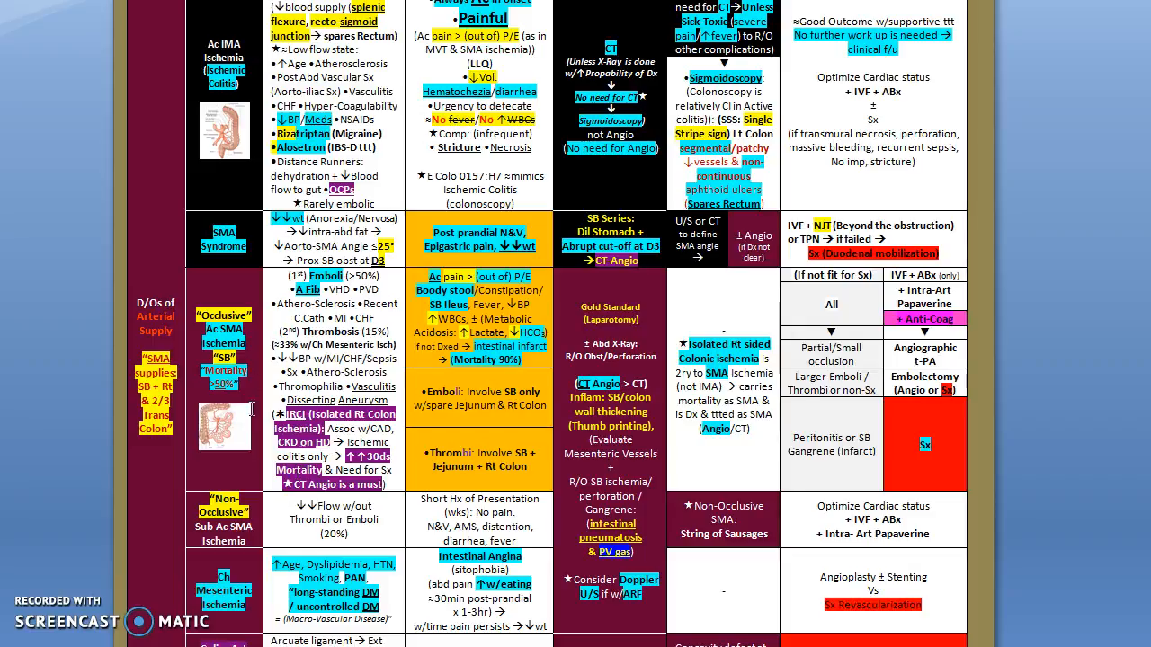
mouse_move(329, 401)
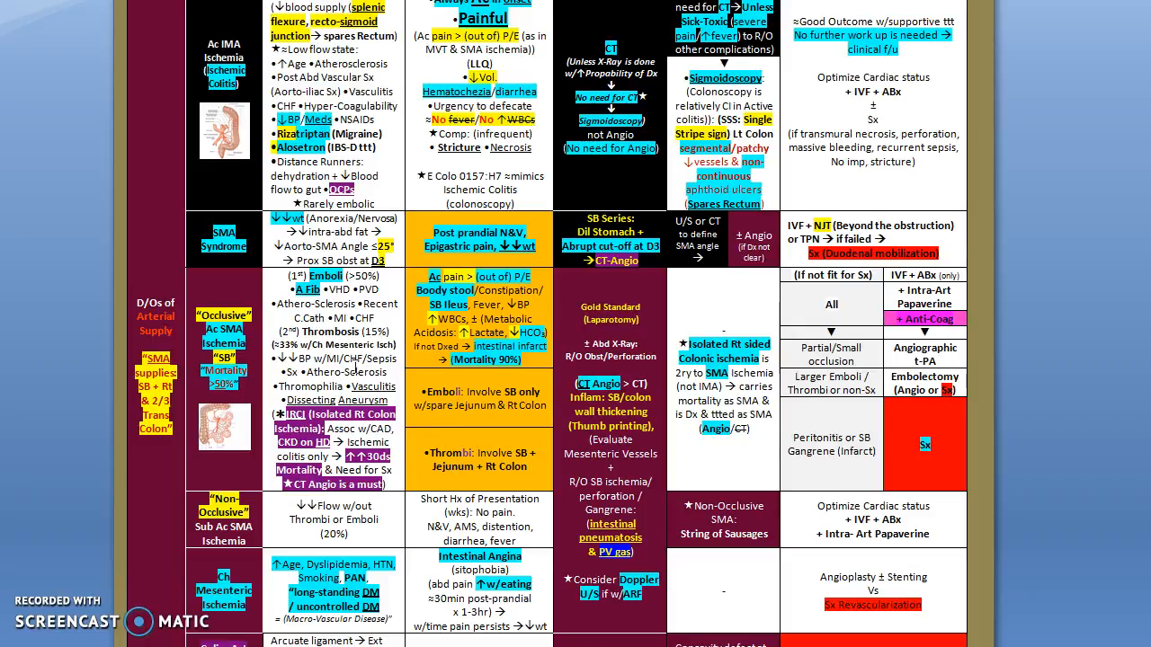
mouse_move(471, 458)
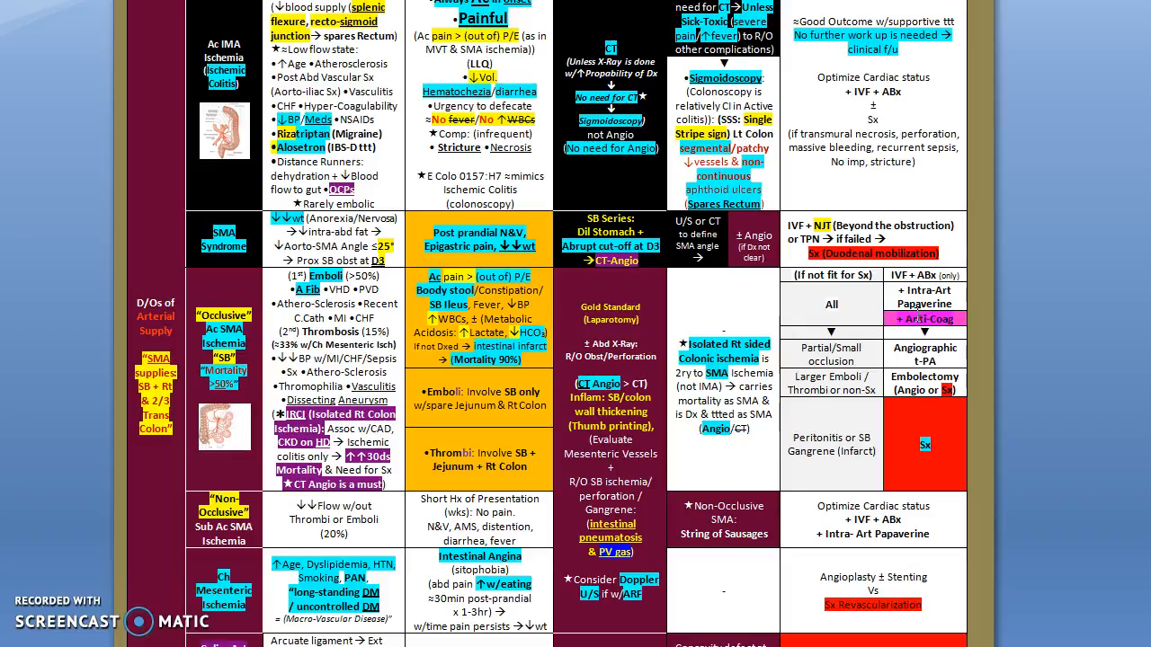
mouse_move(805, 346)
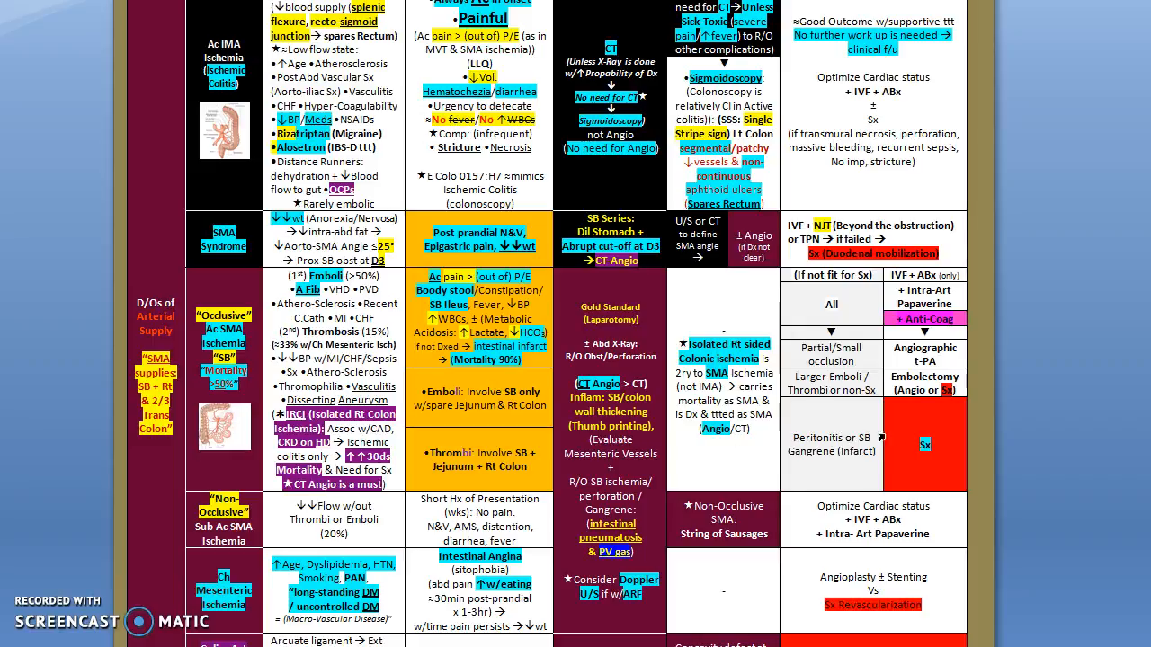
mouse_move(903, 442)
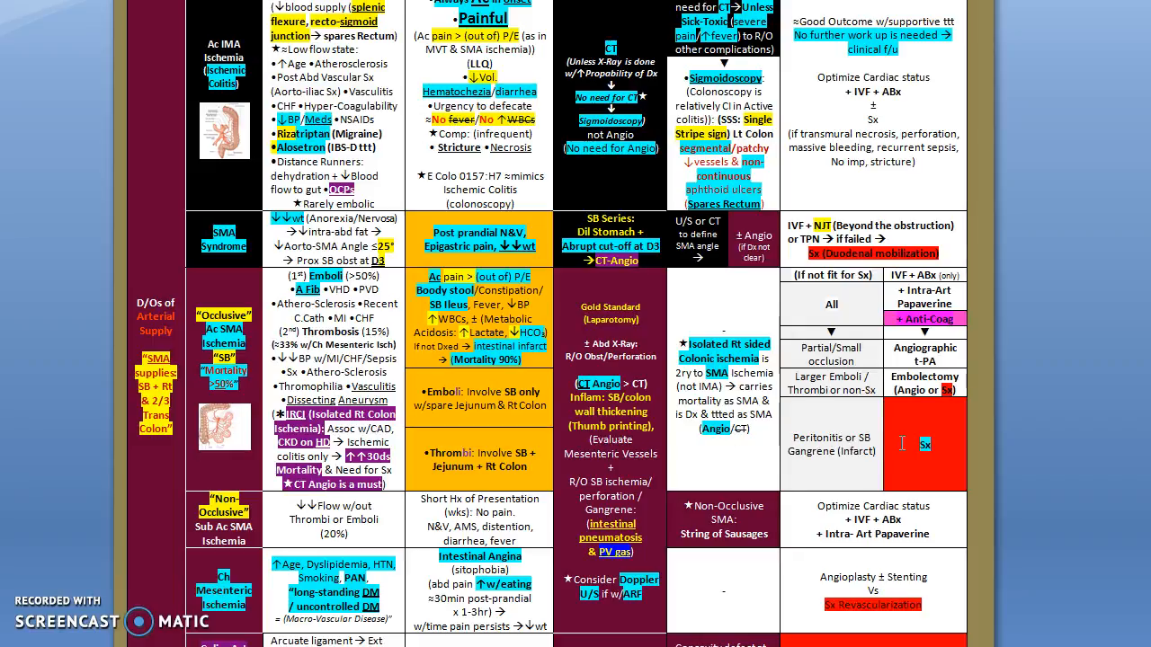